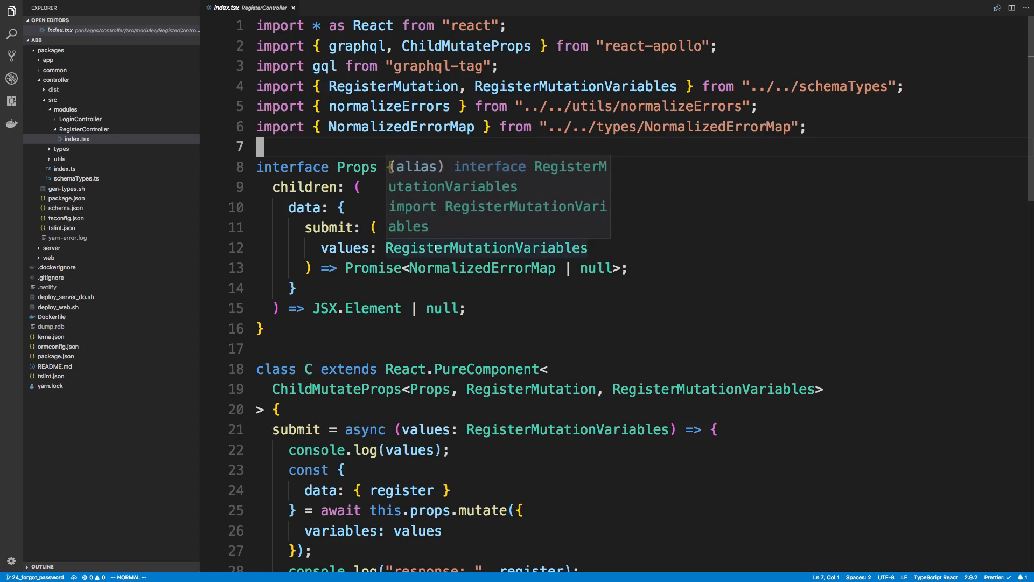
Create a ForgotPasswordController folder under modules and copy RegisterController's index.tsx into it
scroll("down", 3)
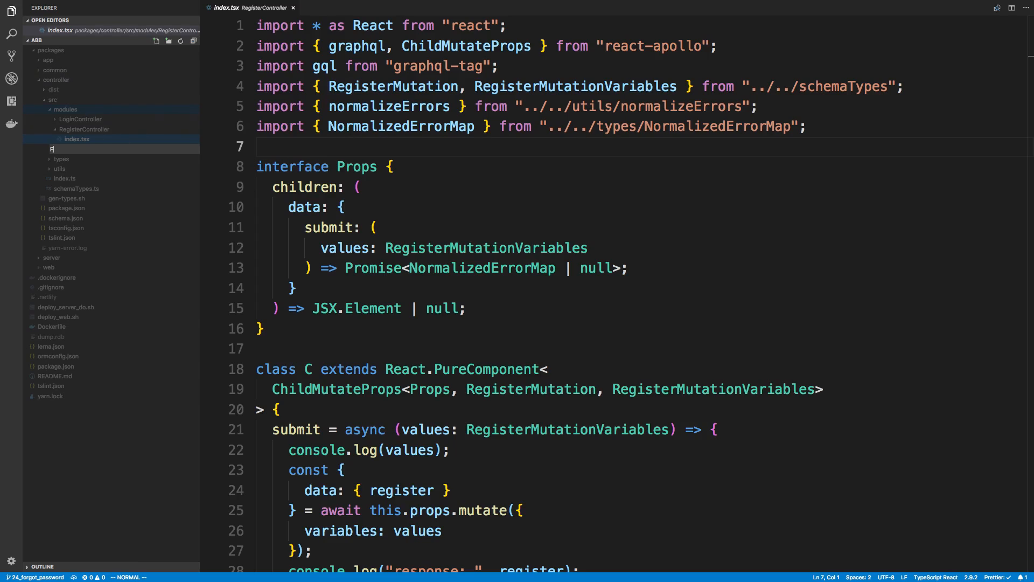
type("ForgotPasswordController")
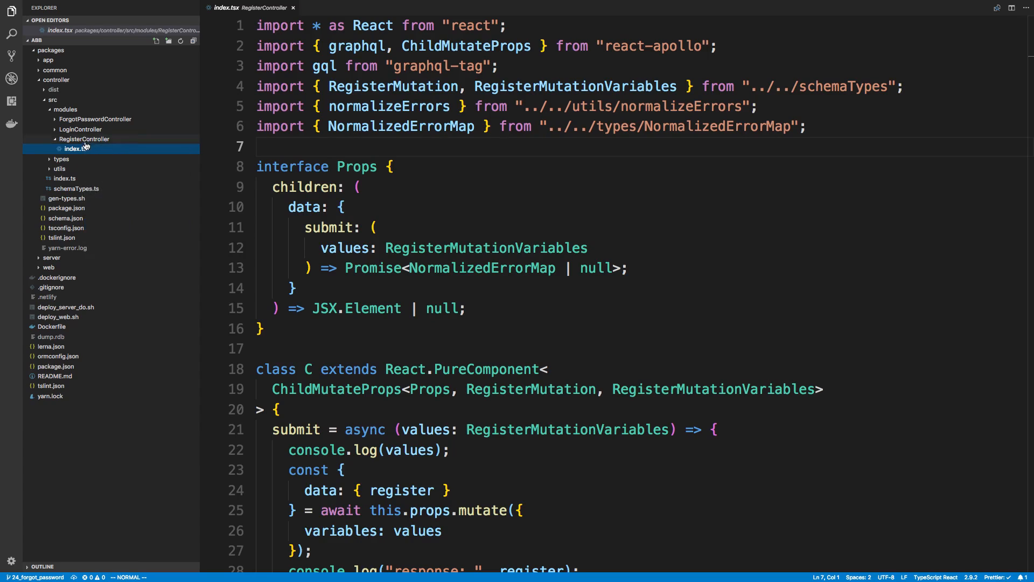
right_click(95, 119)
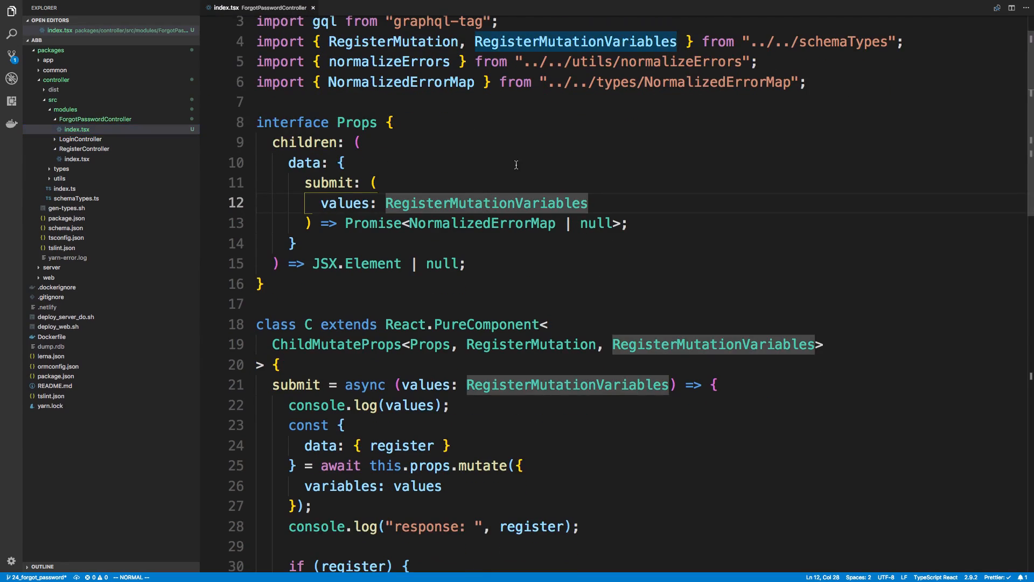
Rename registerMutation to forgotPasswordMutation and rewrite the gql body as SendForgotPasswordEmailMutation($email: String!)
scroll("down", 3)
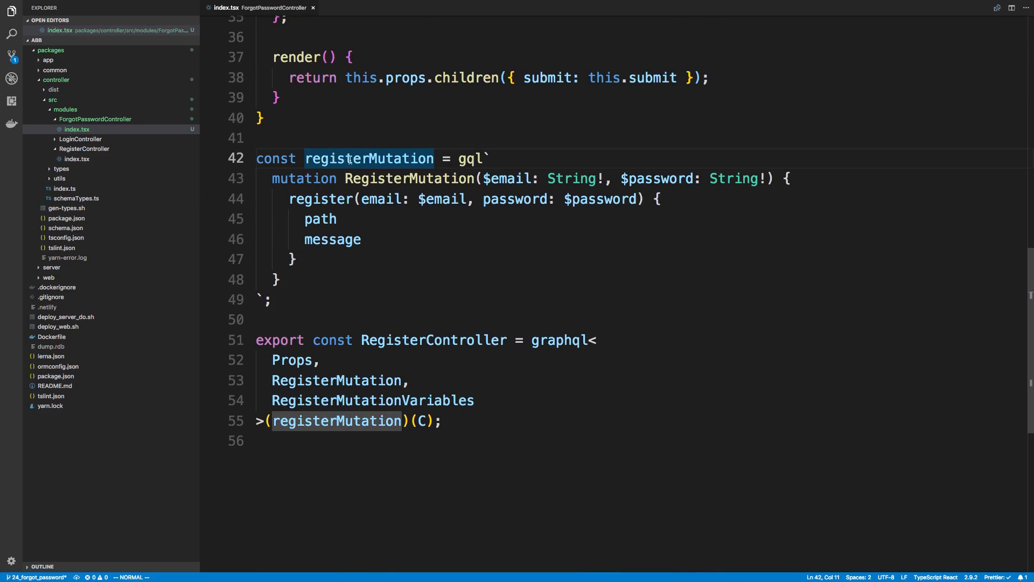
mouse_move(368, 158)
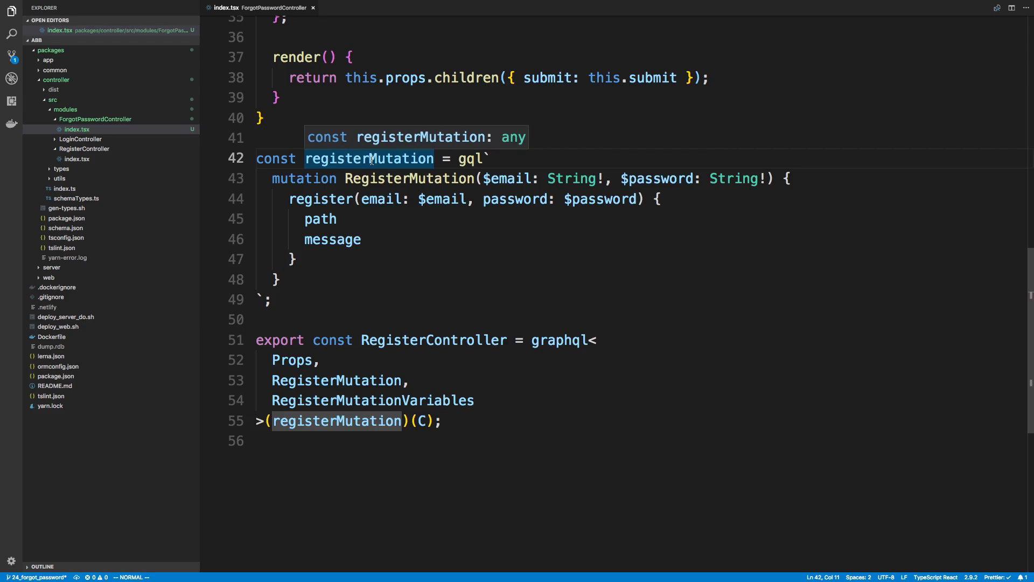
type("forgot")
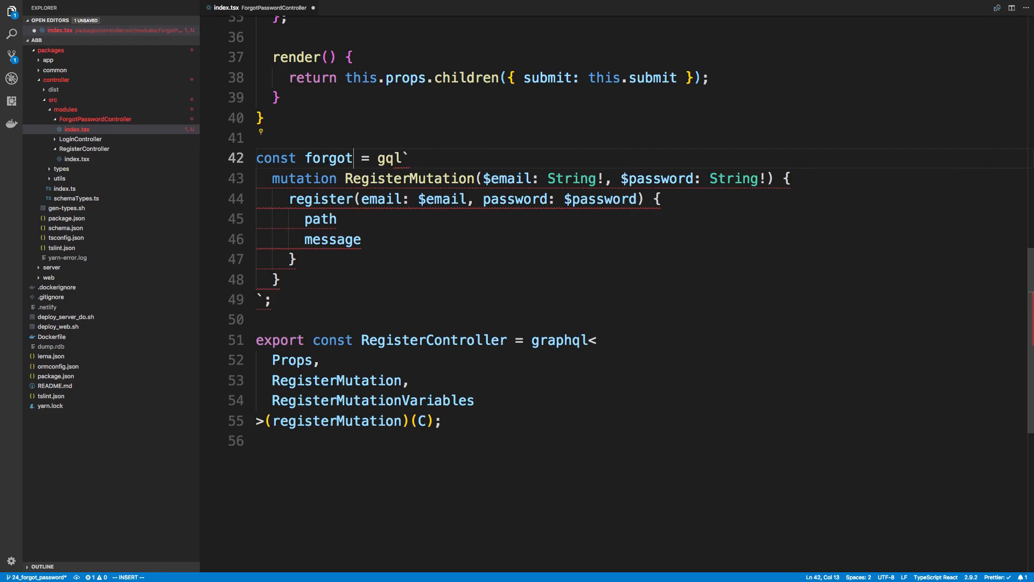
type("PasswordMutation")
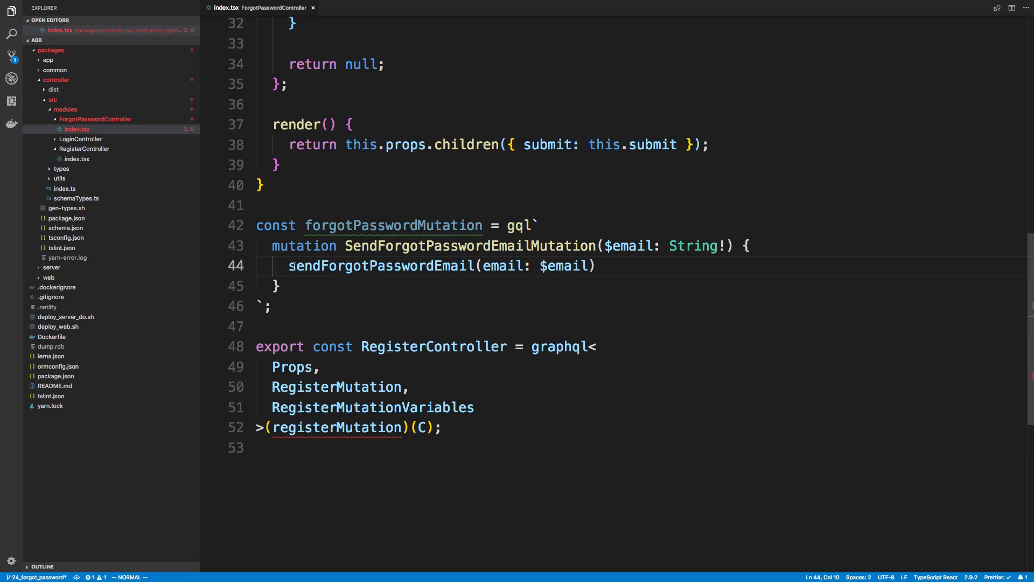
double_click(379, 266)
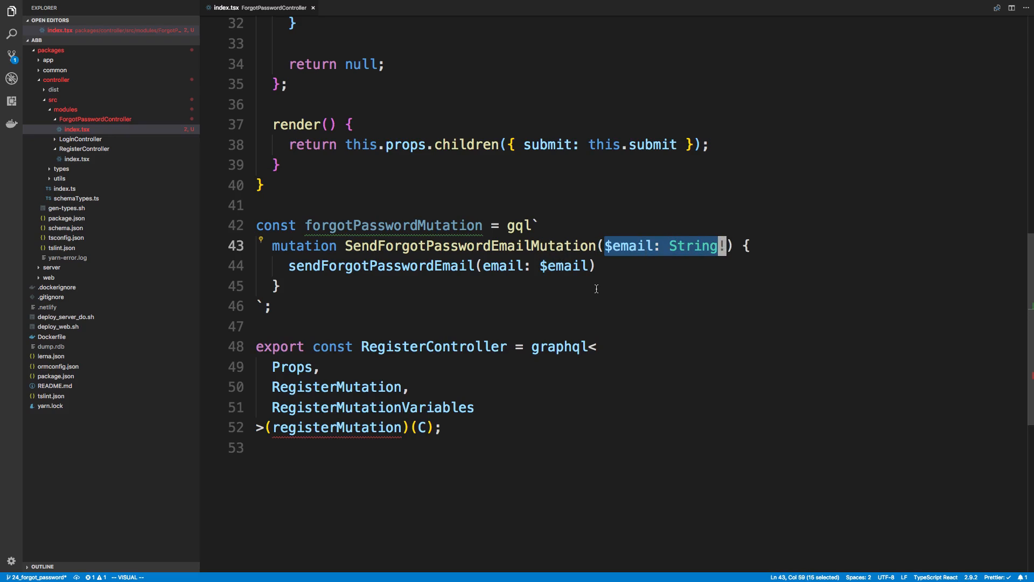
left_click_drag(722, 246, 572, 245)
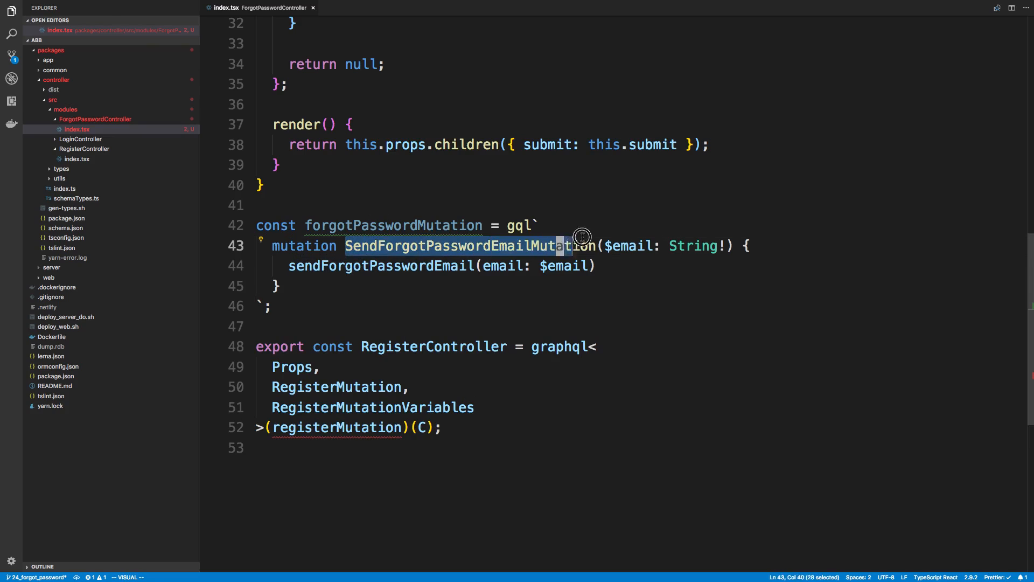
left_click_drag(557, 246, 594, 246)
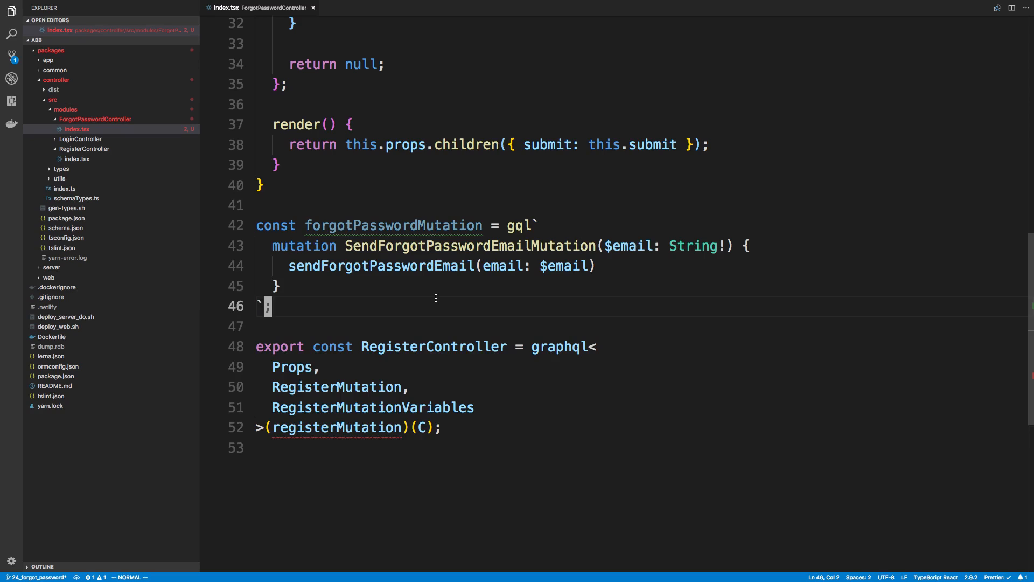
Review the RegisterMutationVariables type name, then switch to the controller package's package.json
double_click(393, 225)
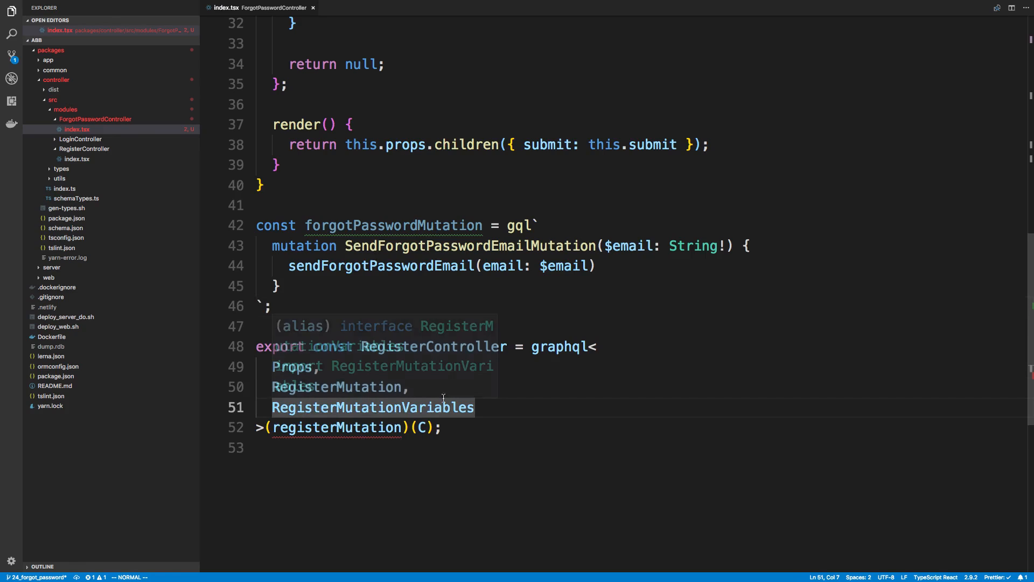
left_click(465, 144)
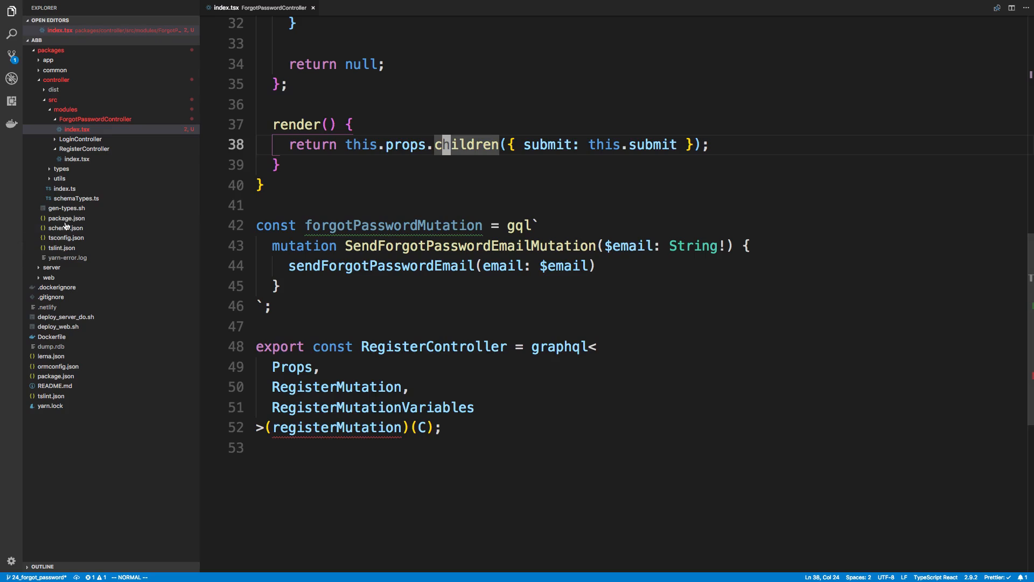
left_click(66, 227)
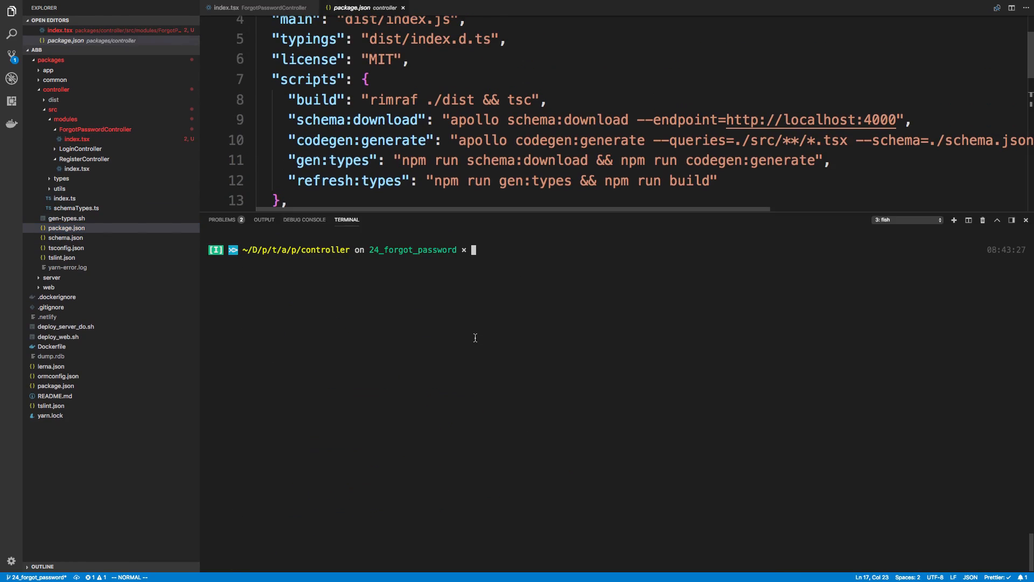
mouse_move(506, 355)
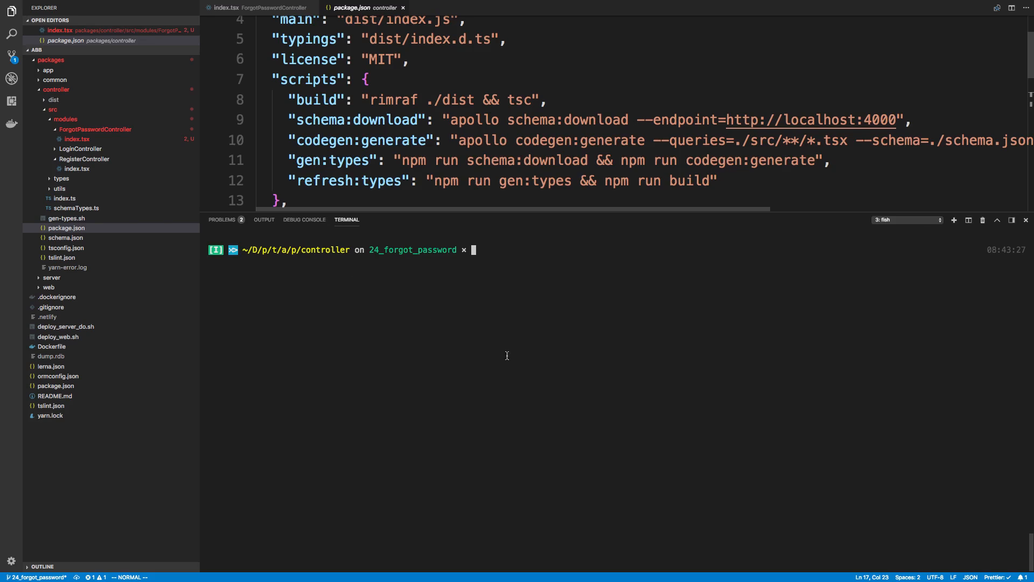
type("yarn gen:types")
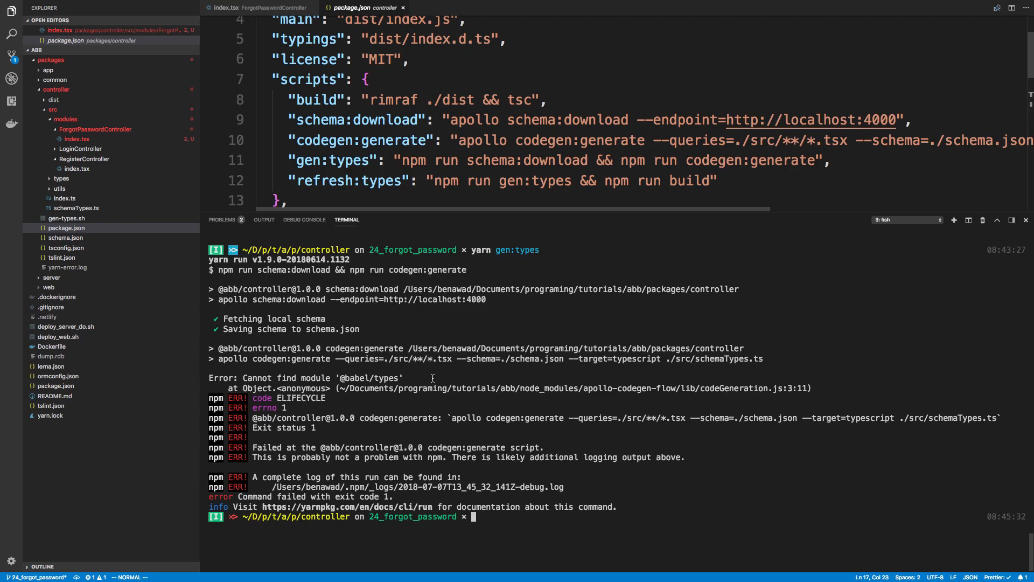
type("yarn add -D apollo-codegen")
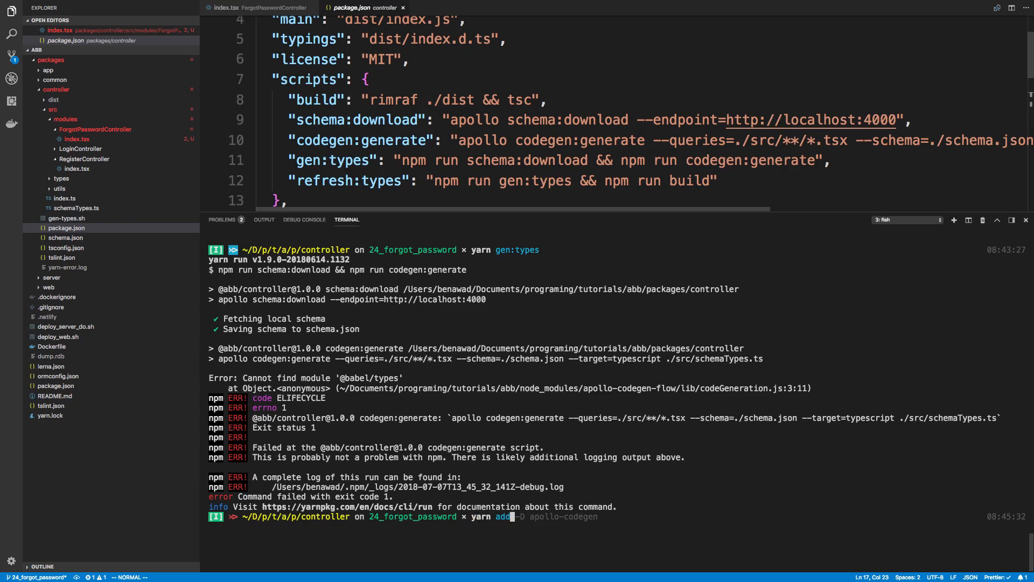
type("-D apollo-codegen")
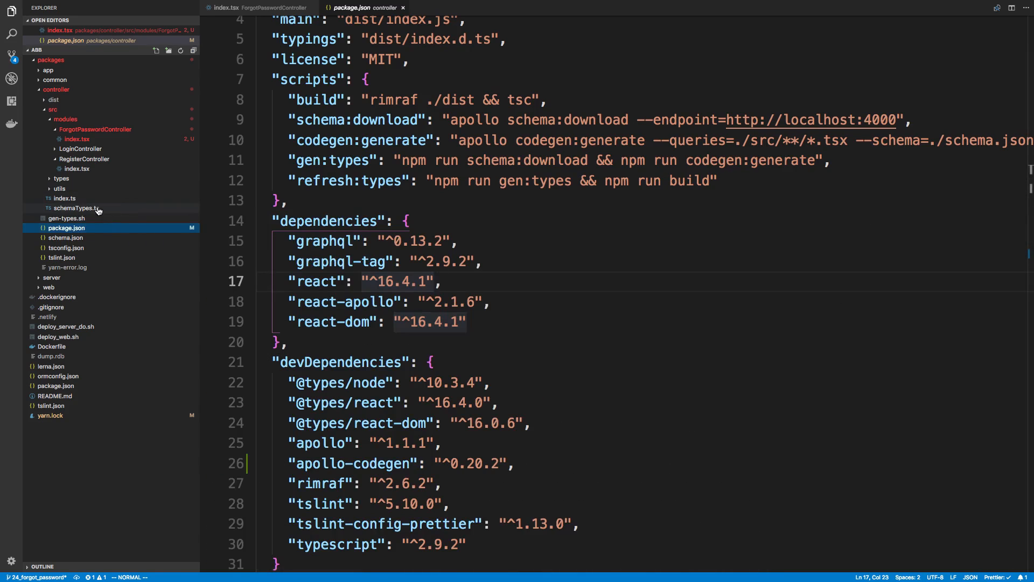
Review the generated SendForgotPasswordEmailMutation interfaces in schemaTypes.ts, then return to the controller's index.tsx
left_click(74, 208)
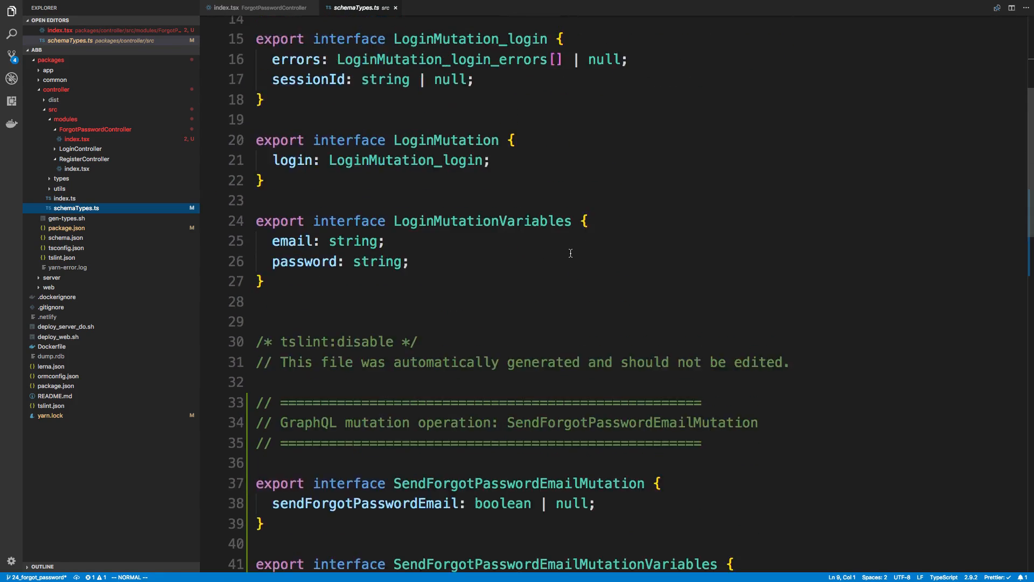
scroll("down", 3)
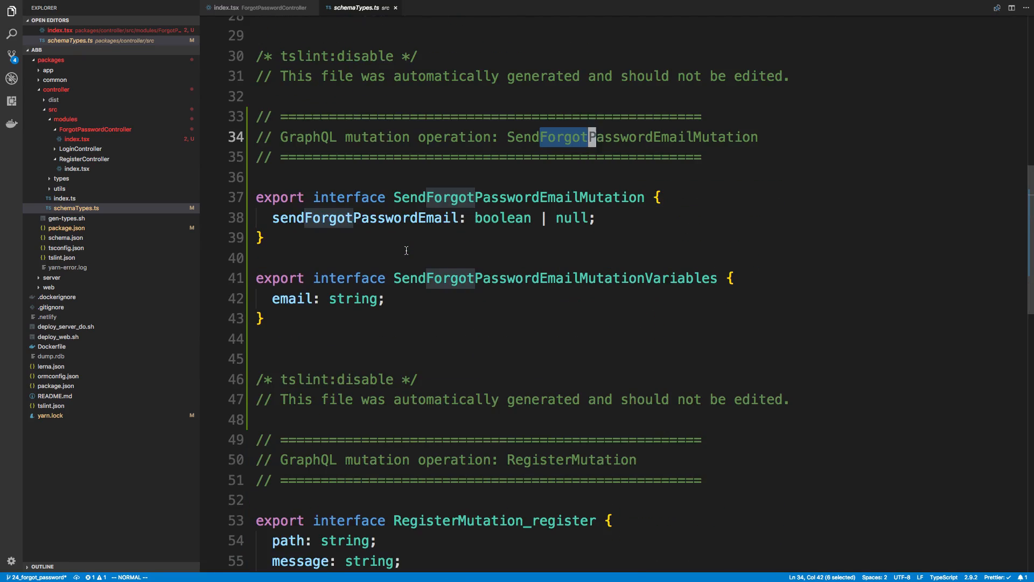
scroll("down", 3)
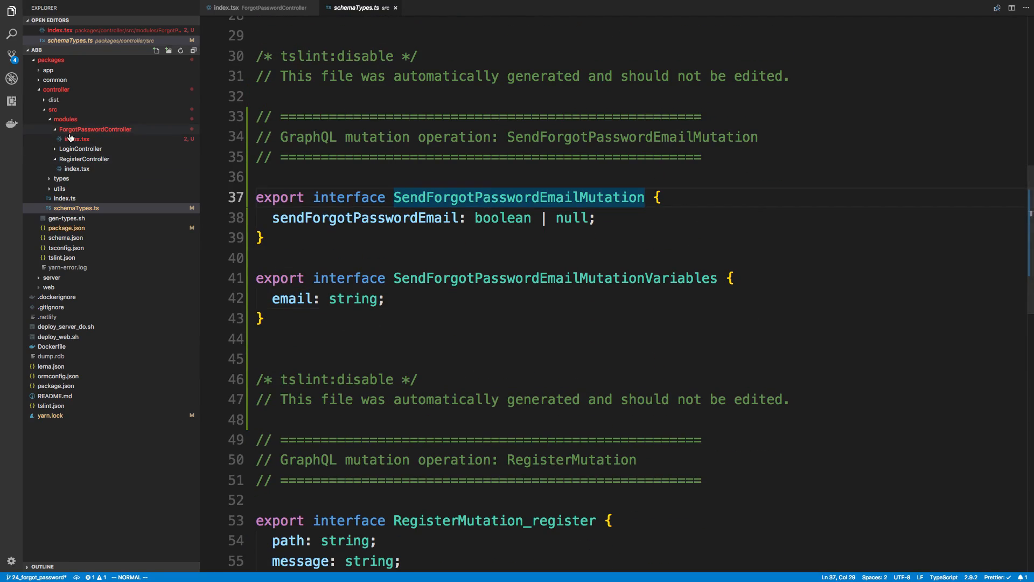
left_click(258, 8)
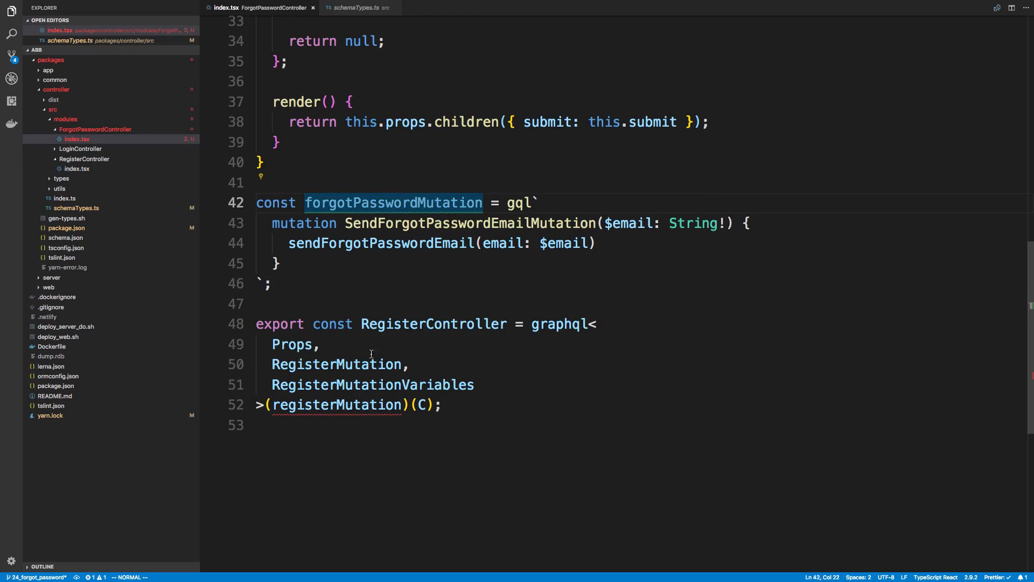
Rename the export to ForgotPasswordController with SendForgotPasswordEmail generics wrapping forgotPasswordMutation
type("Fi")
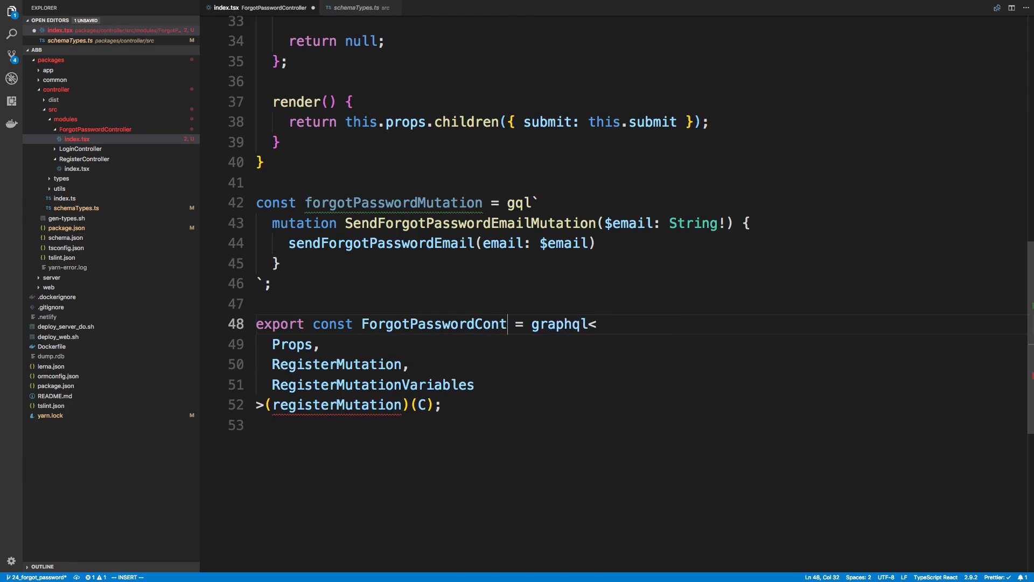
type("roller")
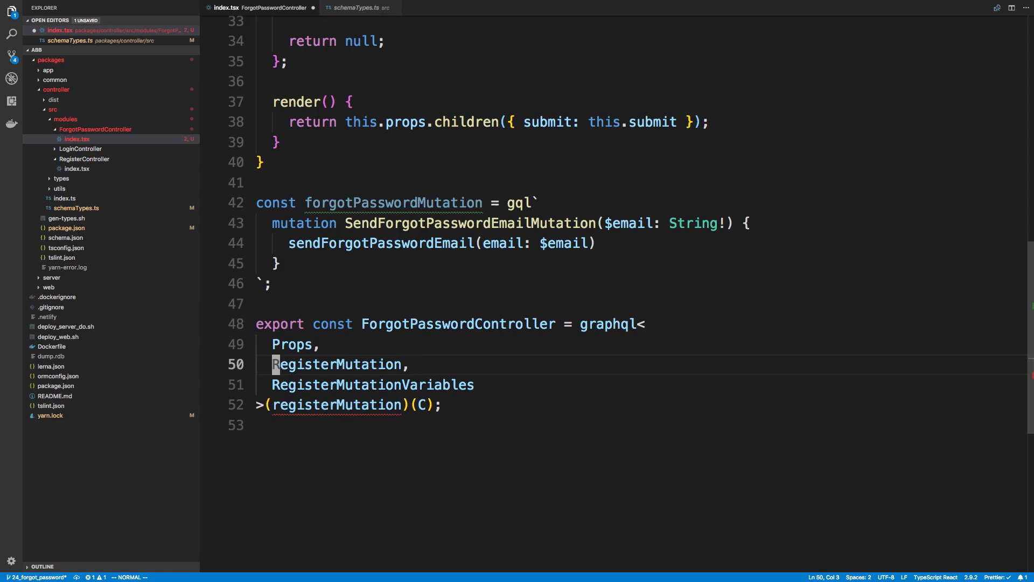
type("ForgotPasswordEmail")
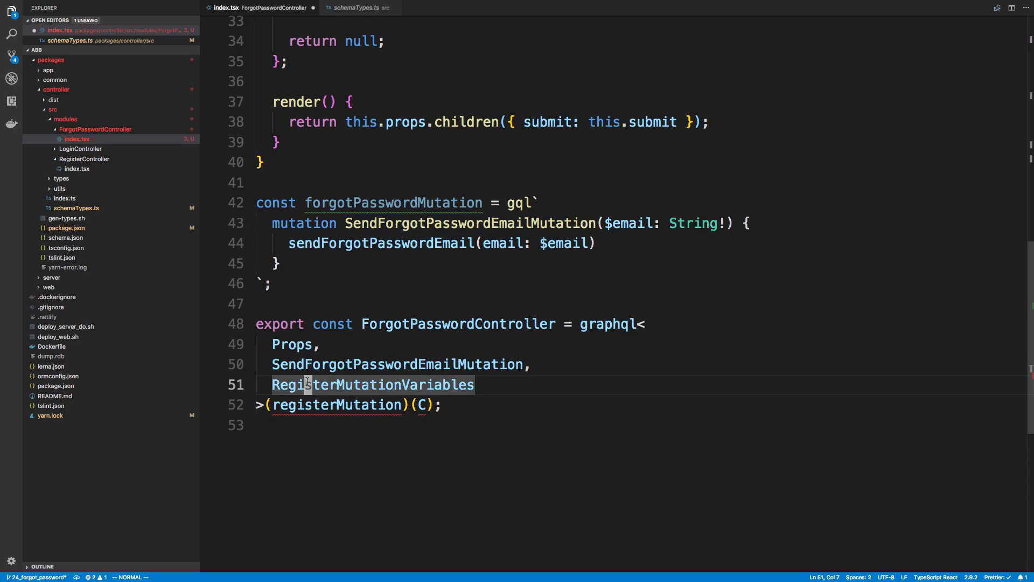
type("SEndForgotPasswordEmail")
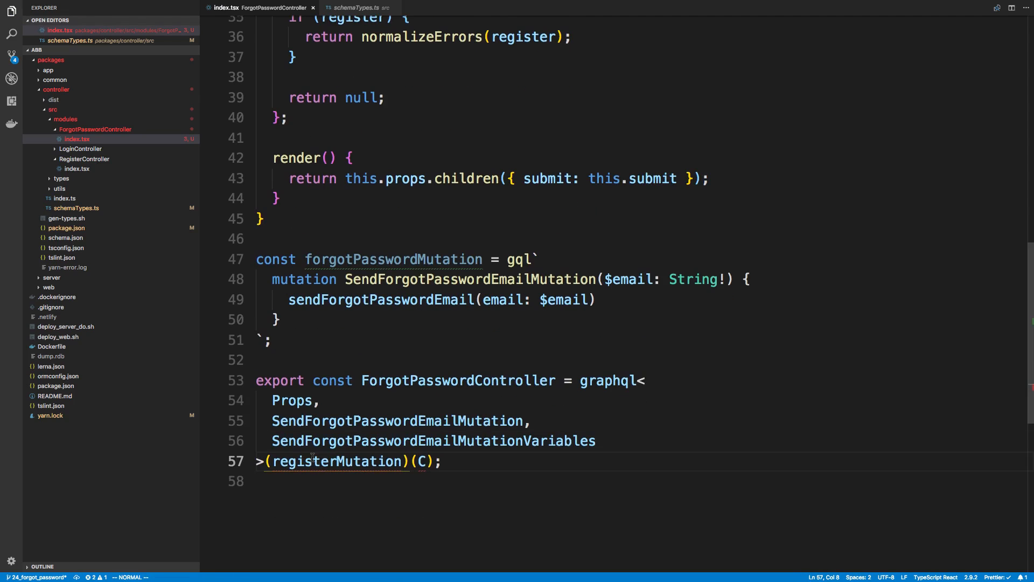
type("forg)(C);")
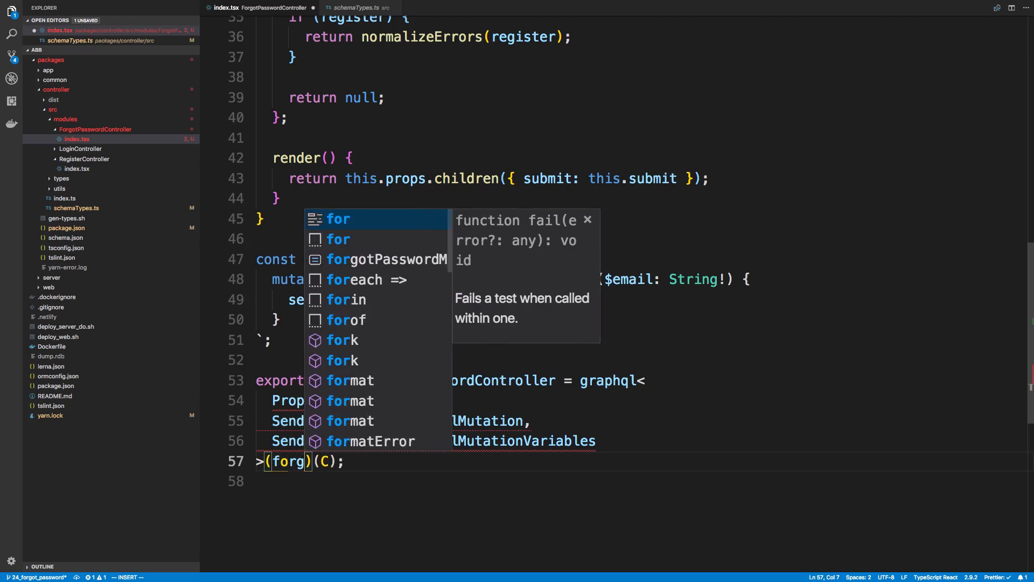
key("Tab")
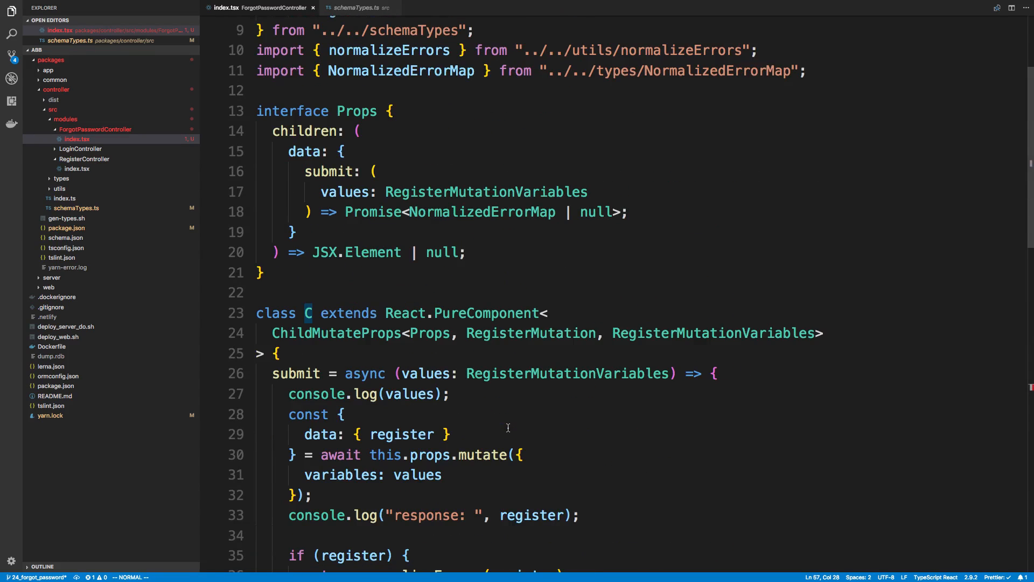
Type Props and ChildMutateProps values as SendForgotPasswordEmailMutationVariables and drop NormalizedErrorMap so submit returns Promise<null>
scroll("down", 3)
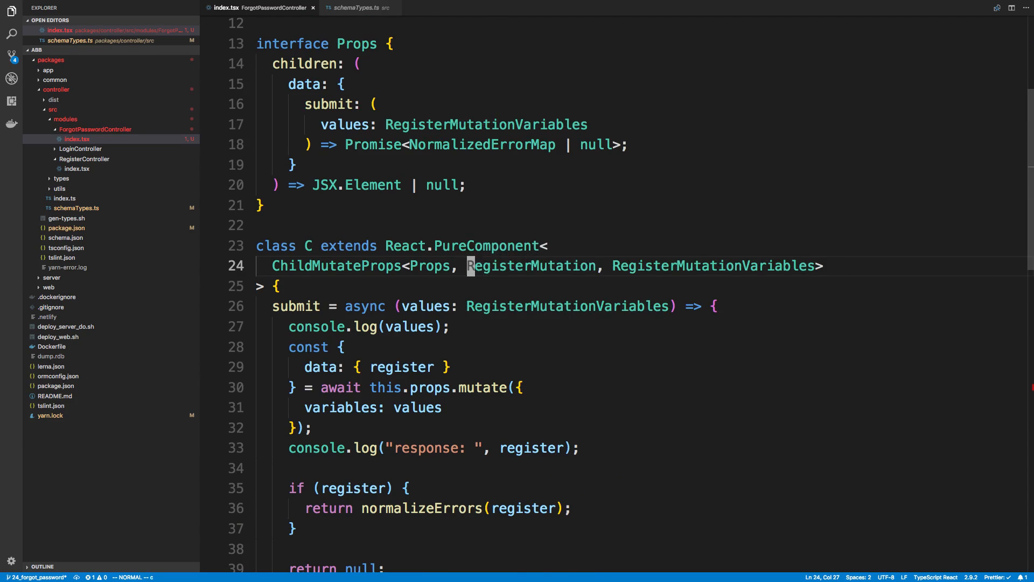
type("SendForgotPasswordEmail")
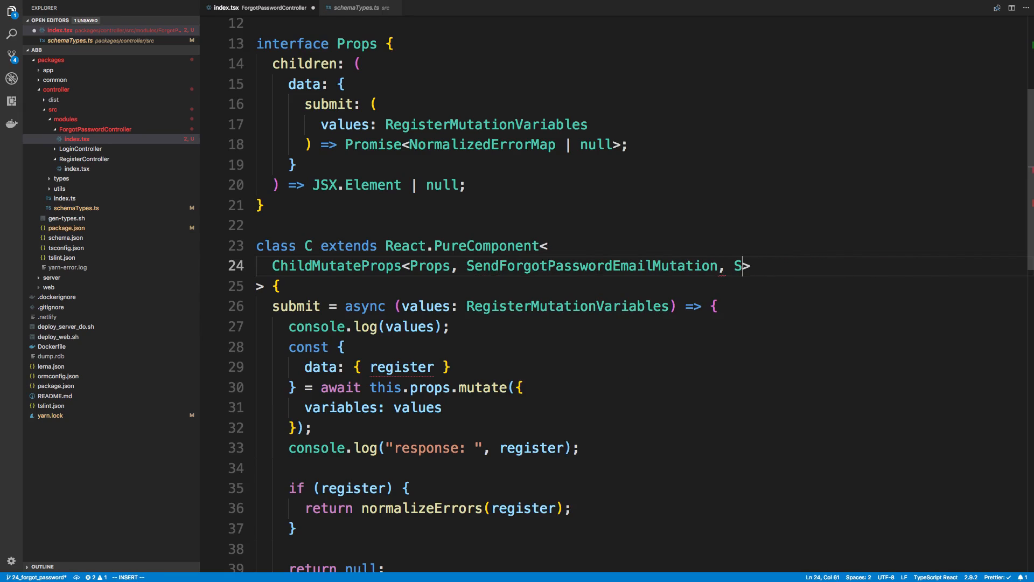
type("endForgotPasswordEmailMutationVariables")
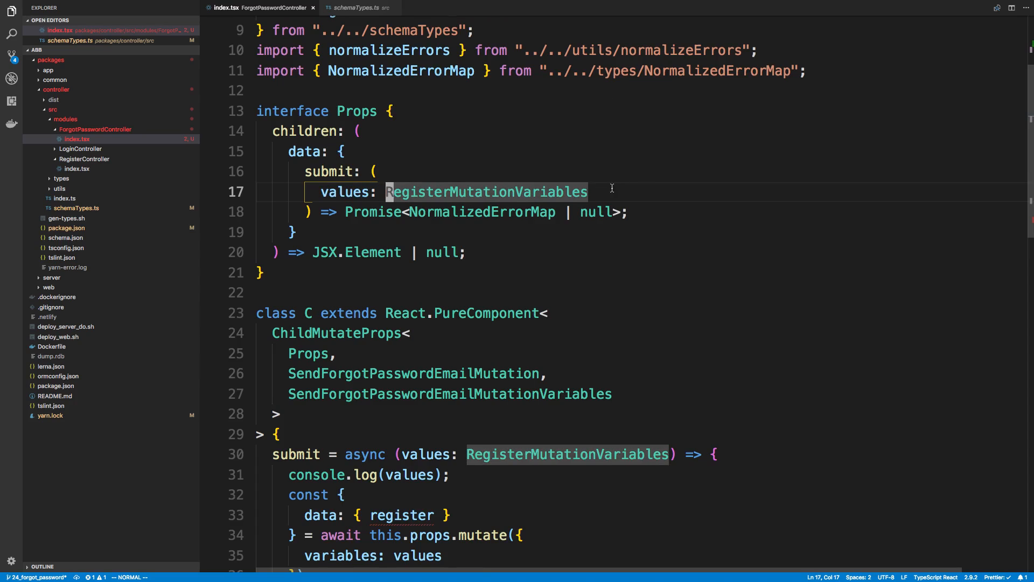
mouse_move(484, 192)
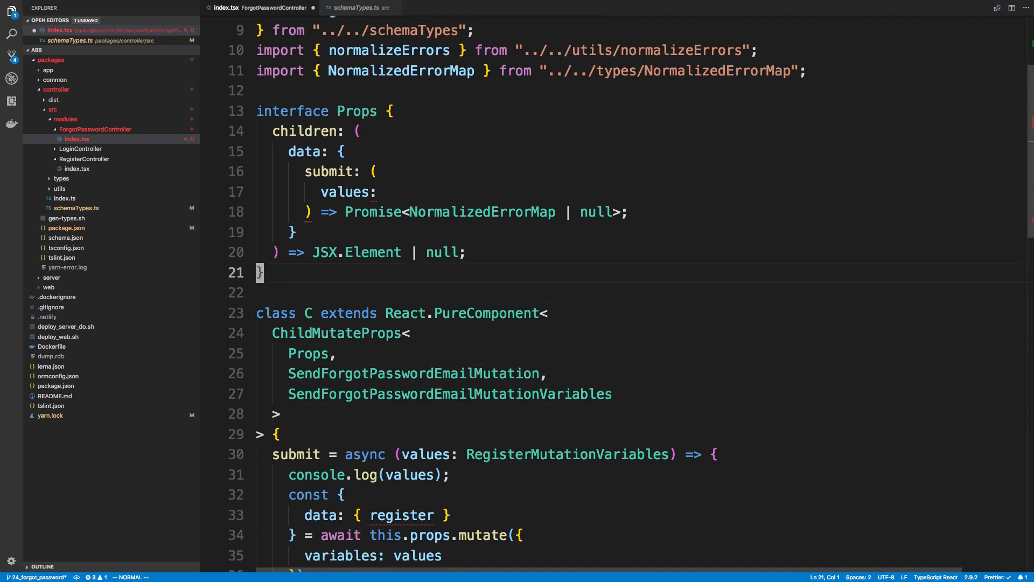
type("SendForgotPasswordEmailMutationVariables")
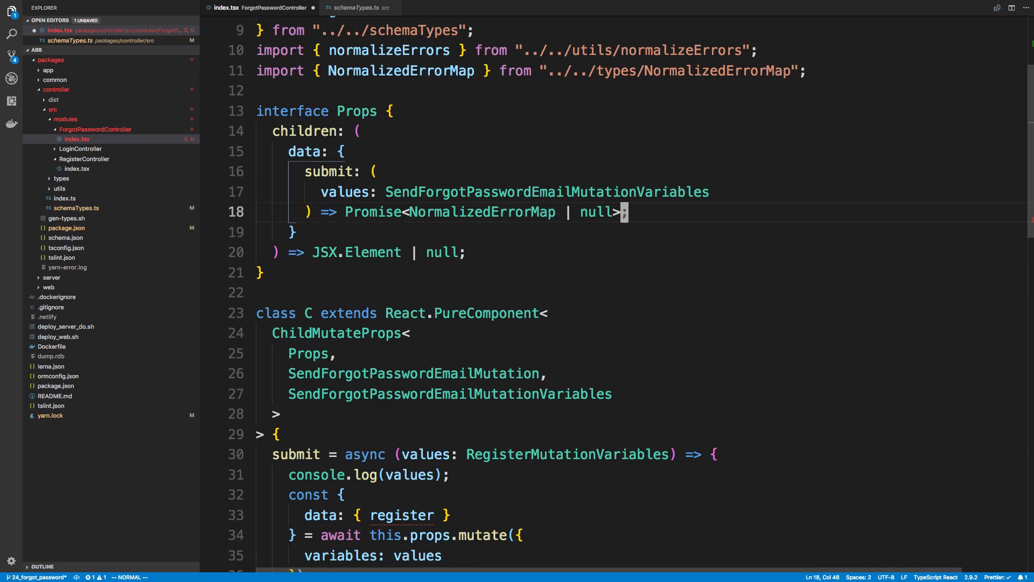
mouse_move(481, 212)
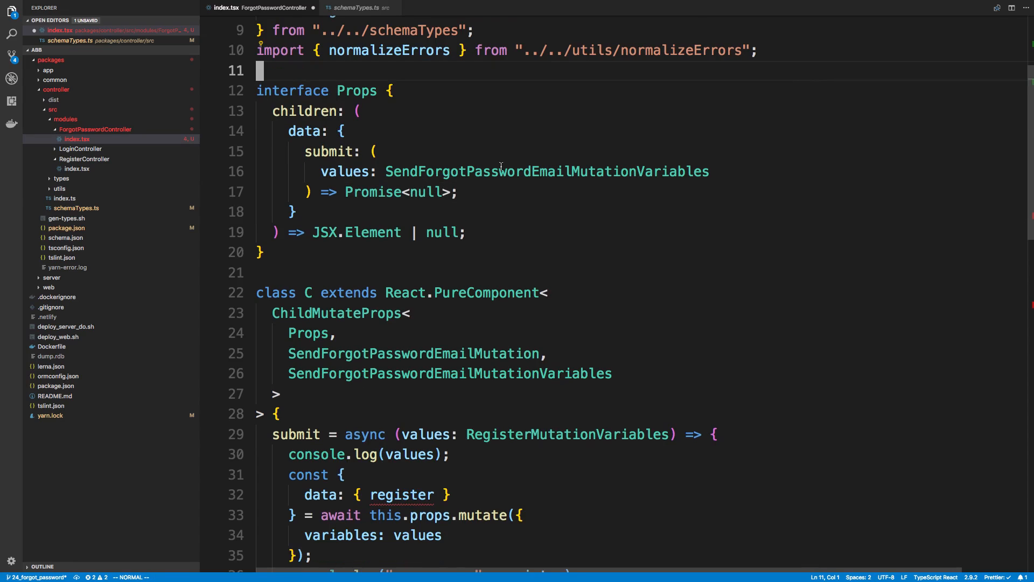
left_click(462, 233)
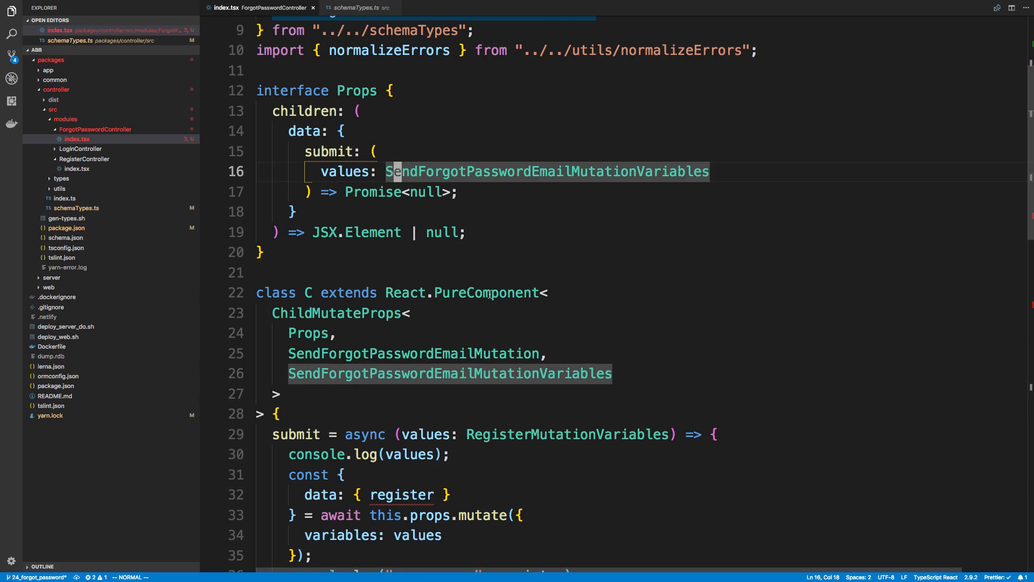
Type submit's parameter as SendForgotPasswordEmailMutationVariables, log the mutate response, return null, and drop normalizeErrors
scroll("down", 3)
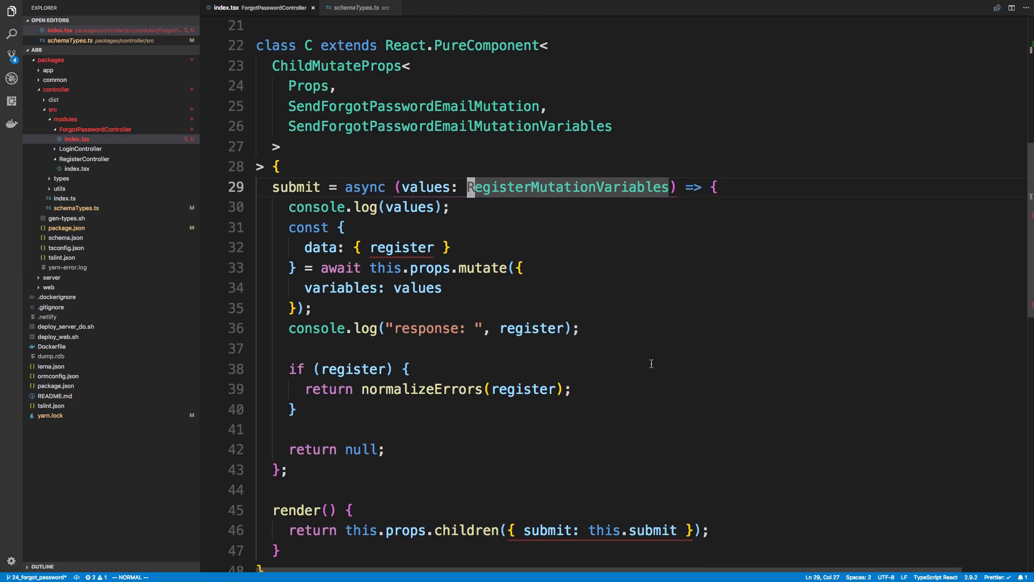
type("SendForgotPasswordEmail")
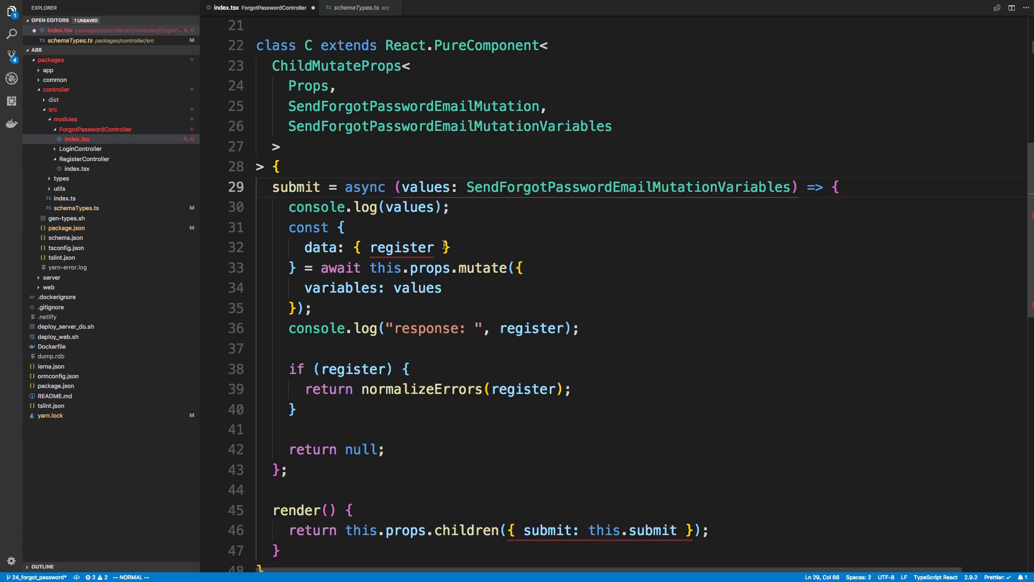
left_click(401, 247)
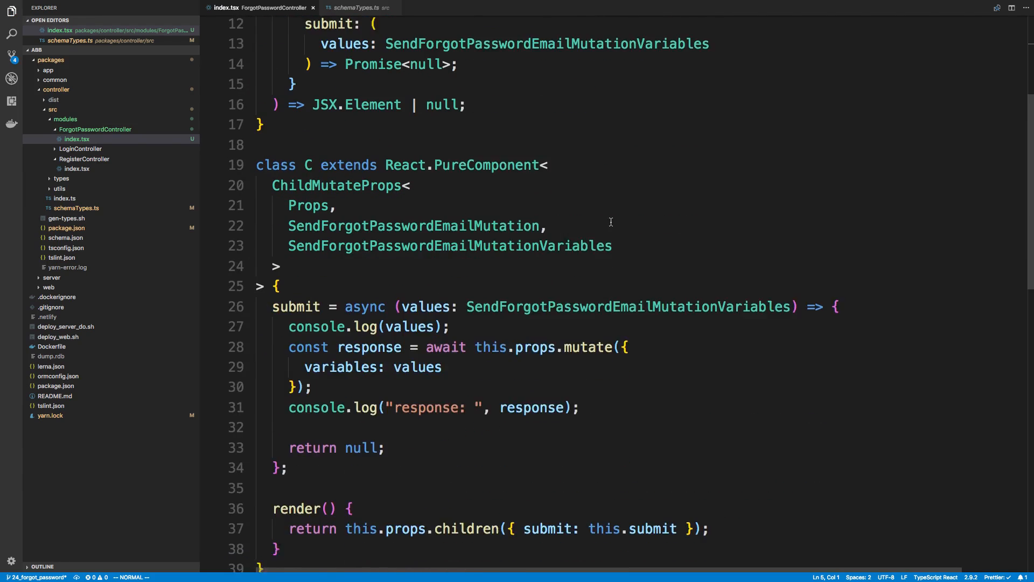
scroll("down", 3)
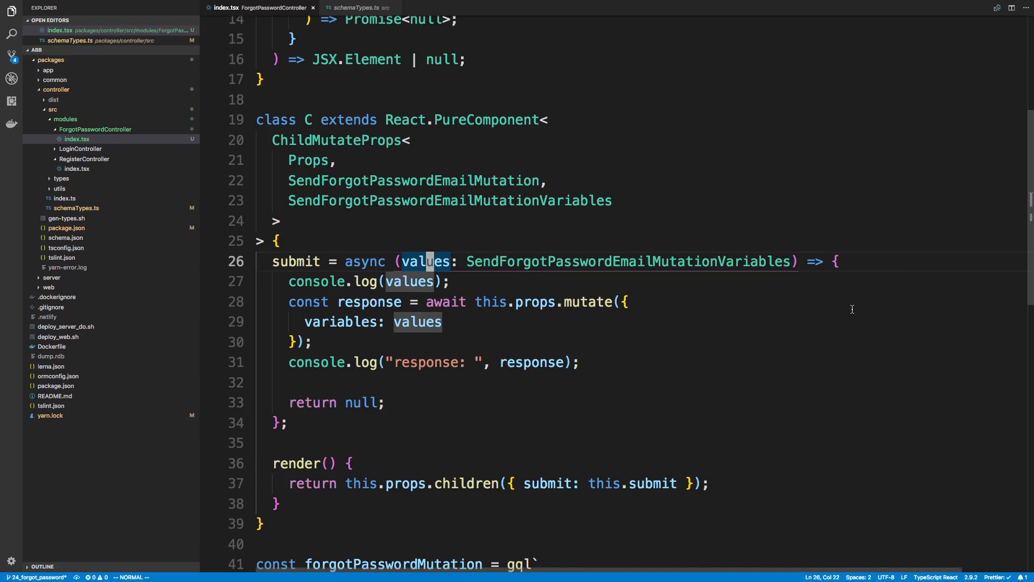
scroll("down", 3)
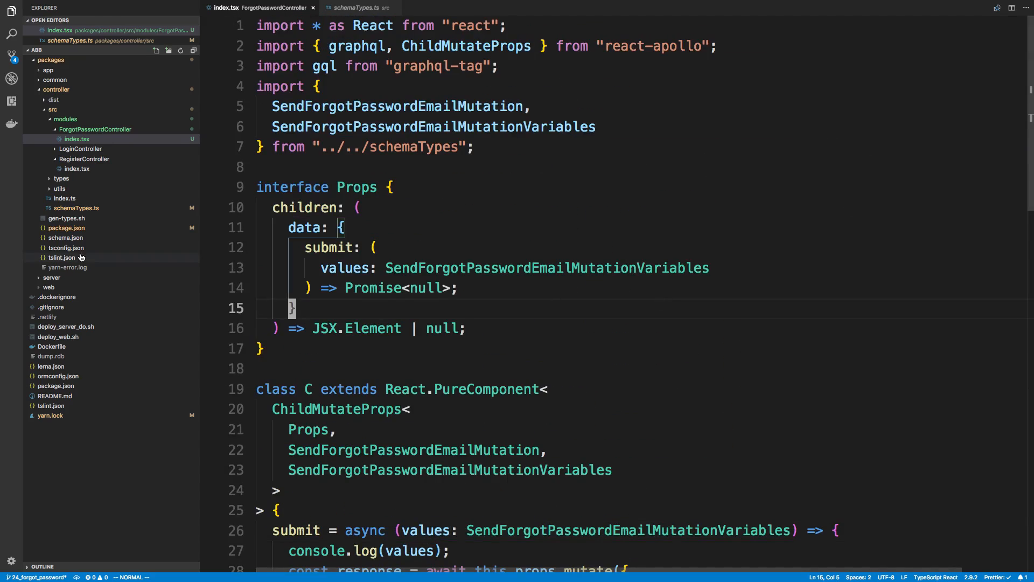
Add export * from "./modules/ForgotPasswordController" to src/index.ts and run yarn build
left_click(63, 198)
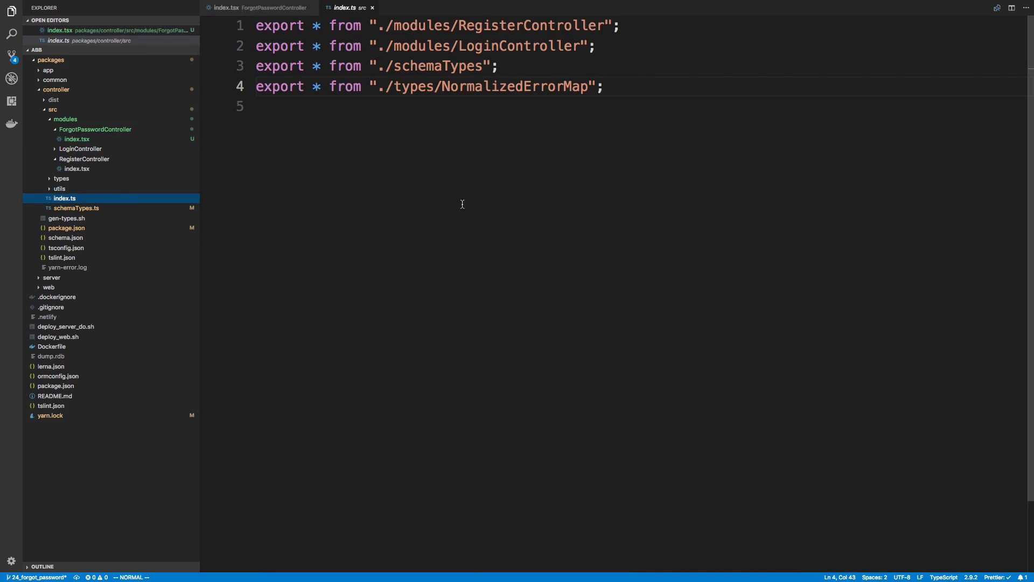
double_click(475, 45)
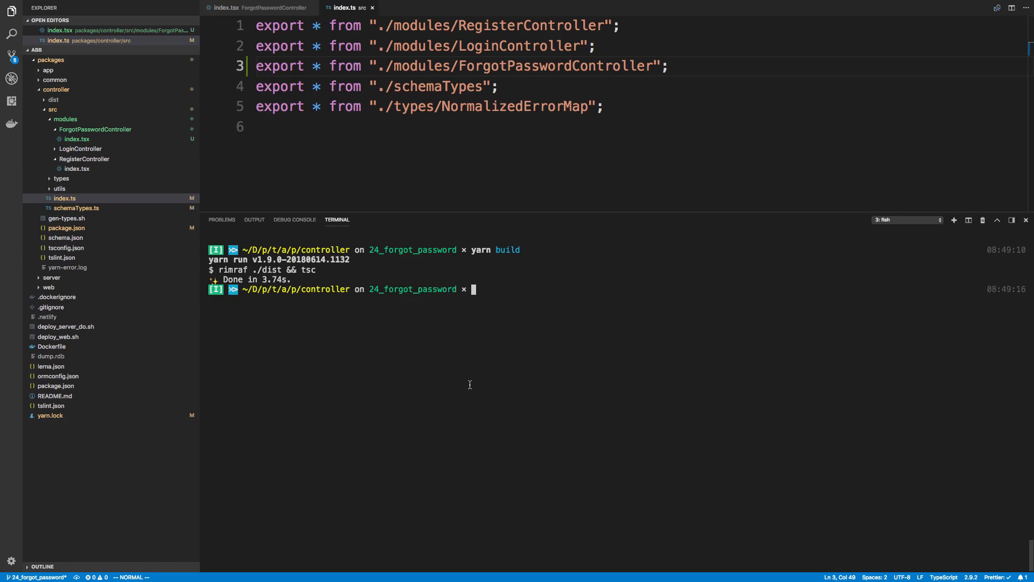
left_click(56, 90)
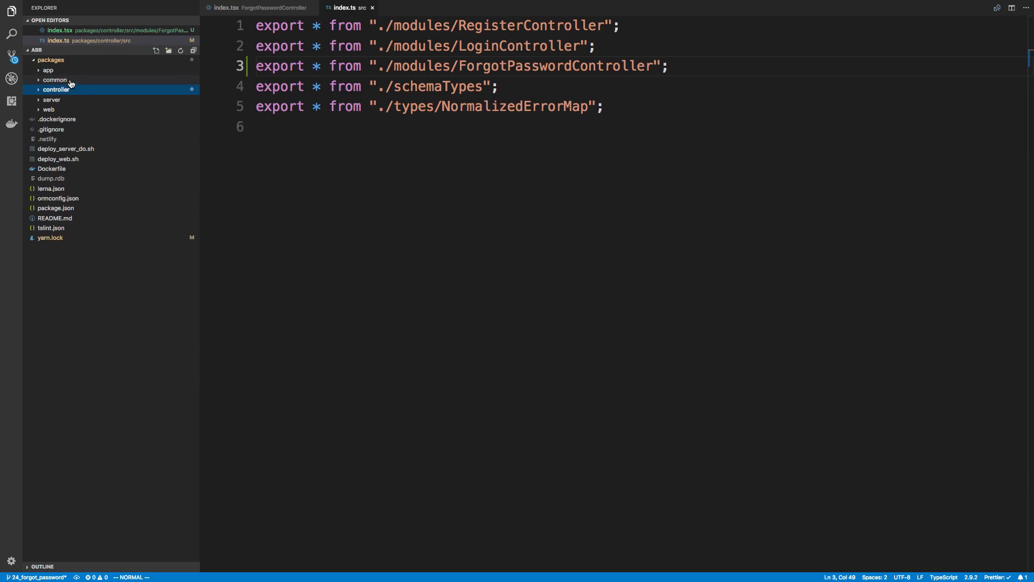
Navigate to packages/server/src/modules/user/forgotPassword/resolvers.ts and scroll to sendForgotPasswordEmail
left_click(52, 100)
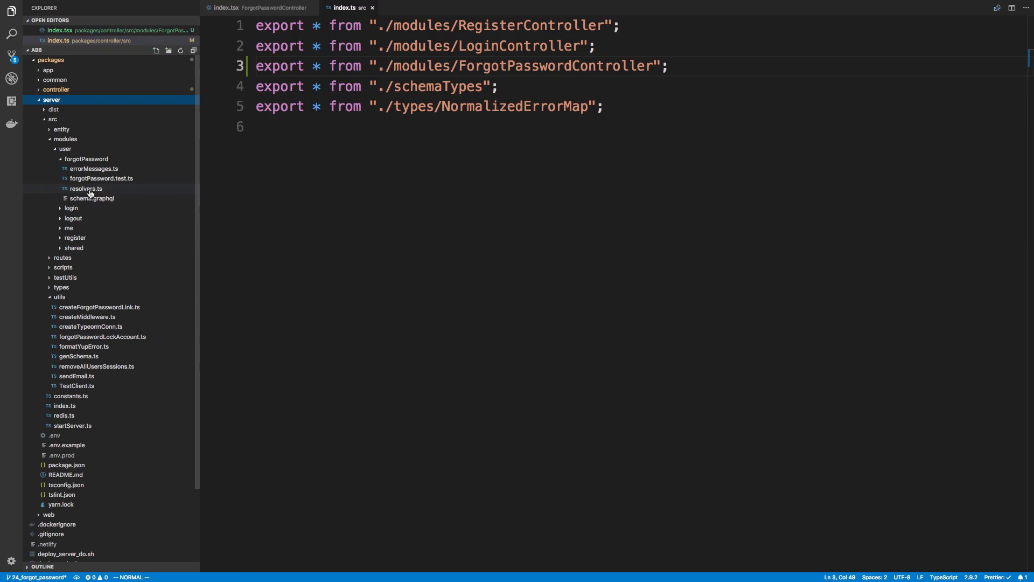
left_click(85, 187)
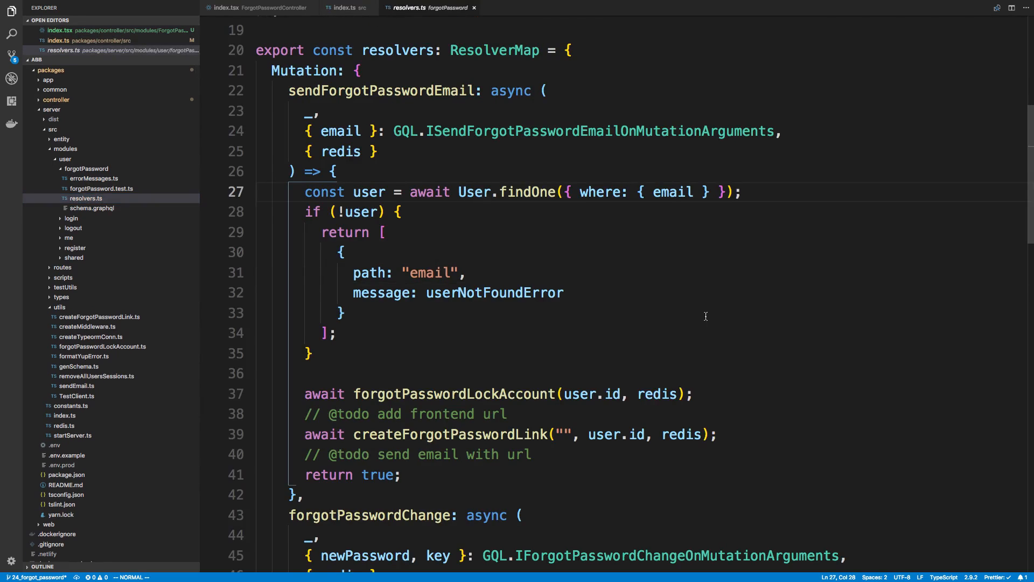
scroll("down", 3)
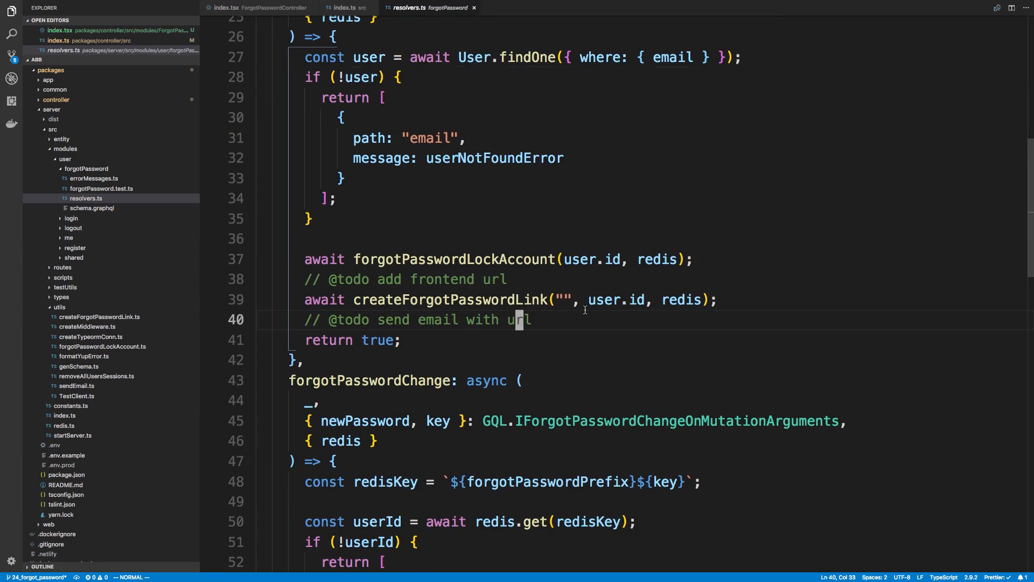
mouse_move(633, 269)
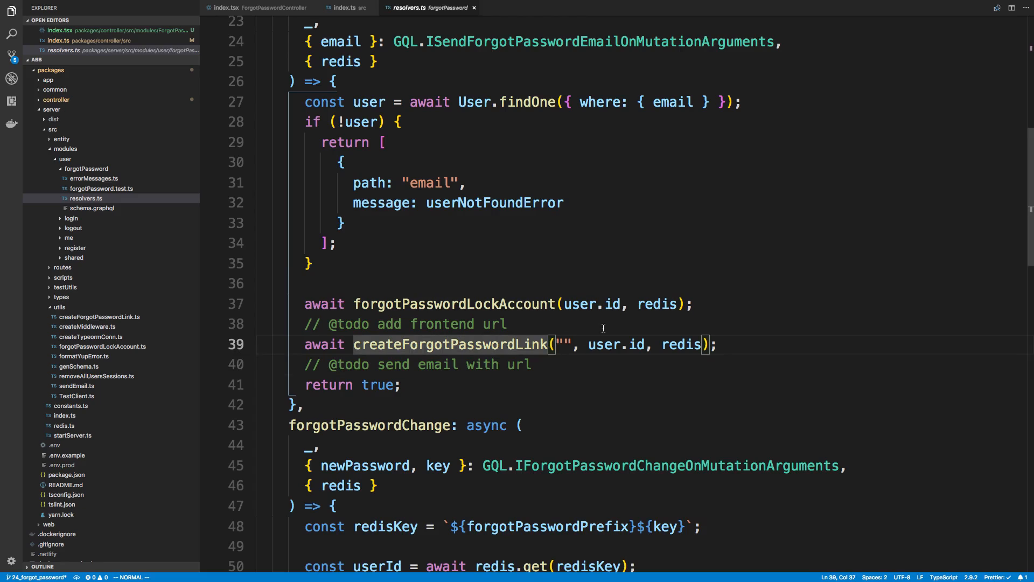
Pass process.env.FRONTEND_HOST as string to createForgotPasswordLink, confirming the name in .env.example
type("process.env.F")
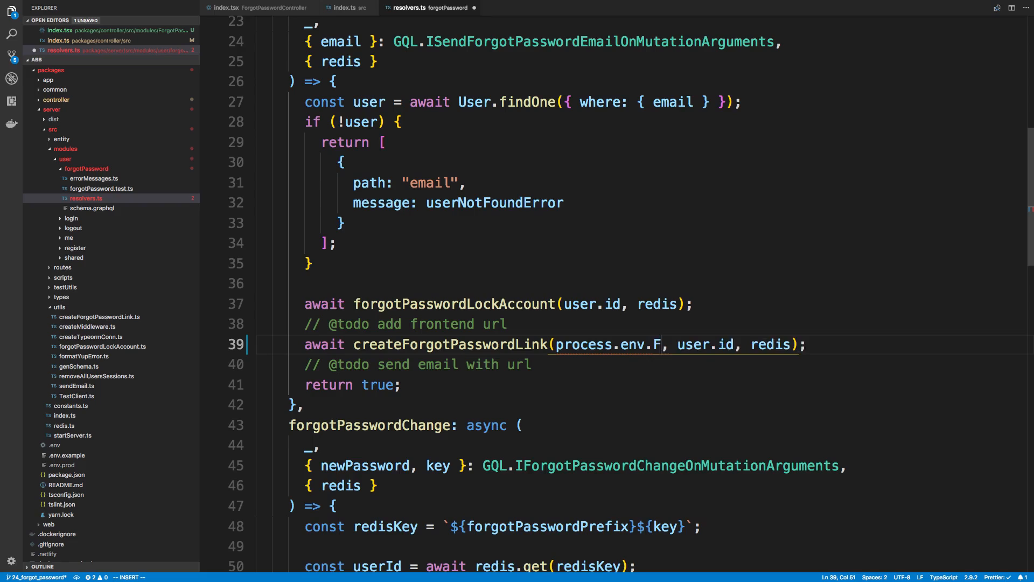
type("RONT")
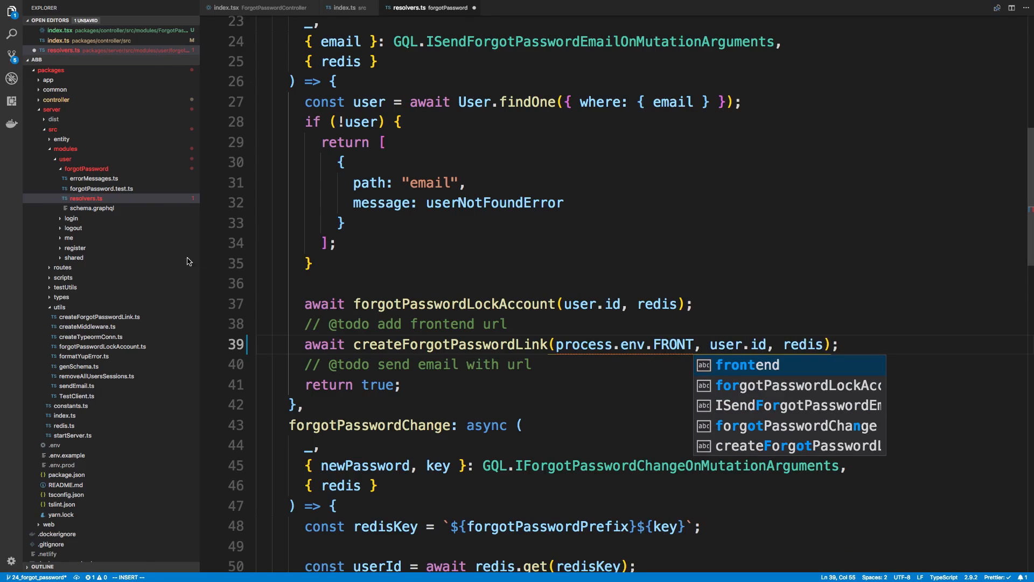
left_click(67, 455)
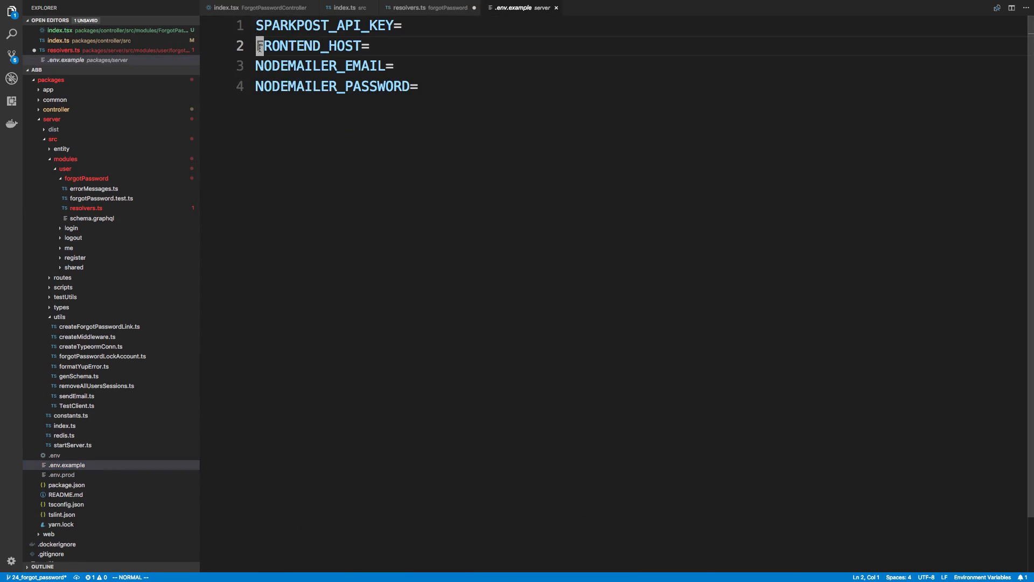
left_click(428, 8)
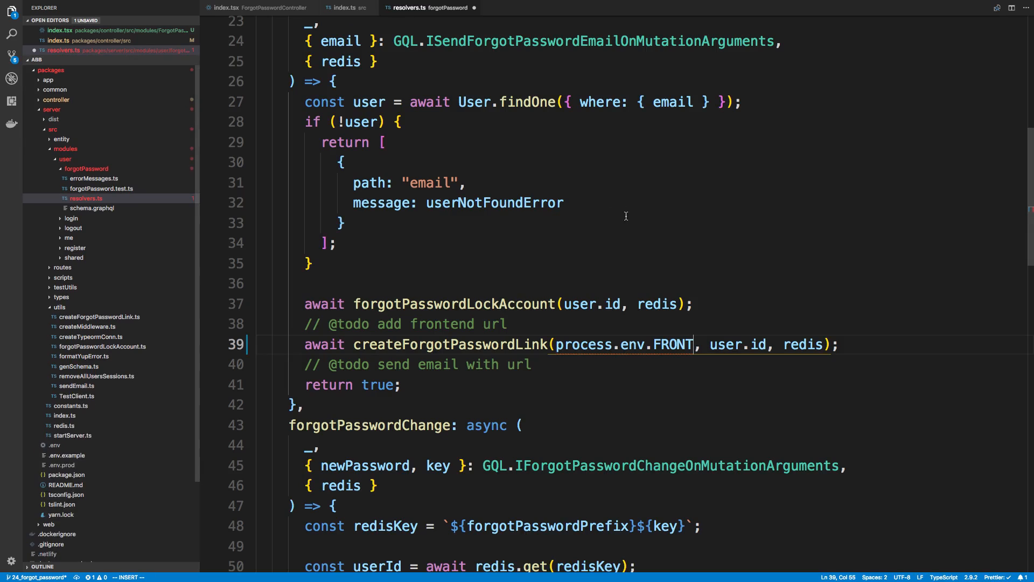
type("END_HOST")
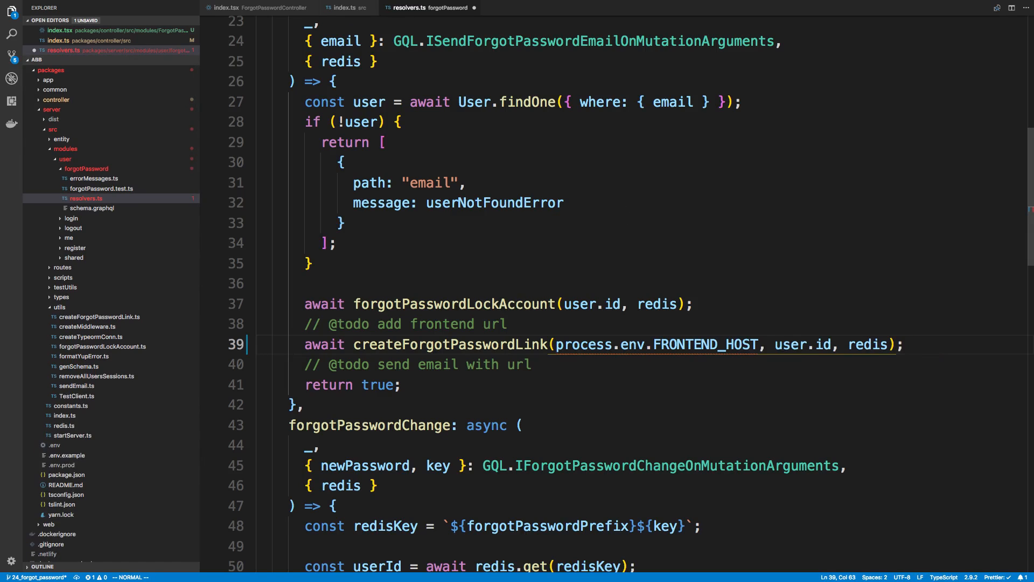
type("as")
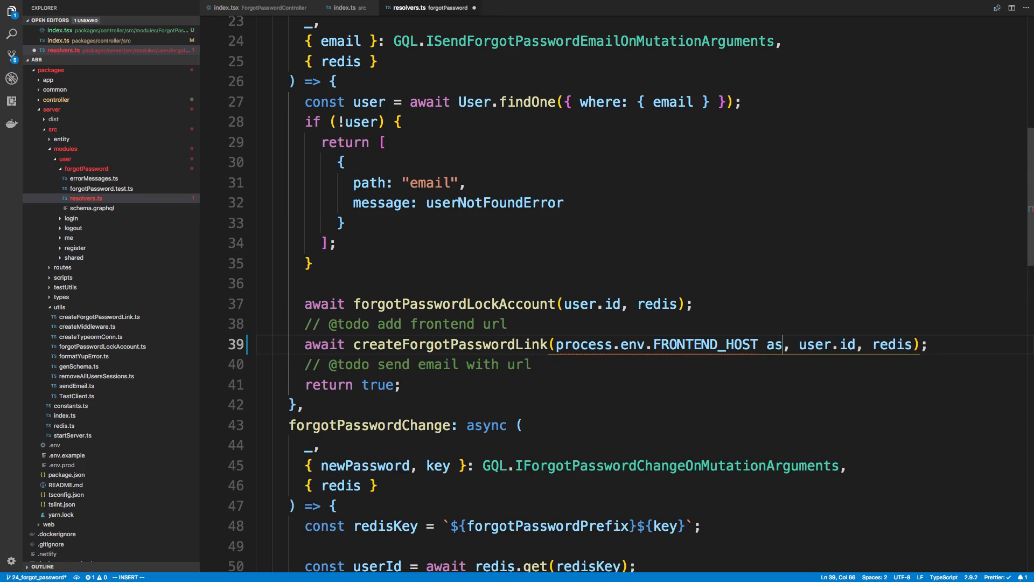
type("string,")
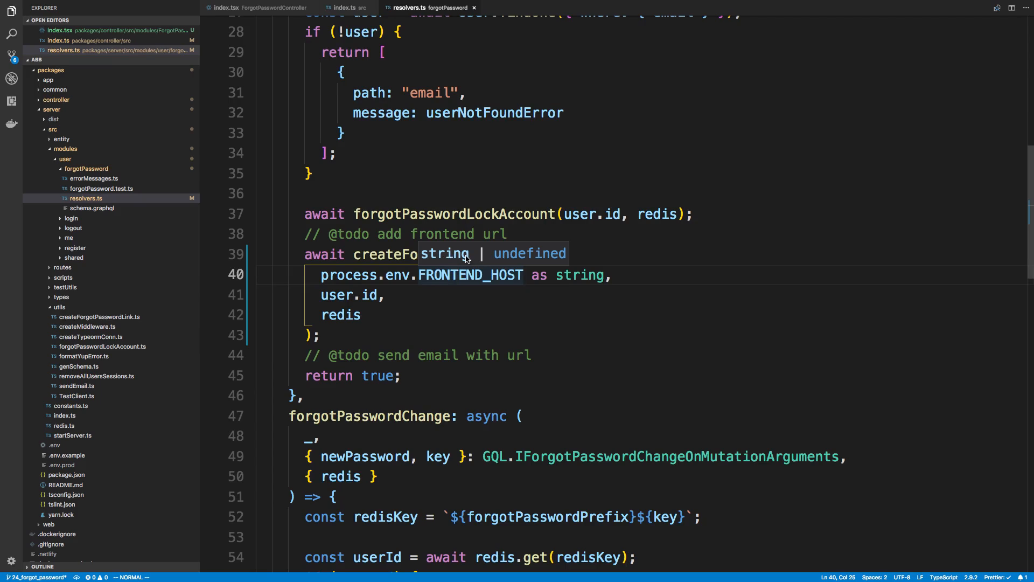
mouse_move(487, 266)
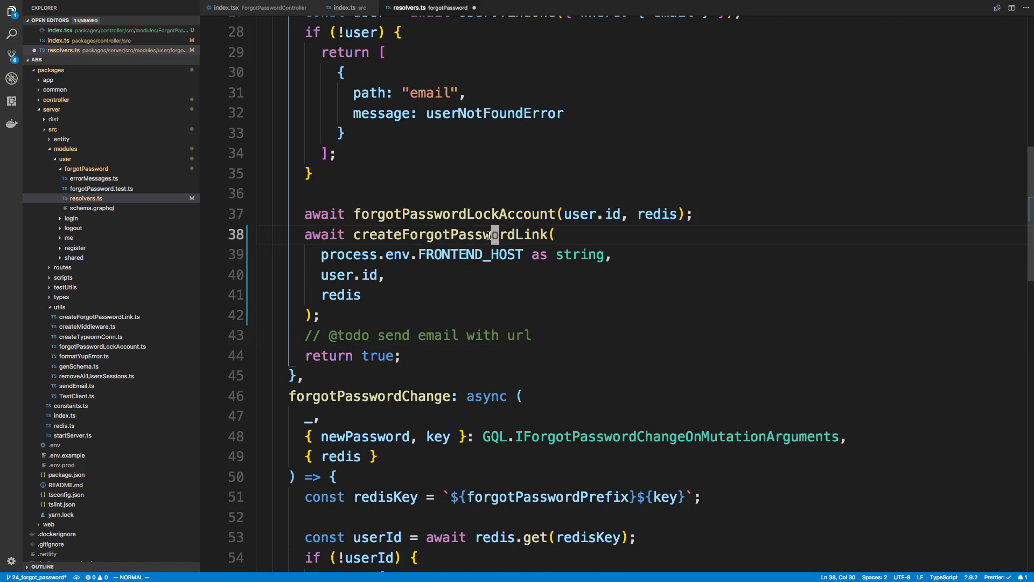
Comment out the forgotPasswordLockAccount call and return { ok: true } for missing users
double_click(439, 234)
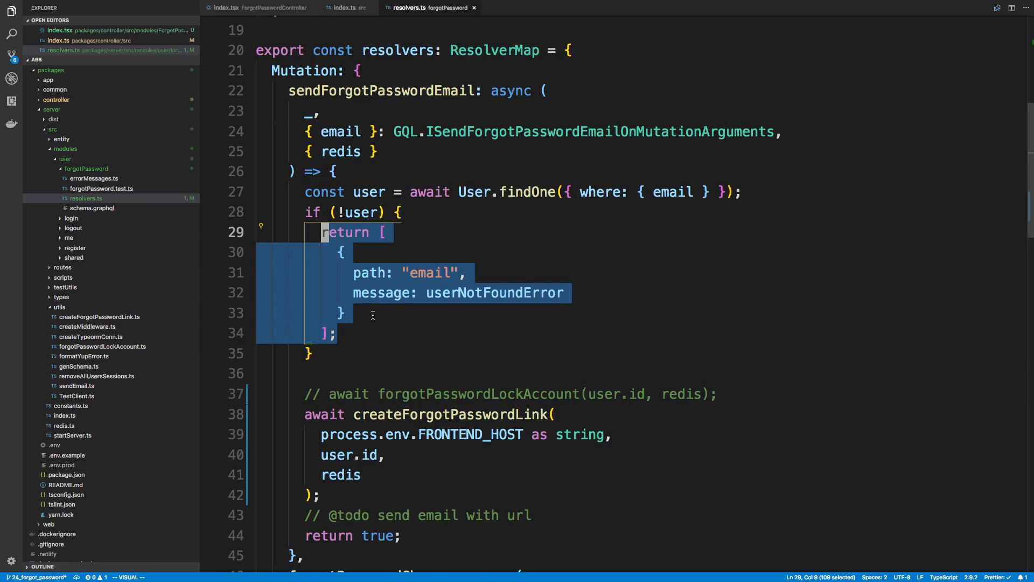
left_click(410, 333)
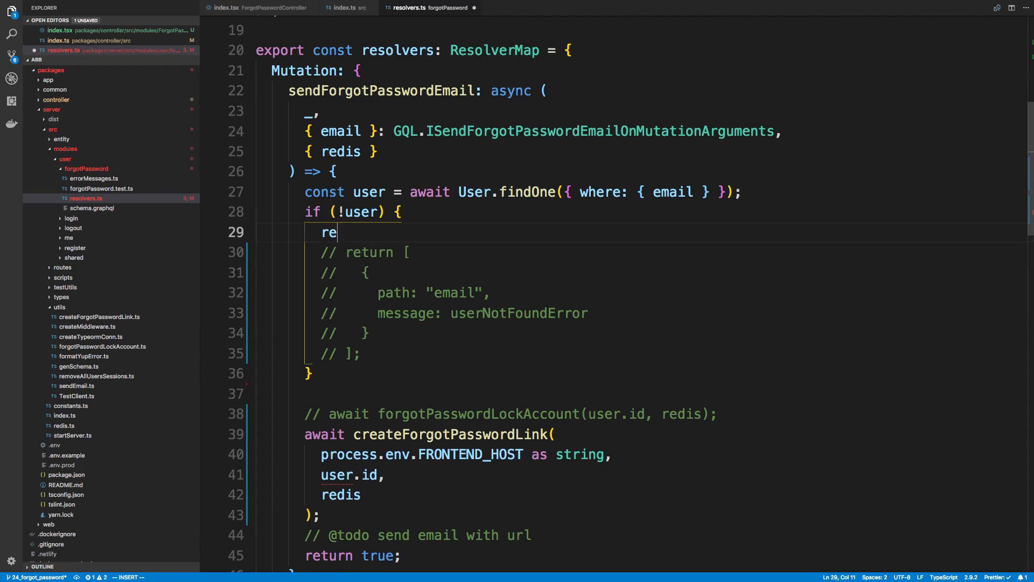
type("turn {ok}")
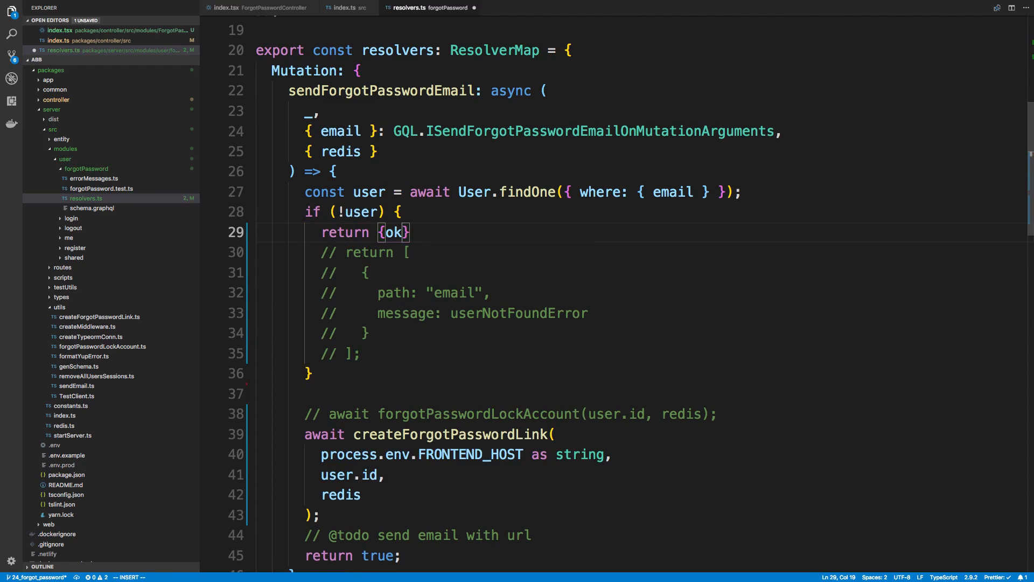
type(": true")
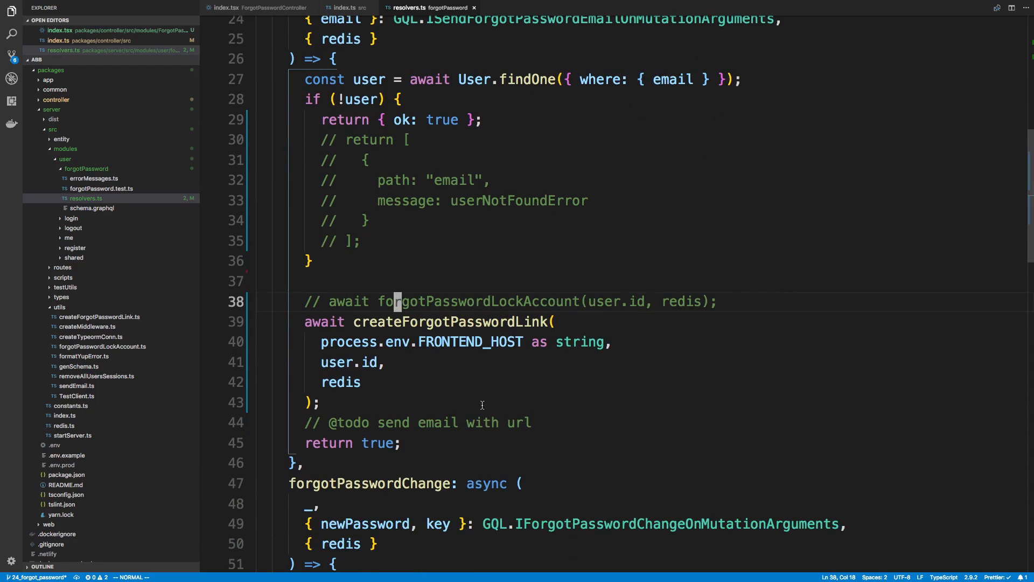
mouse_move(99, 197)
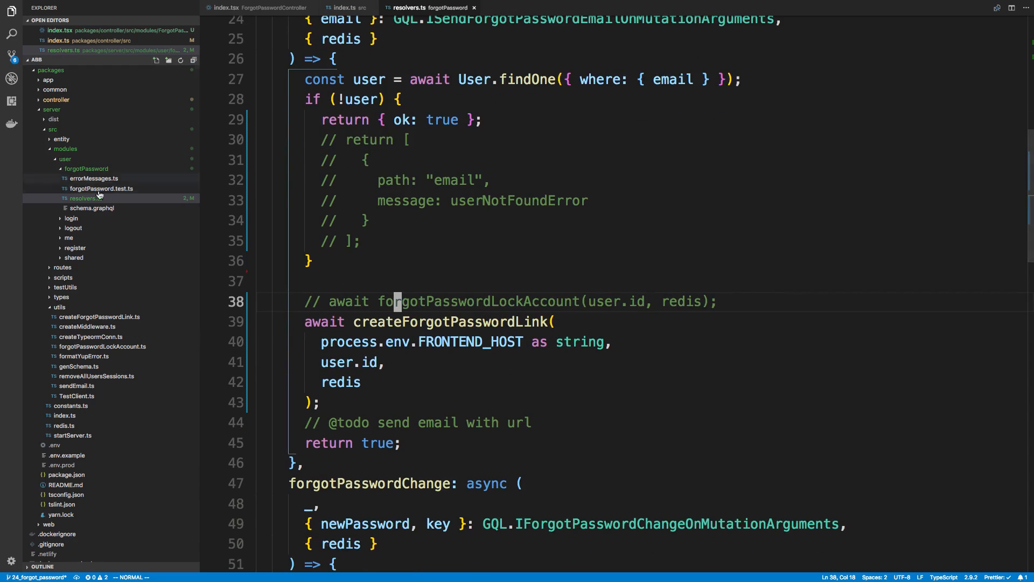
Review the register resolver's sendEmail call, then return to forgotPassword/resolvers.ts
left_click(74, 248)
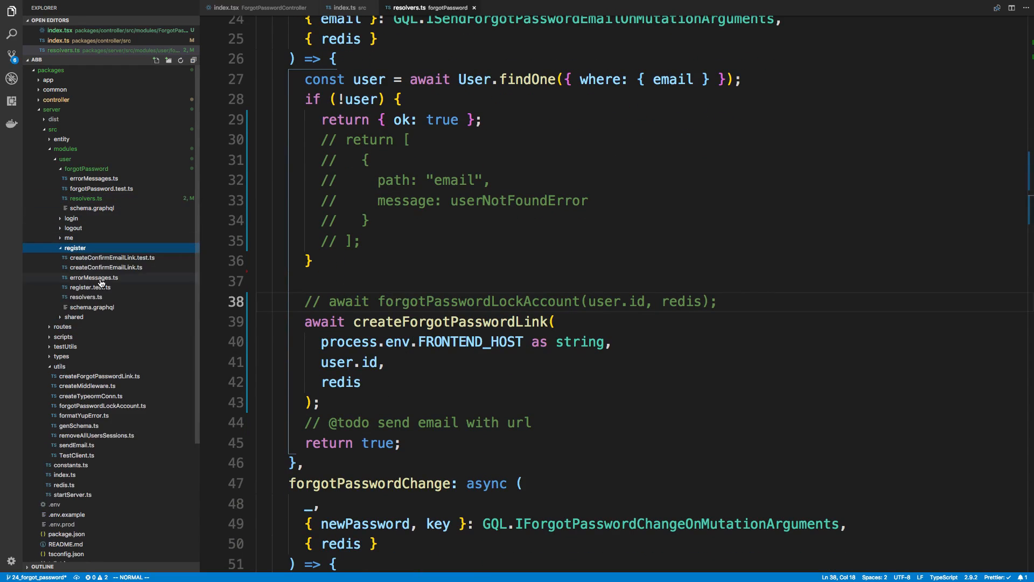
left_click(85, 307)
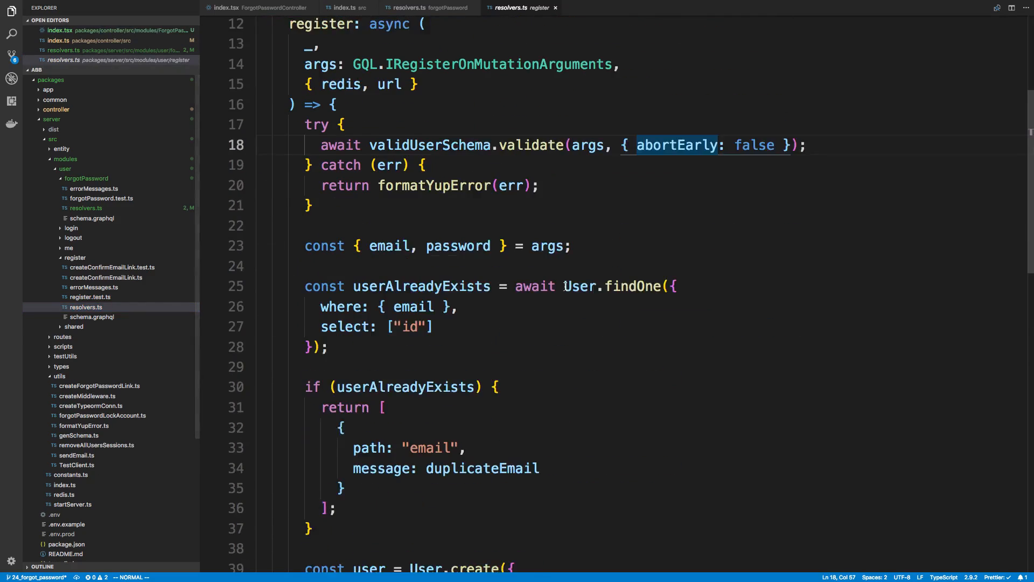
scroll("down", 3)
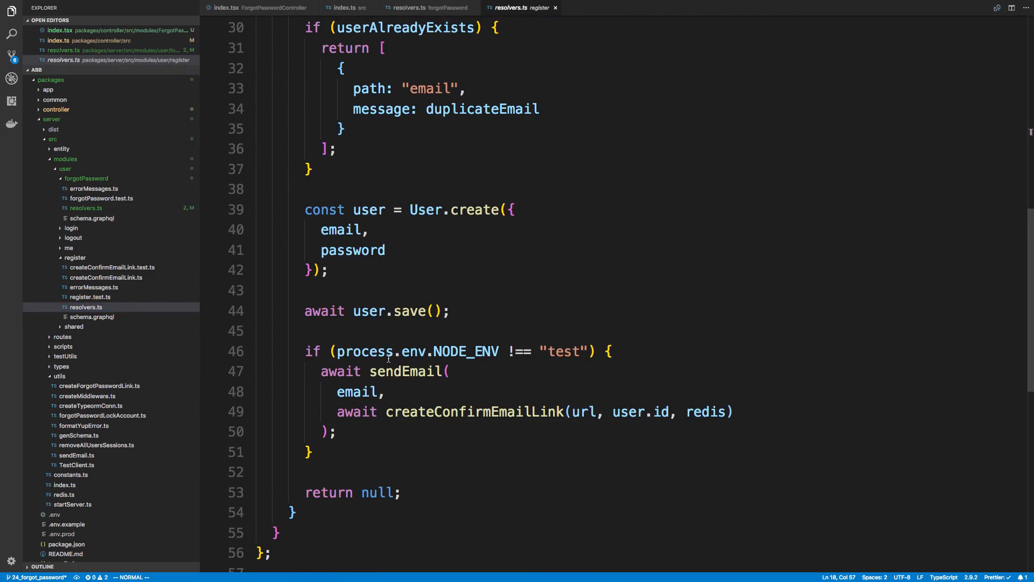
double_click(409, 371)
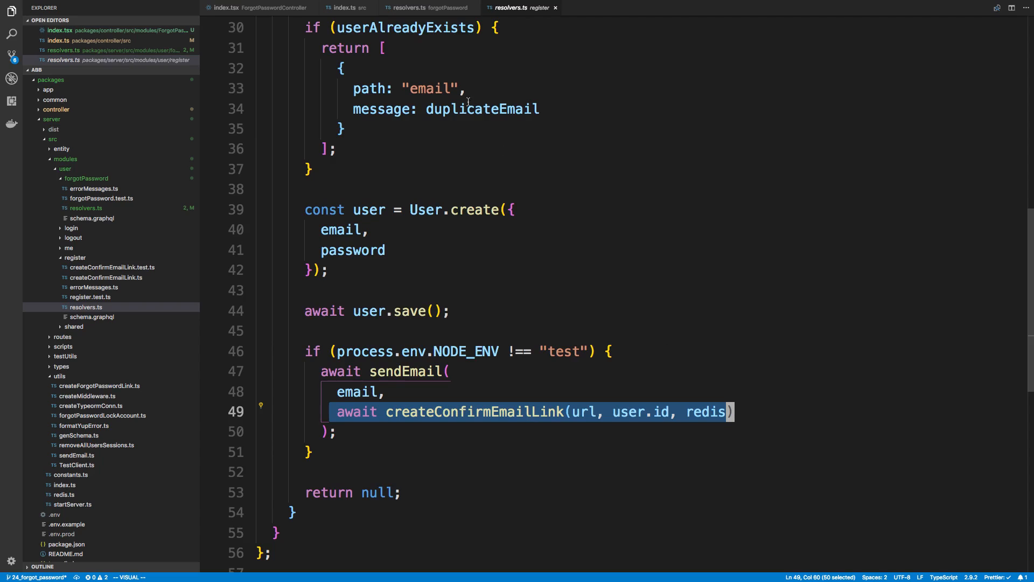
left_click(427, 8)
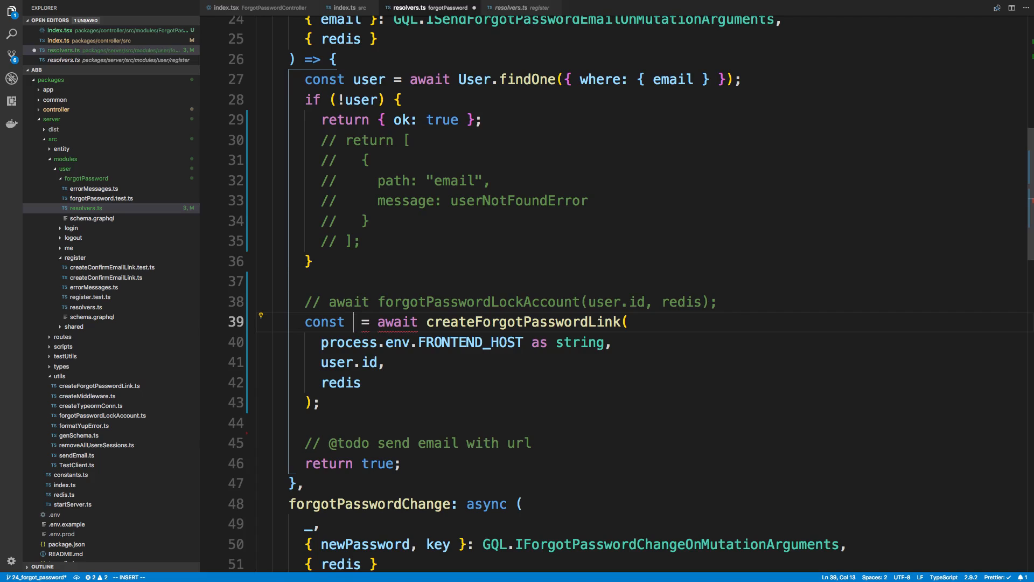
Store the link as url, add 'await sendEmail(email, url)', and jump to sendEmail's definition
type("url")
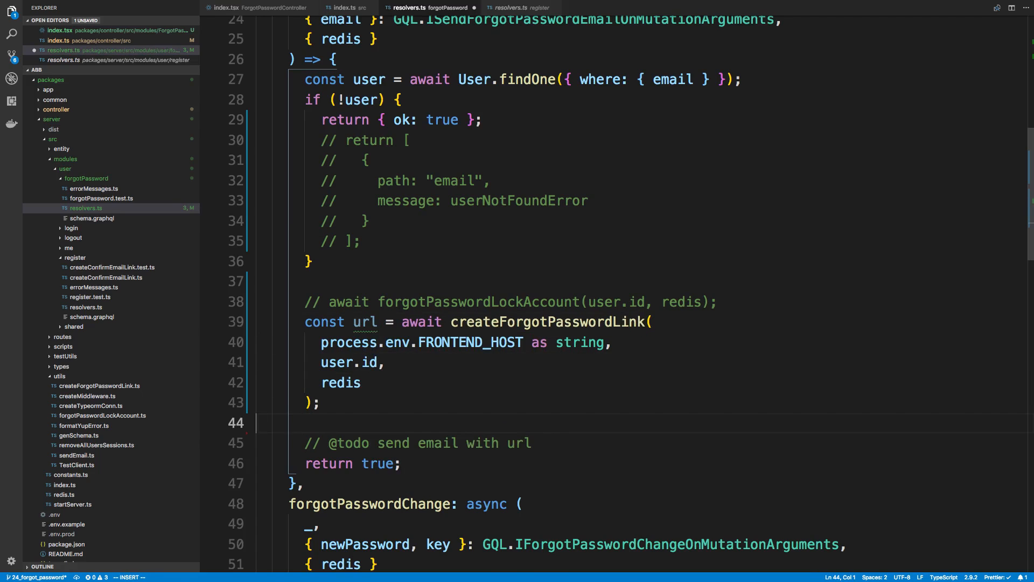
type("await")
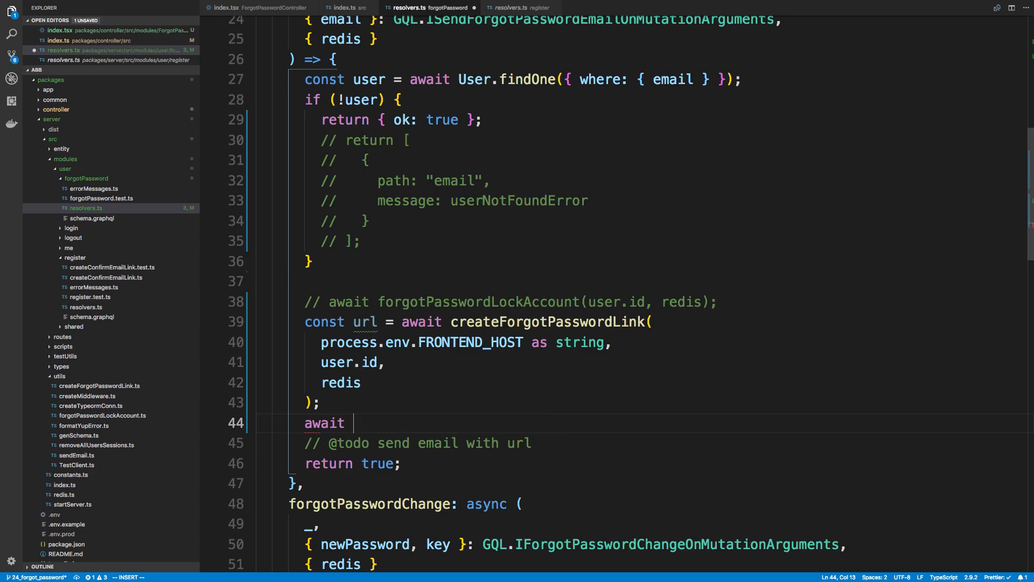
type("sendEmail")
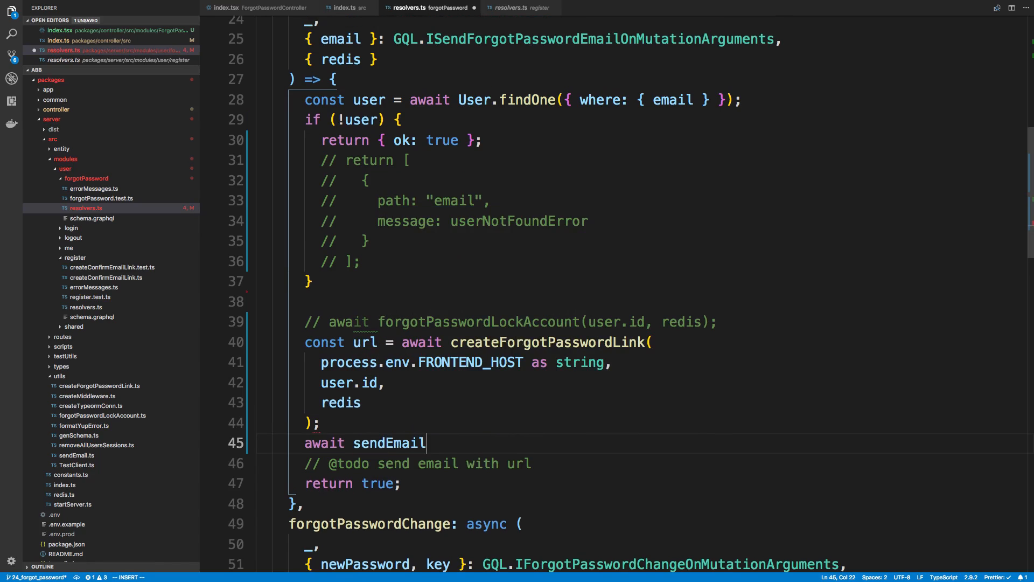
type("(")
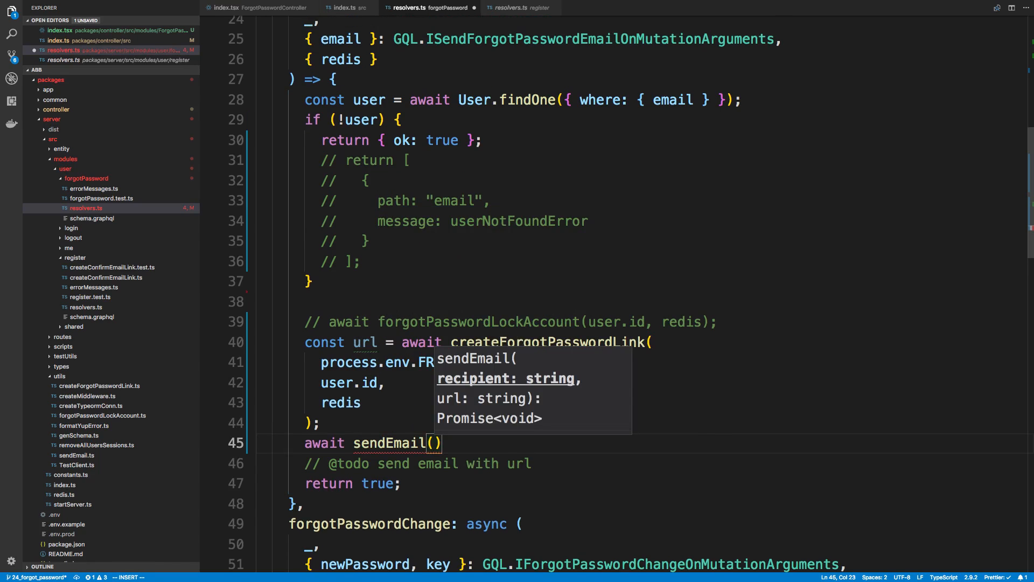
type("email, url")
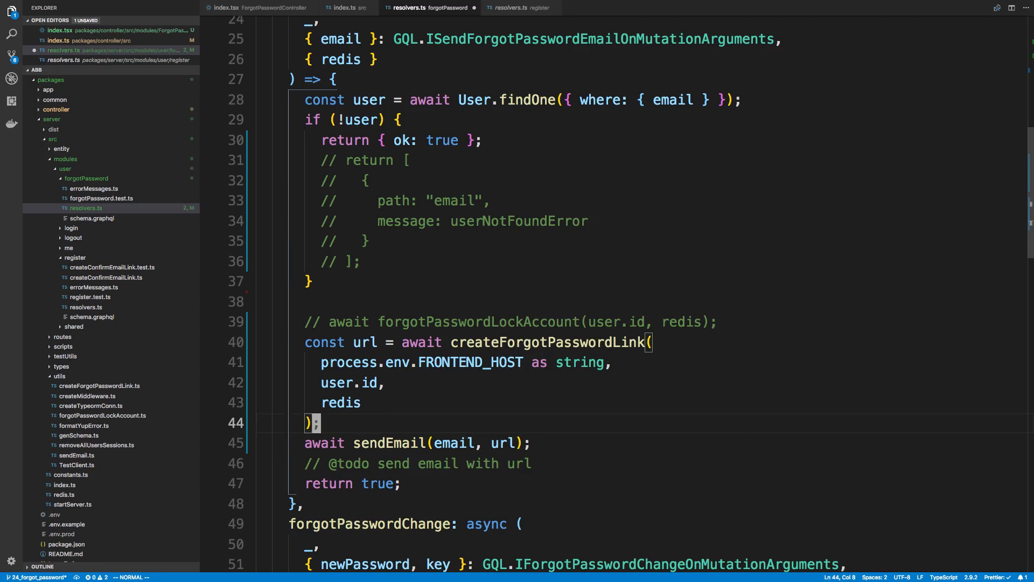
scroll("down", 3)
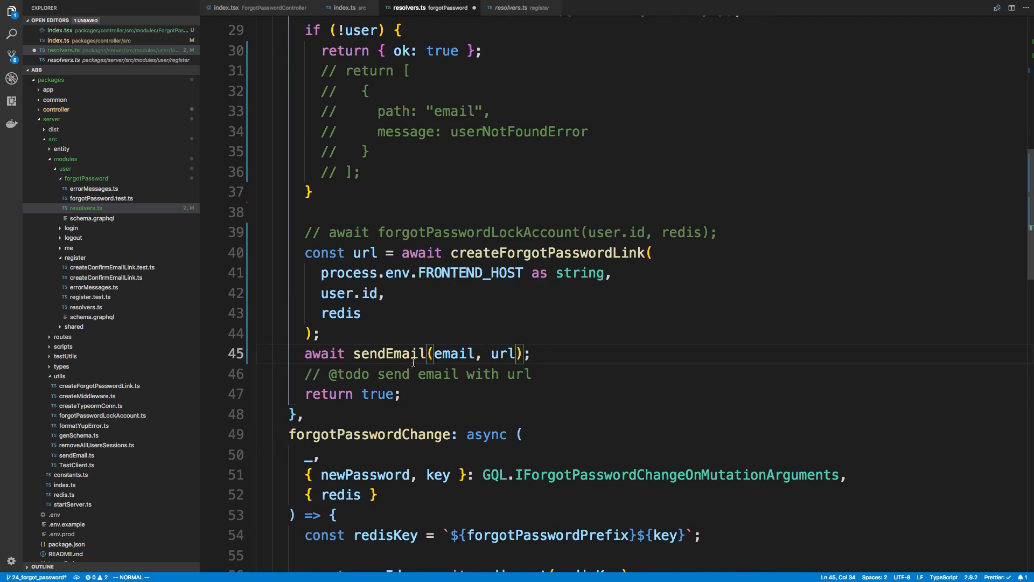
left_click(390, 353)
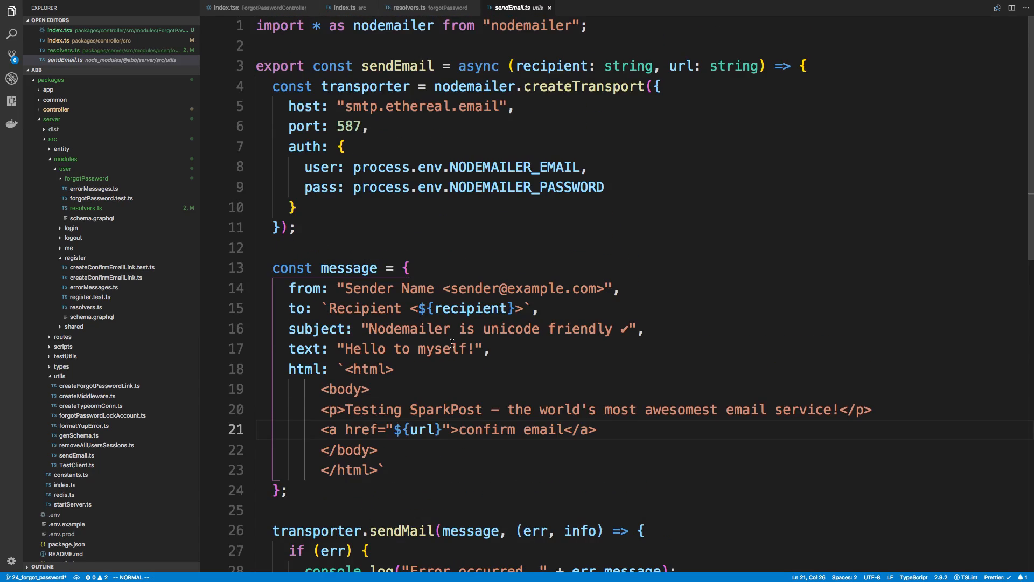
Give sendEmail a linkText parameter used as the anchor's ${linkText} label and save
left_click(762, 66)
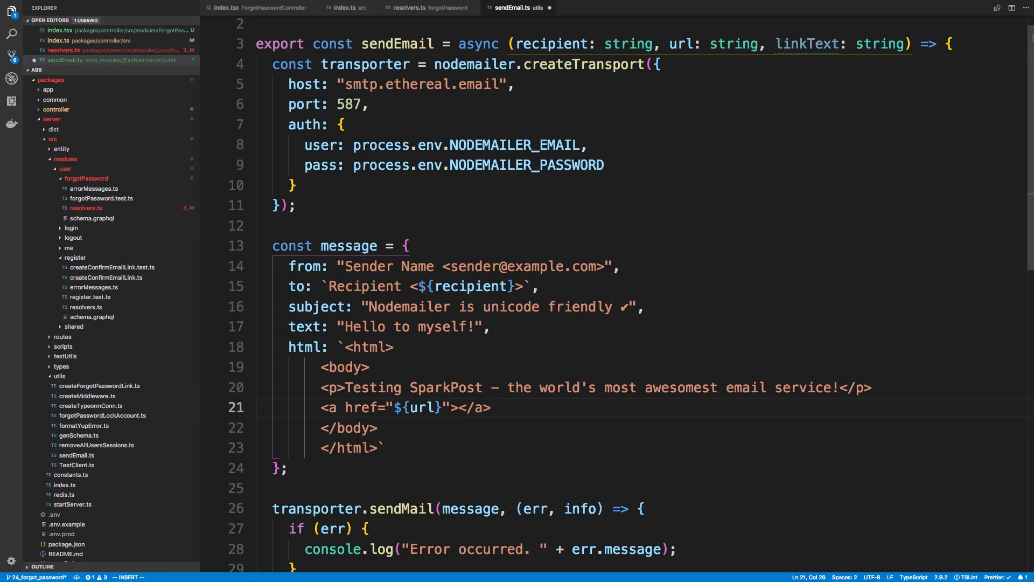
type("${li")
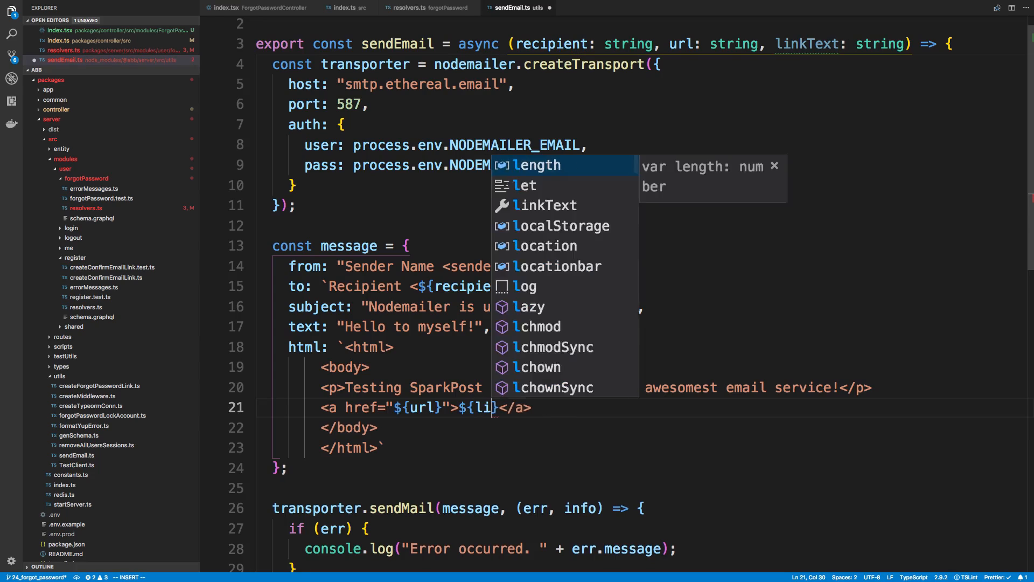
key("Escape")
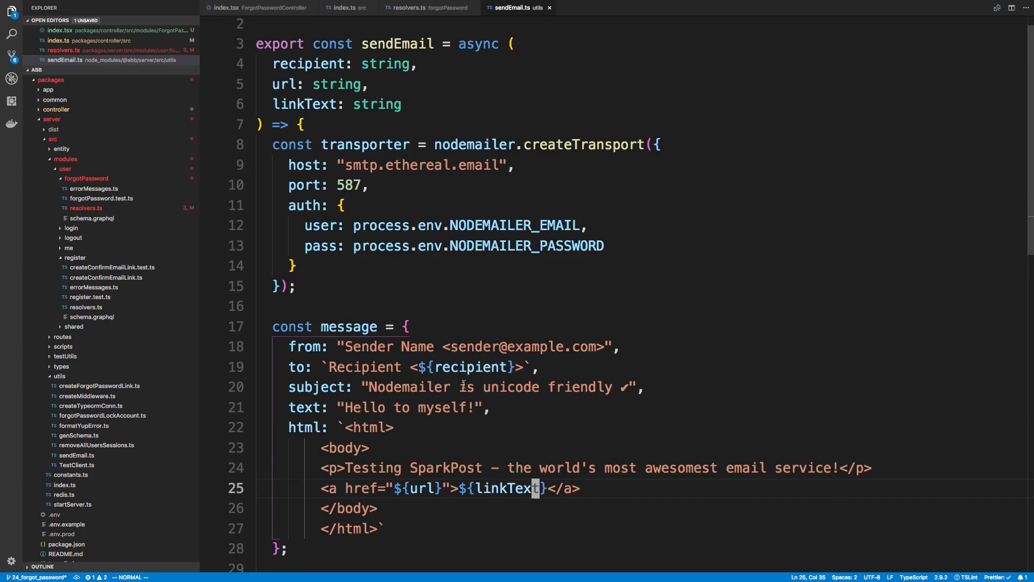
Pass "reset password" as the third sendEmail argument in the forgot-password resolver
left_click(426, 7)
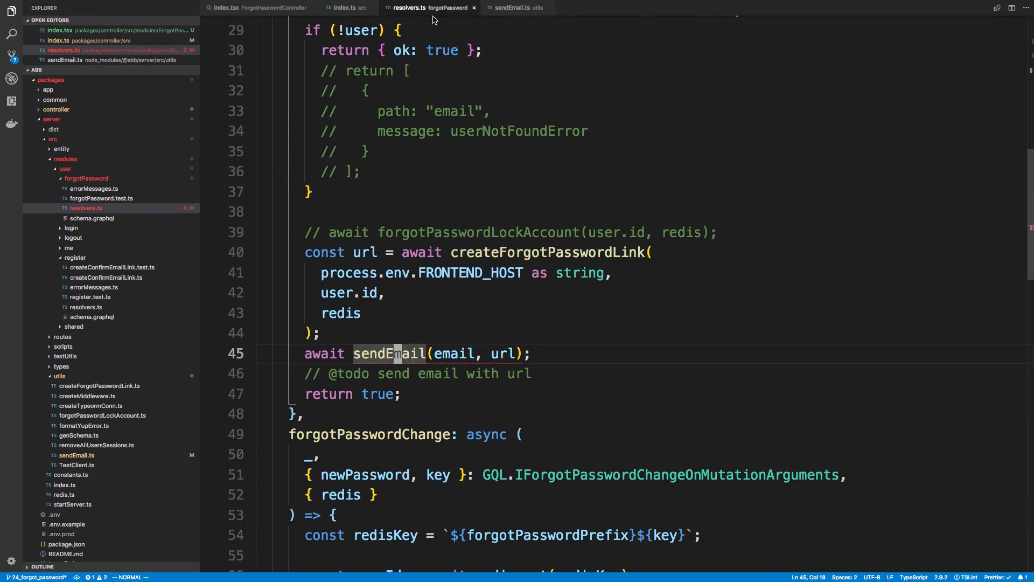
type(", \"\"")
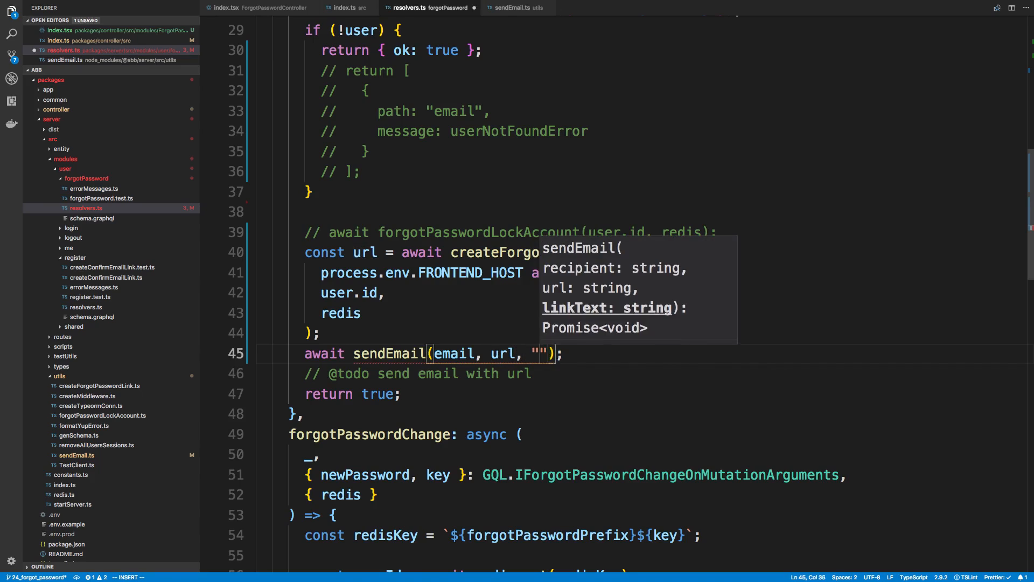
type("reset password")
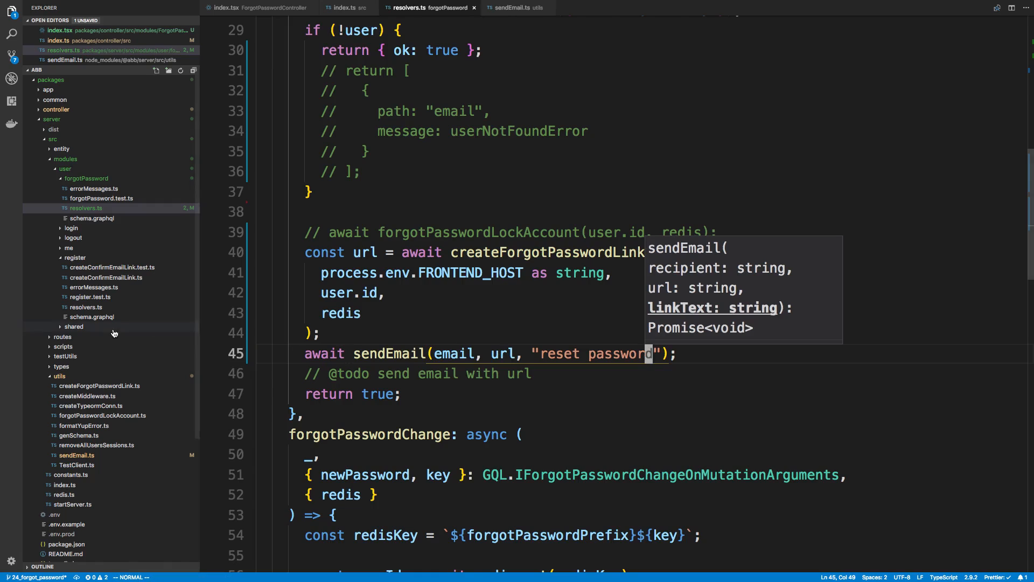
left_click(85, 208)
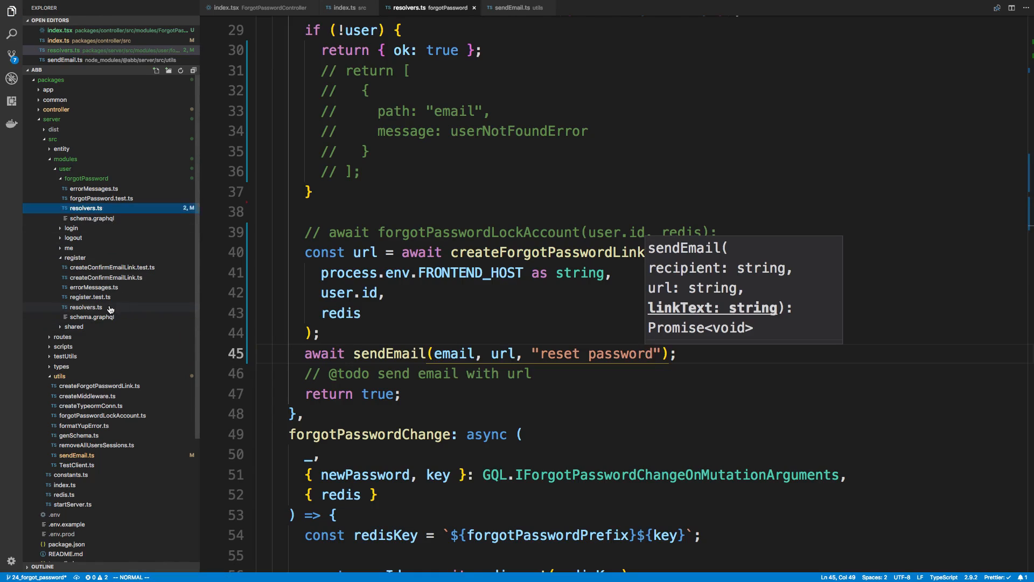
left_click(85, 316)
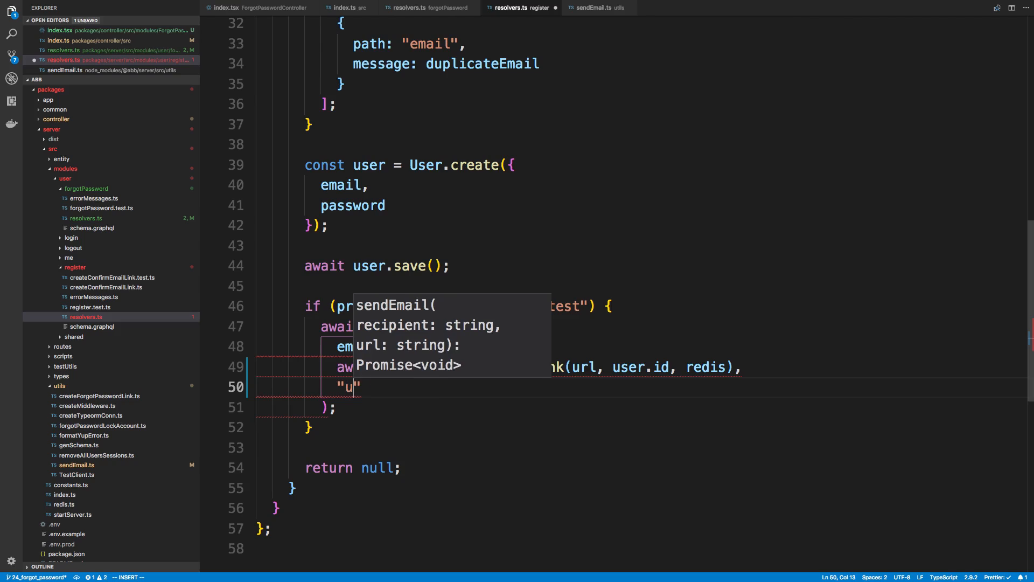
Save register's "confirm email" argument, check the sendEmail definition and imports
key("Backspace")
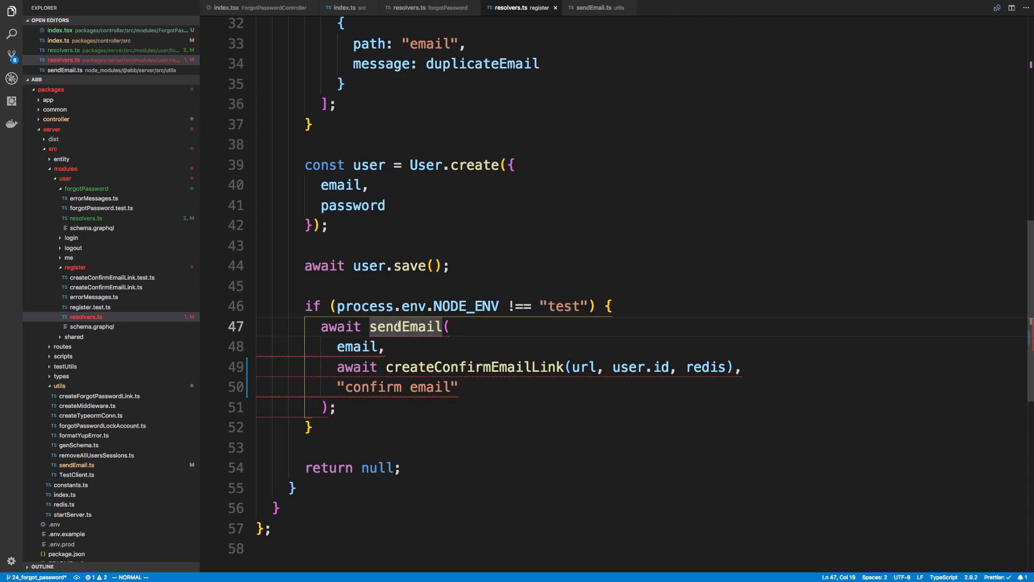
left_click(75, 464)
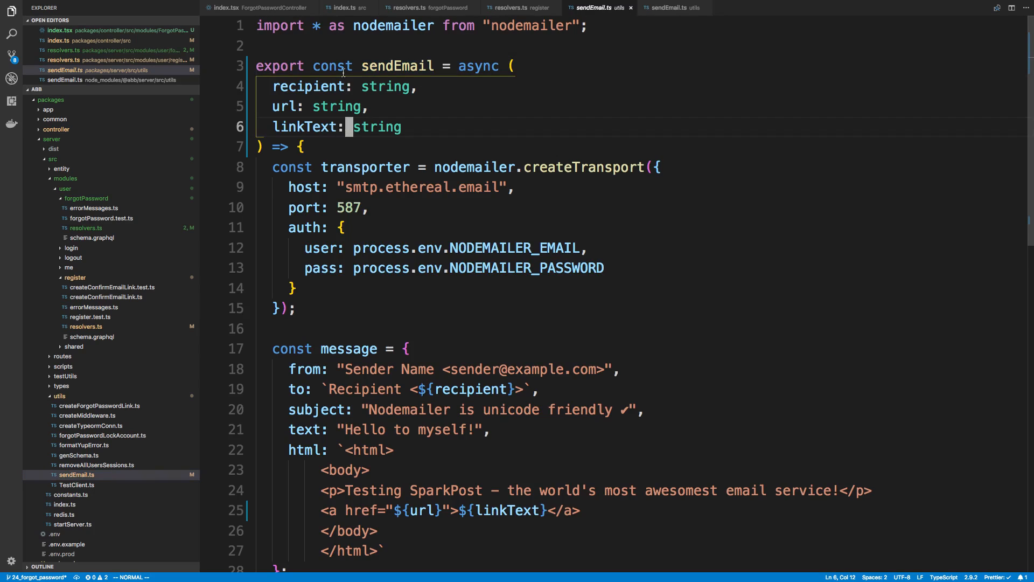
left_click(519, 7)
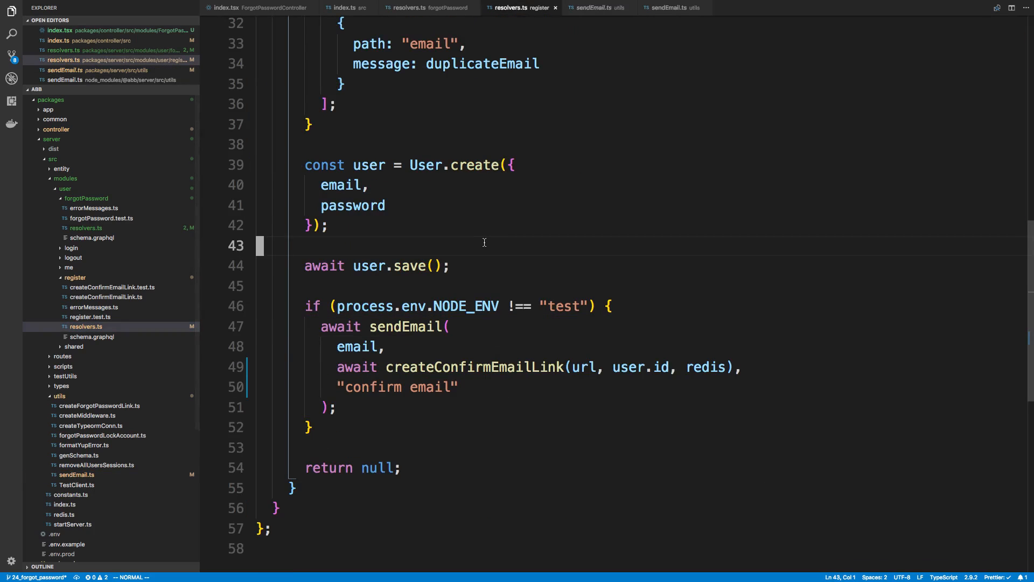
mouse_move(410, 325)
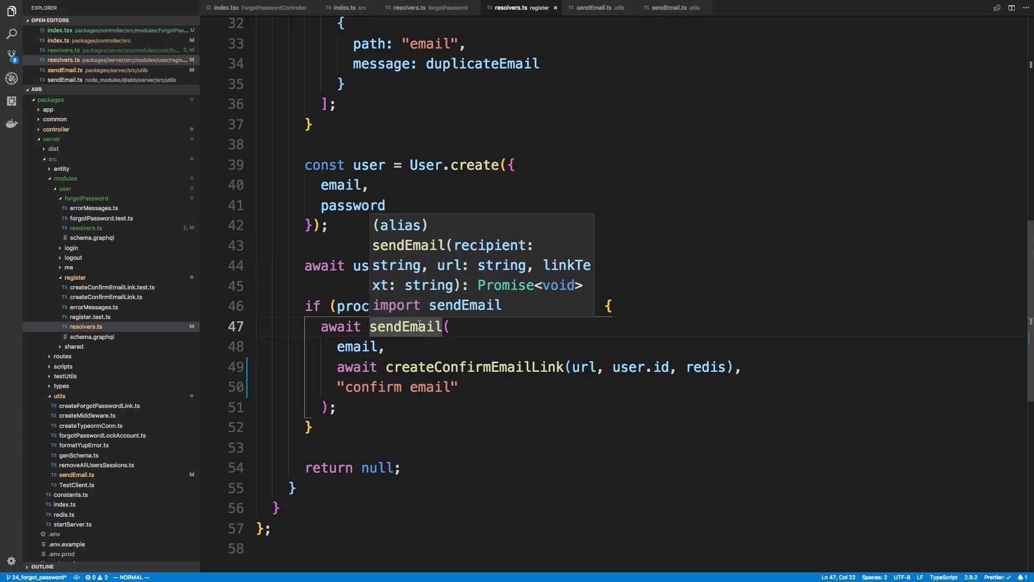
mouse_move(493, 356)
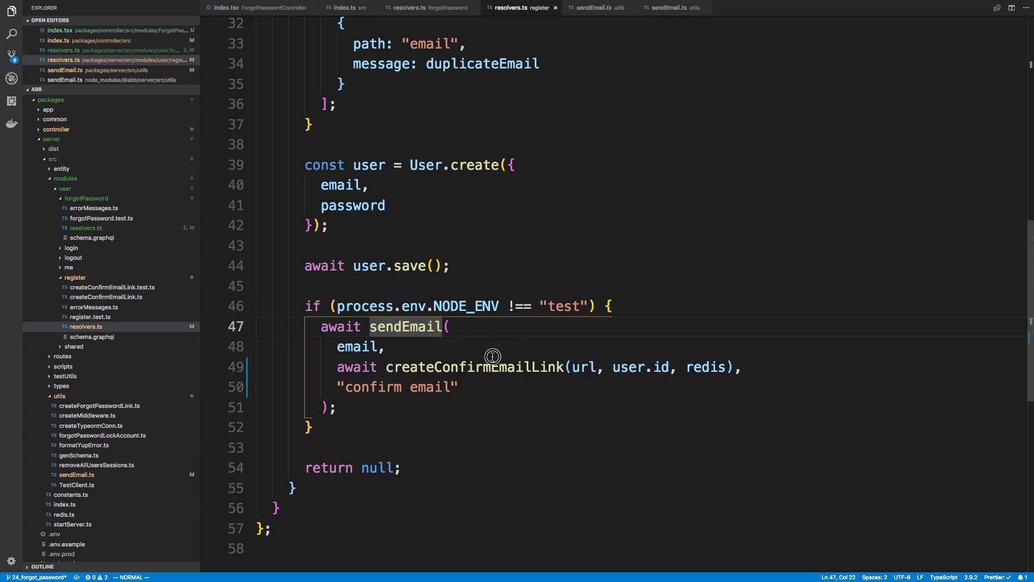
left_click(429, 8)
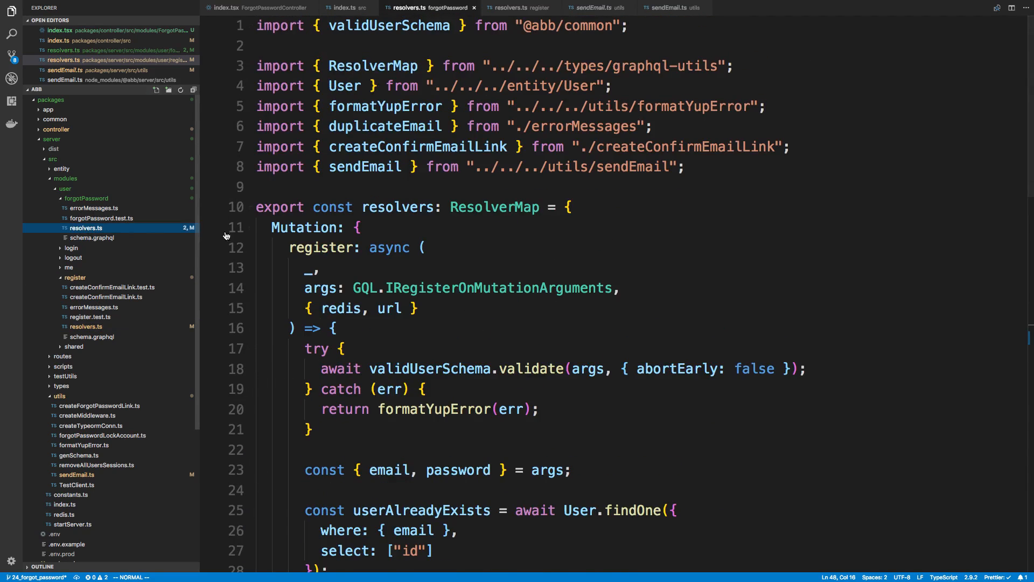
Scroll the forgot-password resolvers to its imports where sendEmail is brought in
scroll("down", 3)
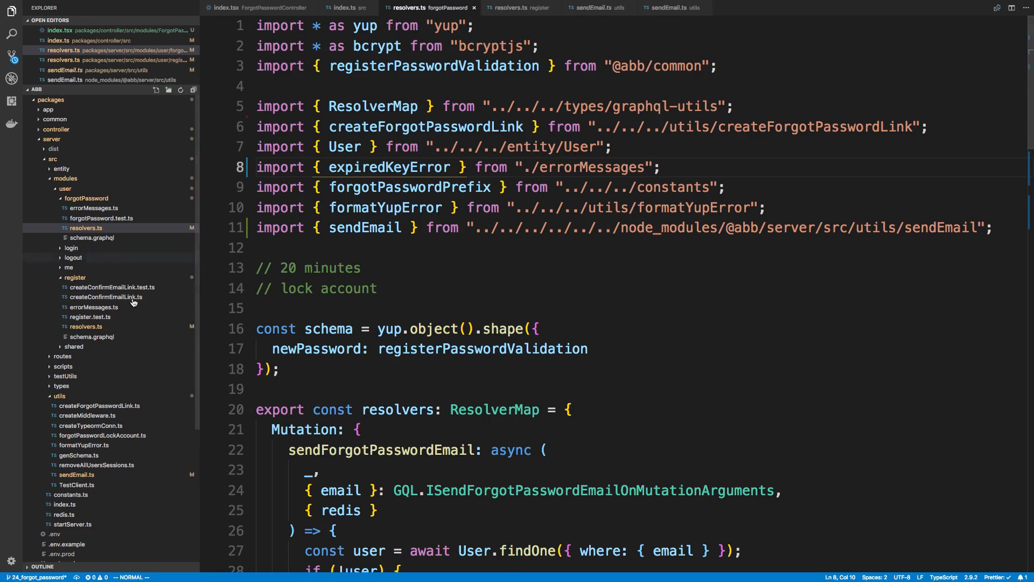
left_click(515, 7)
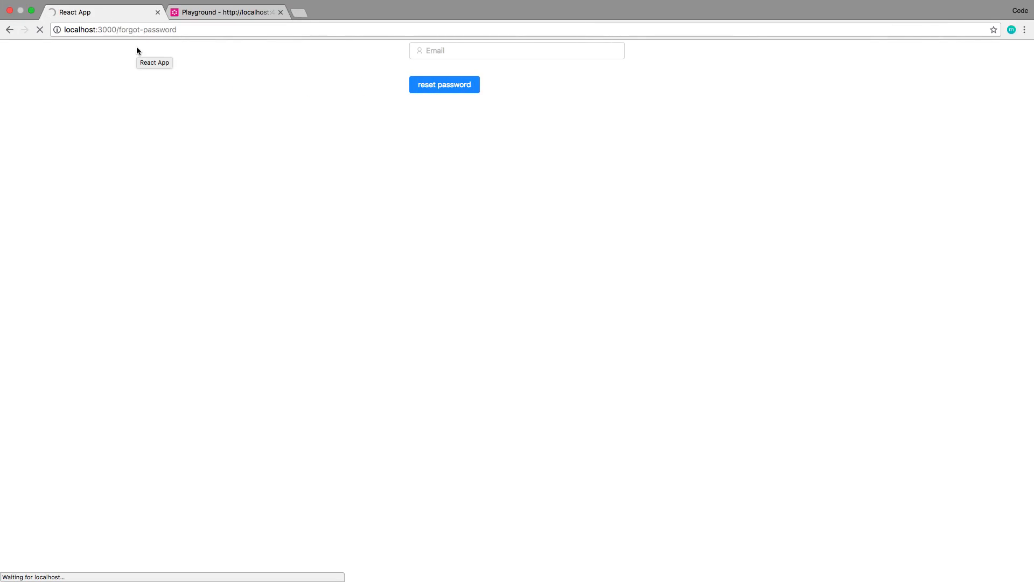
Let the localhost:3000/forgot-password page finish reloading in Chrome
left_click(516, 51)
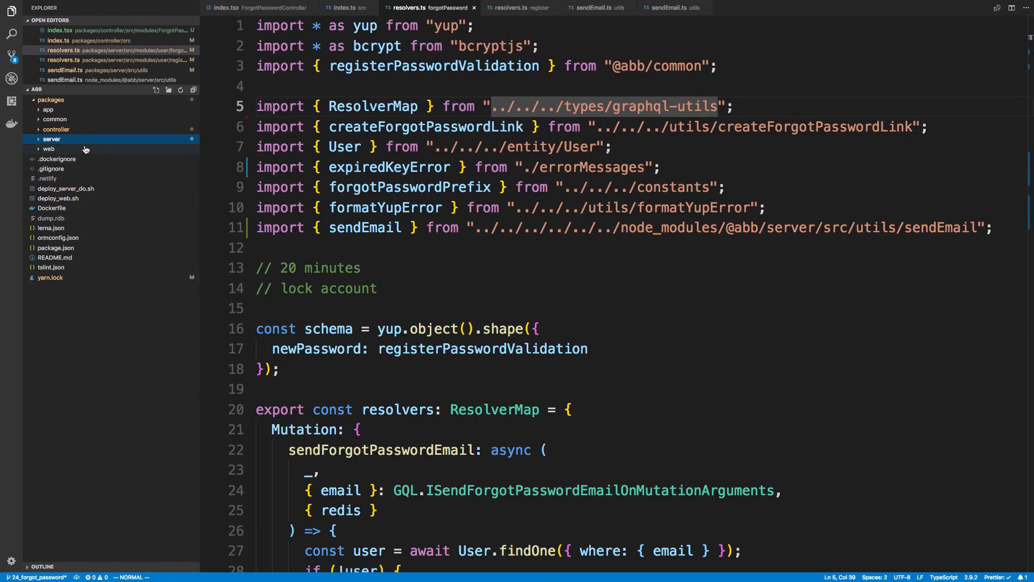
In ForgotPasswordConnector.tsx, import ForgotPasswordView from ./ui/ForgotPasswordView and begin a new import
left_click(48, 148)
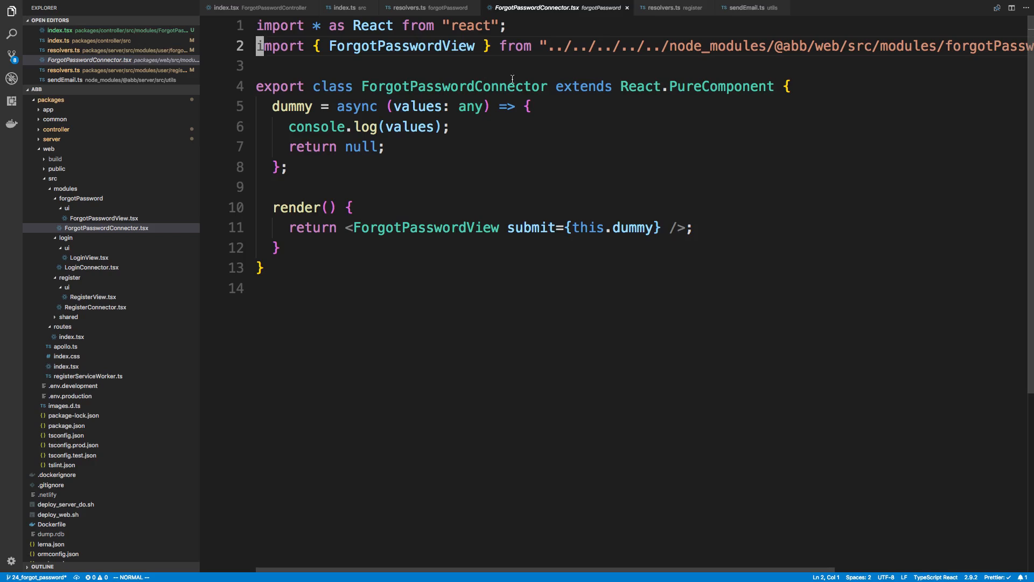
left_click(549, 46)
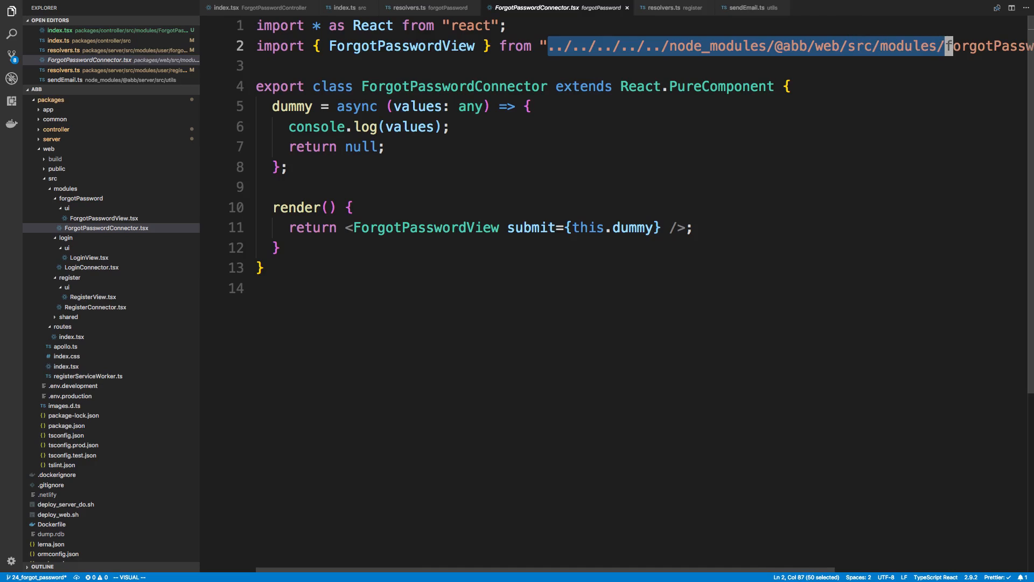
type("orgotPassword/ui/ForgotPasswordView")
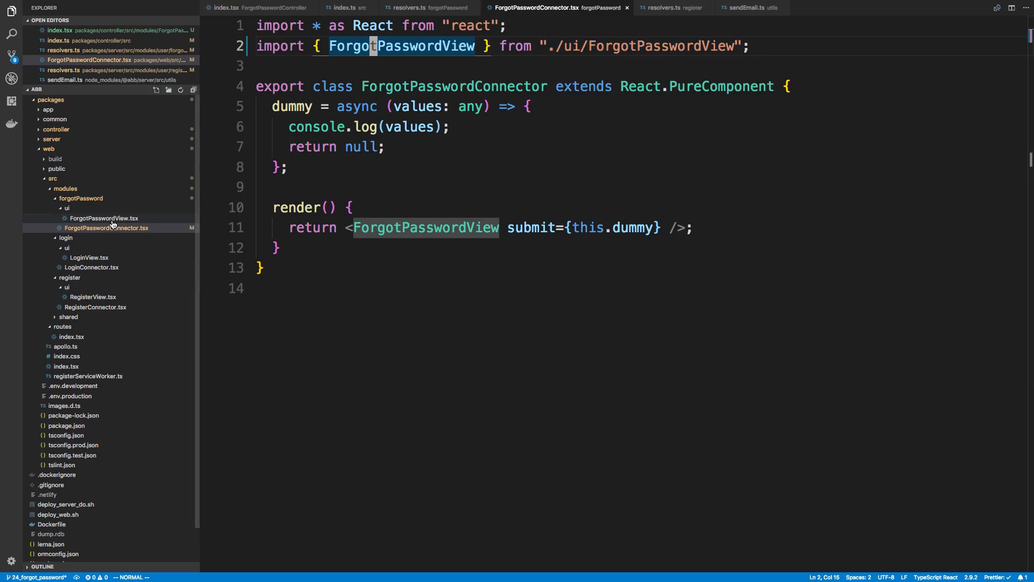
type("immp")
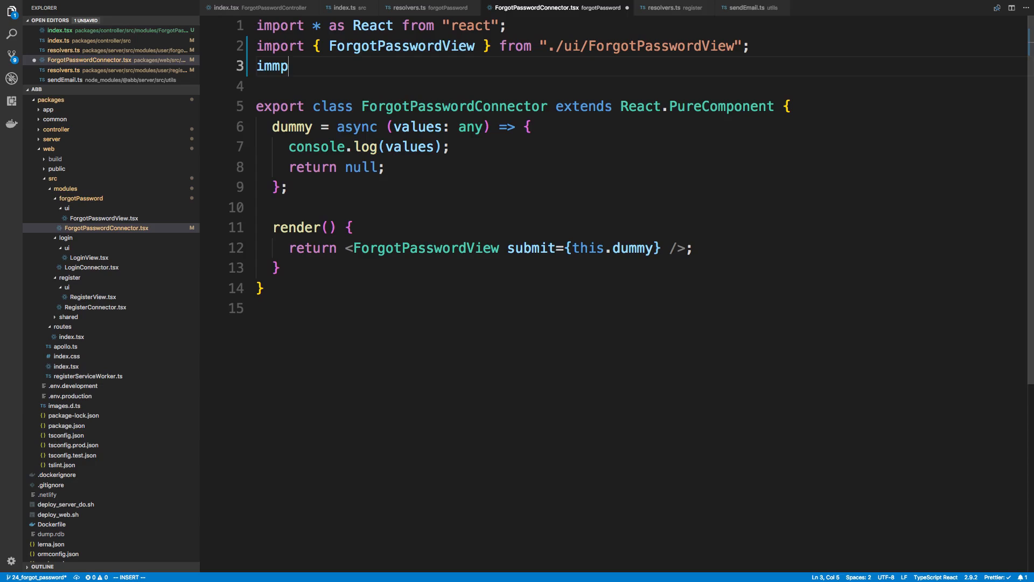
type("ort")
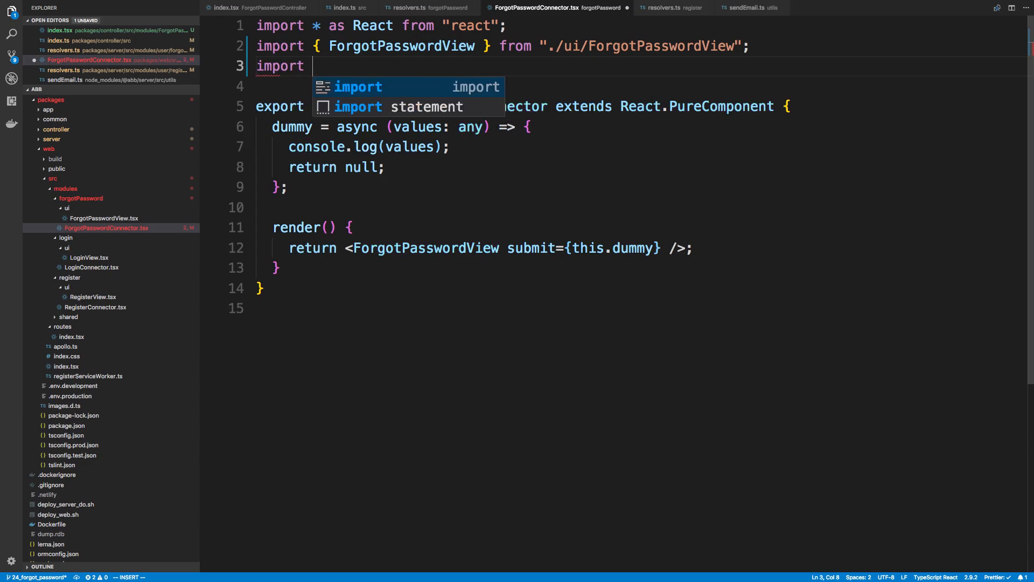
type("{} from '@abb/controller';")
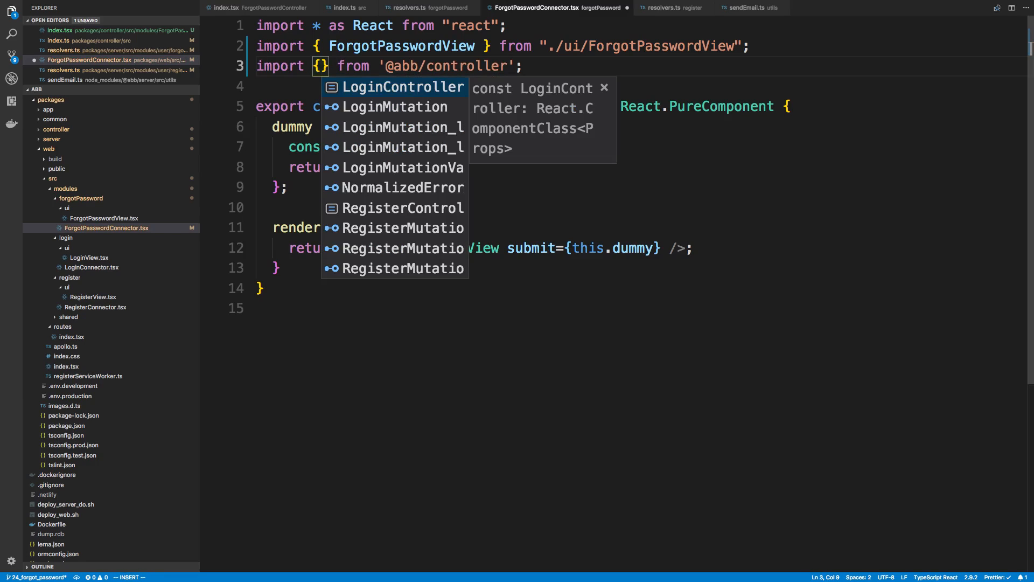
type("ForgotPas")
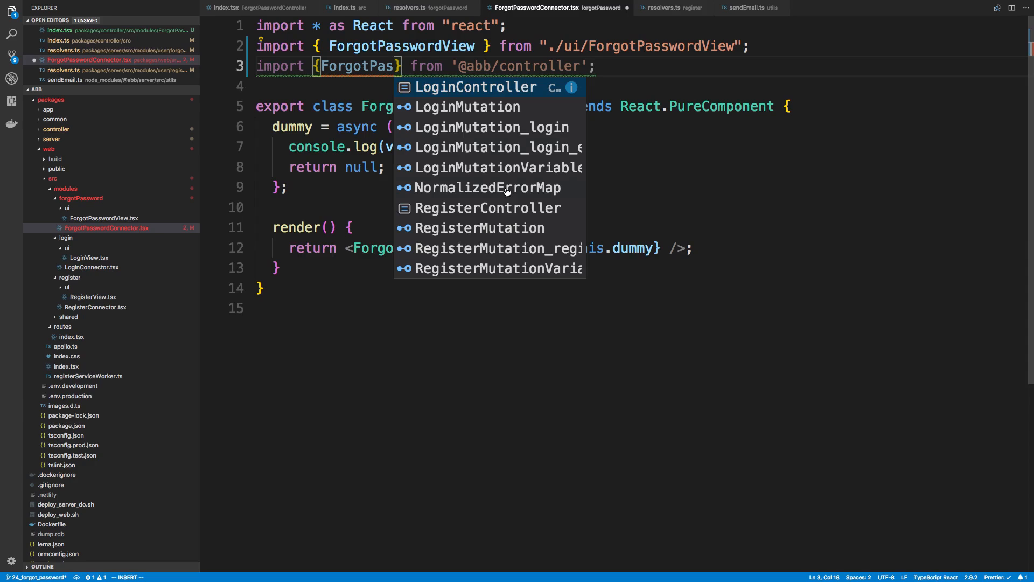
key("Escape")
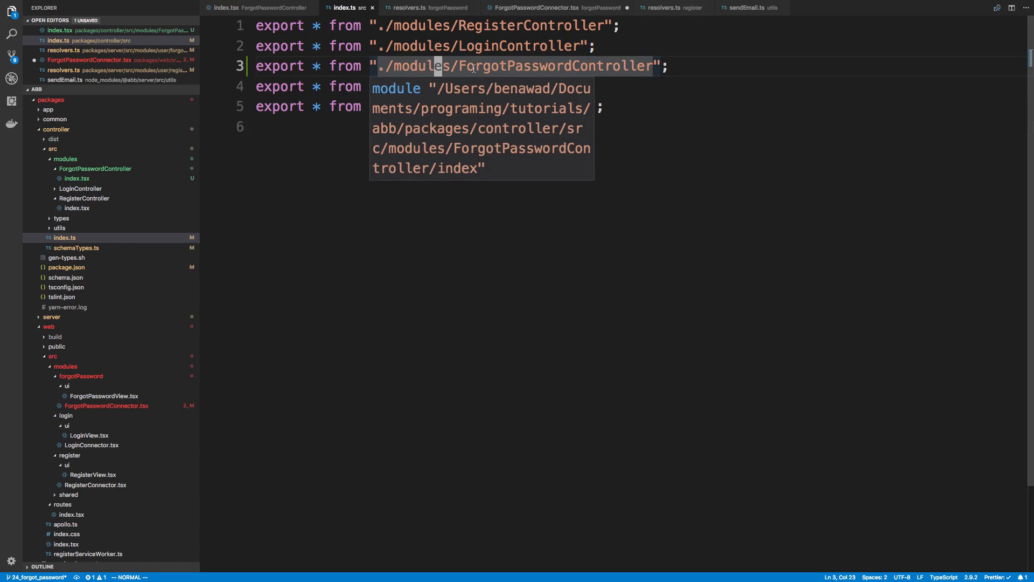
left_click(77, 178)
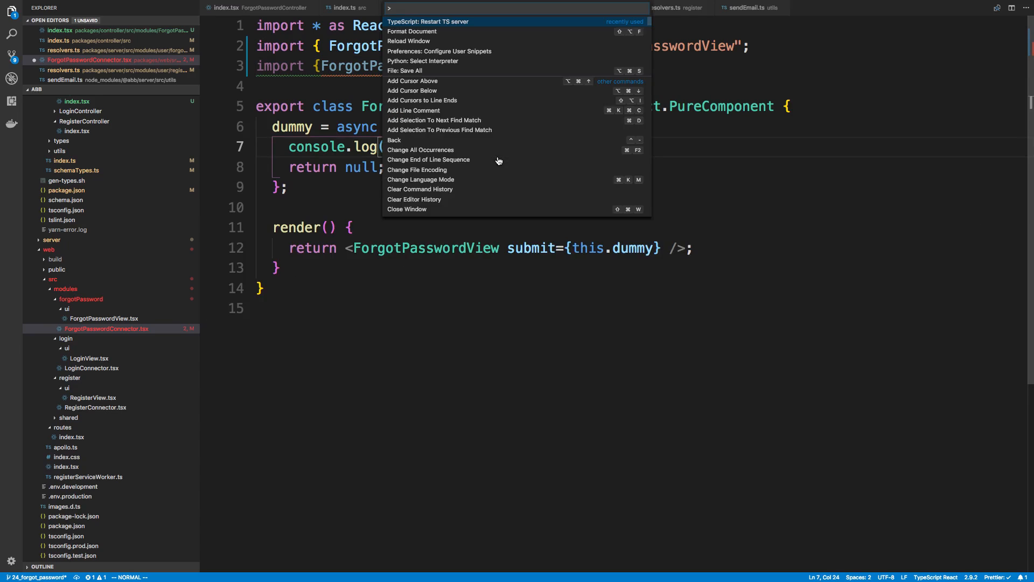
mouse_move(475, 24)
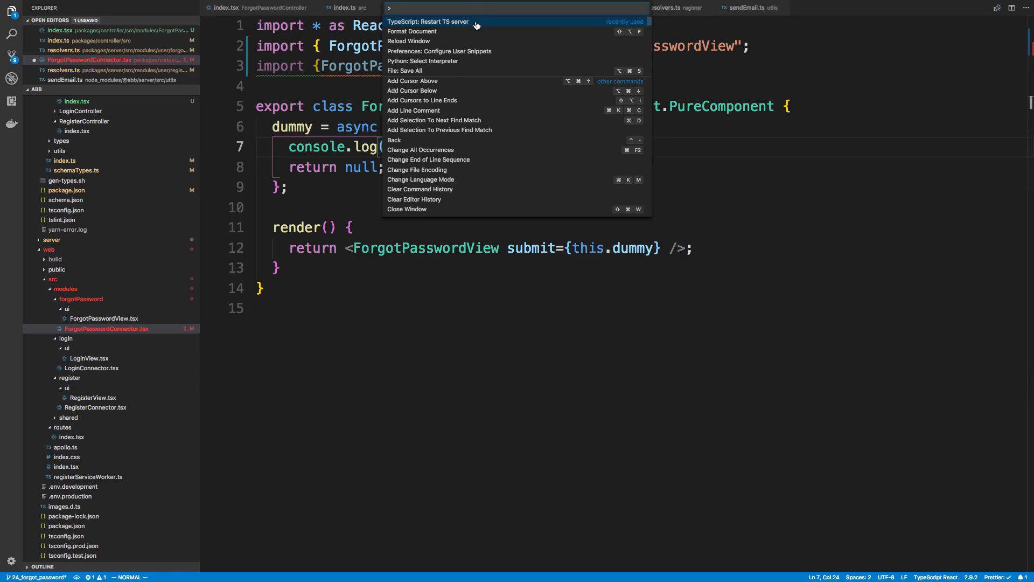
Restart the TS server and complete the import name to ForgotPasswordController
key("Escape")
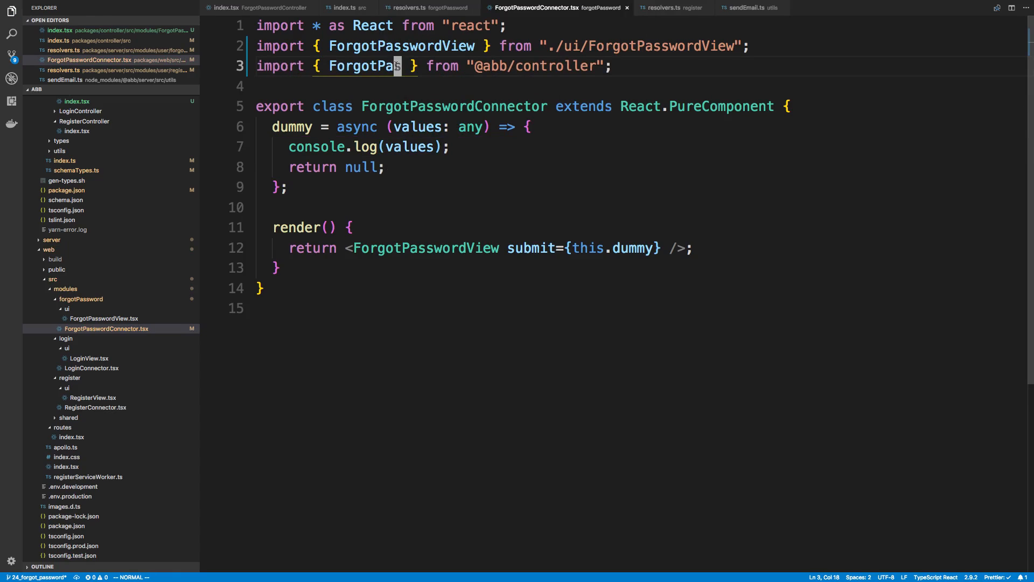
type("swordController")
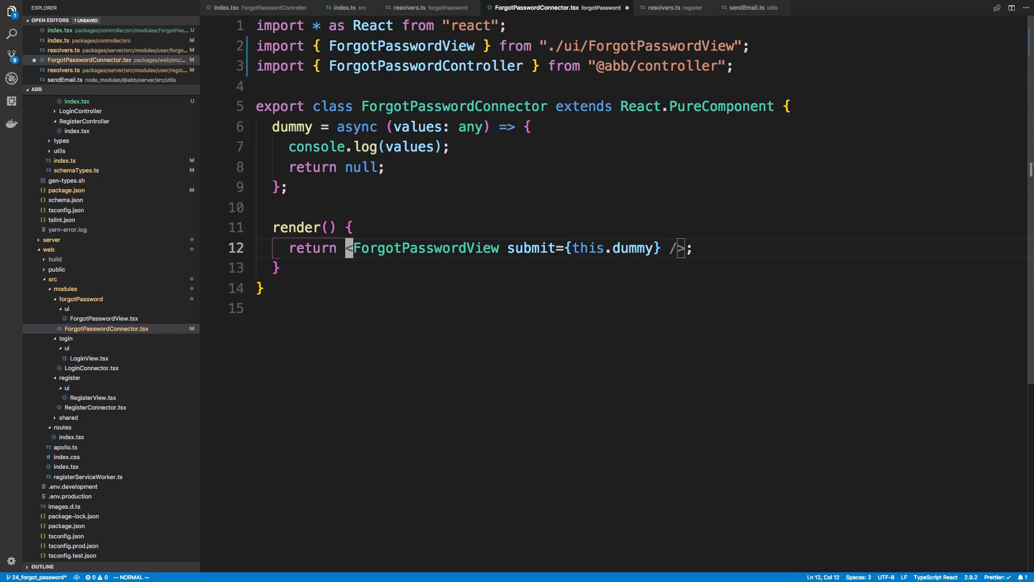
Wrap ForgotPasswordView in opening and closing ForgotPasswordController tags inside render()
type("Fr")
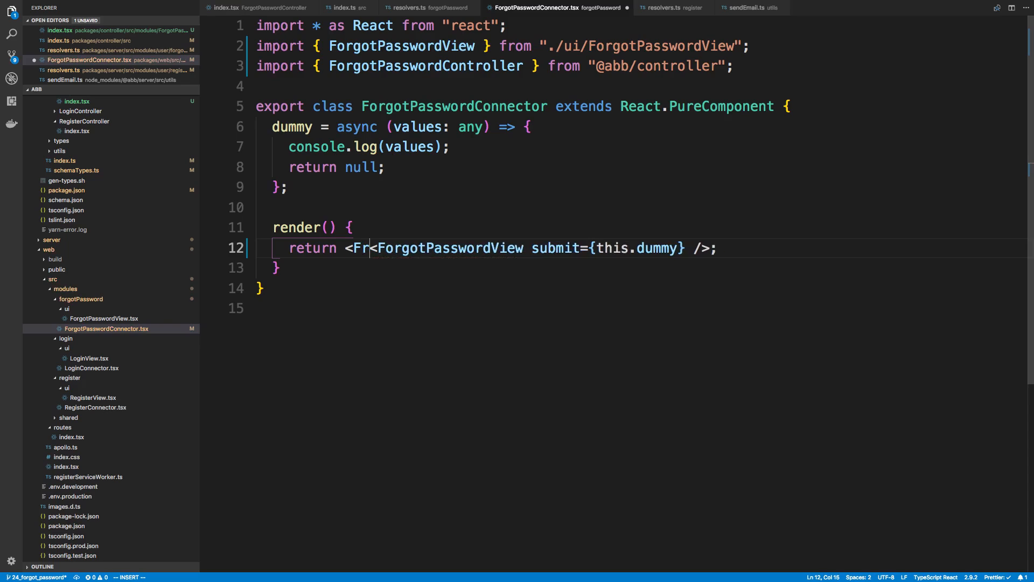
type("ogotP")
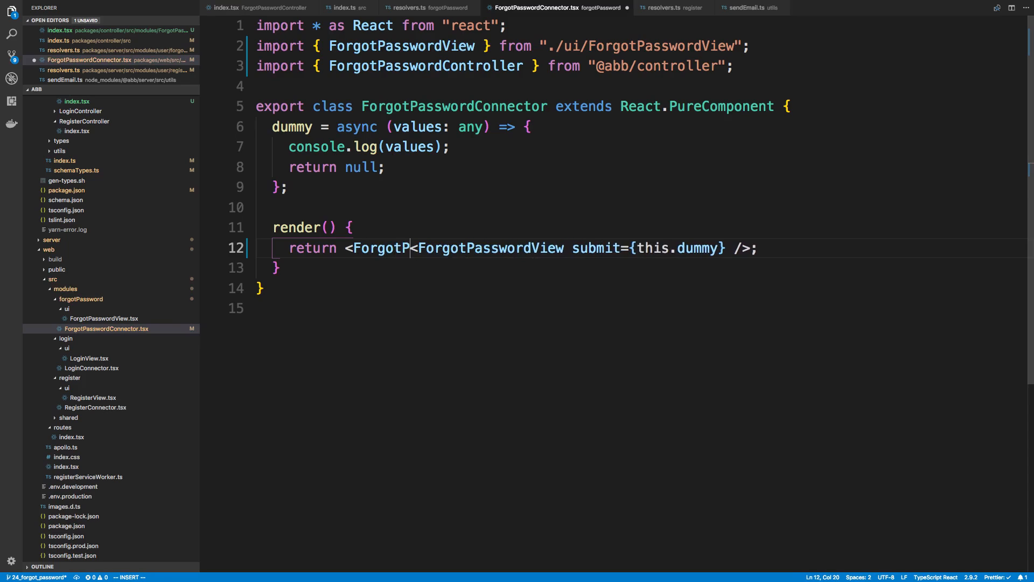
type("asswordController>")
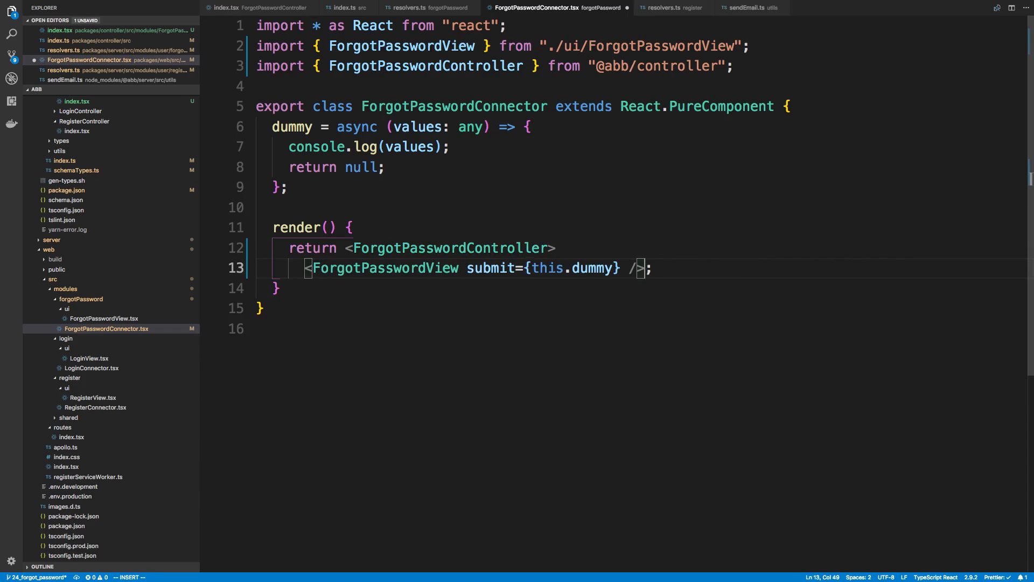
type("</Foirg;")
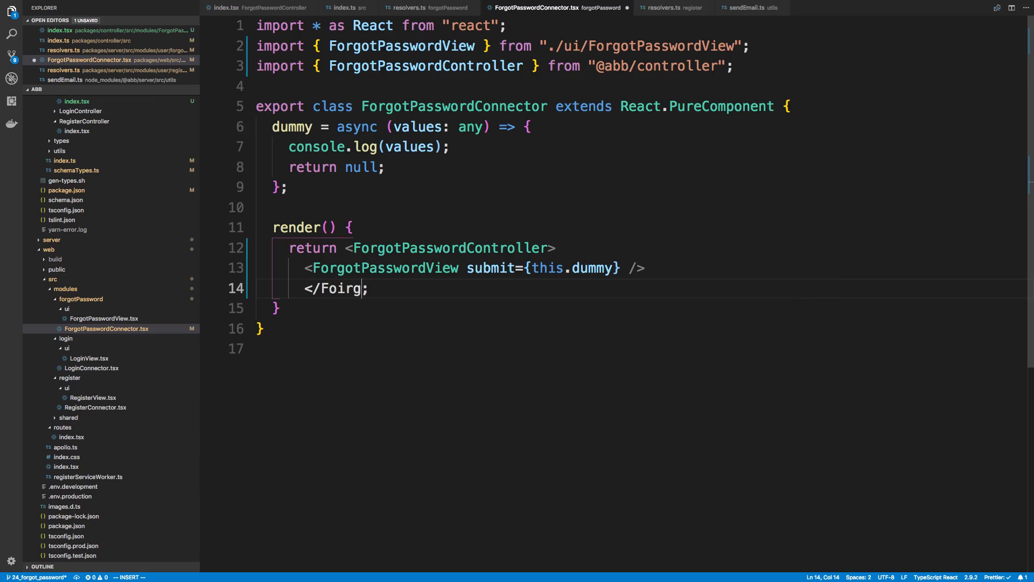
type("orgotPas")
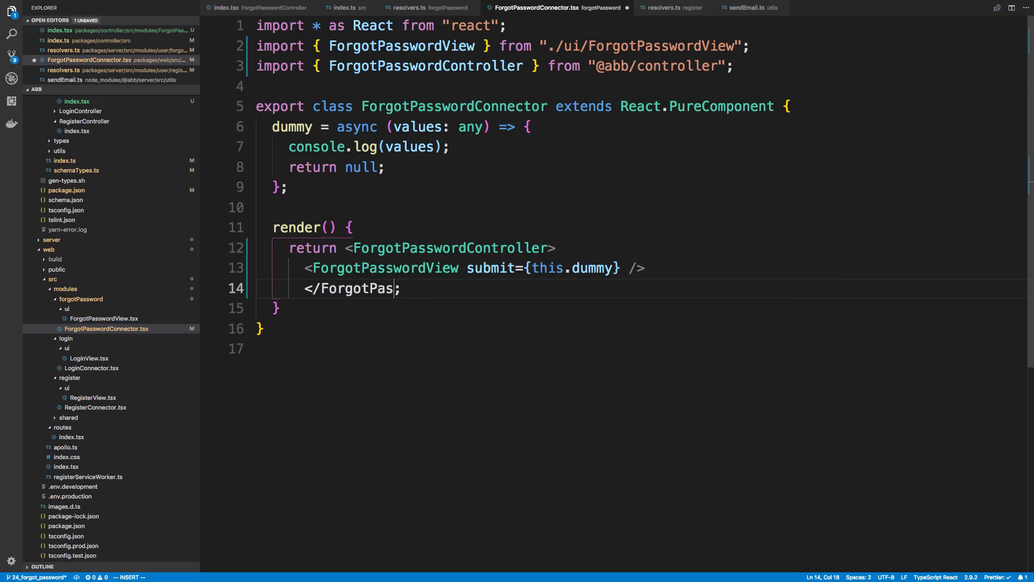
type("swordControler")
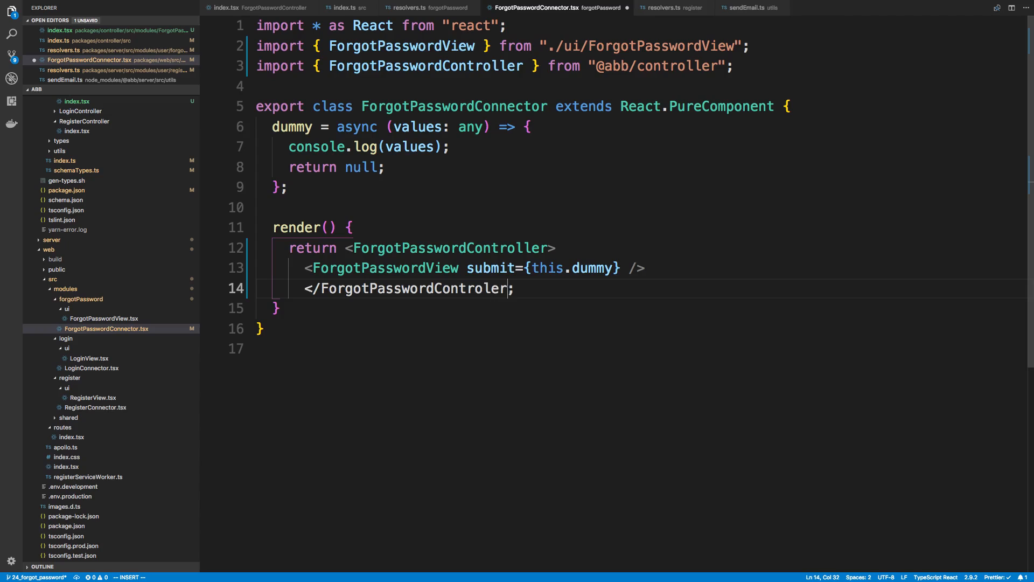
type("ler>)")
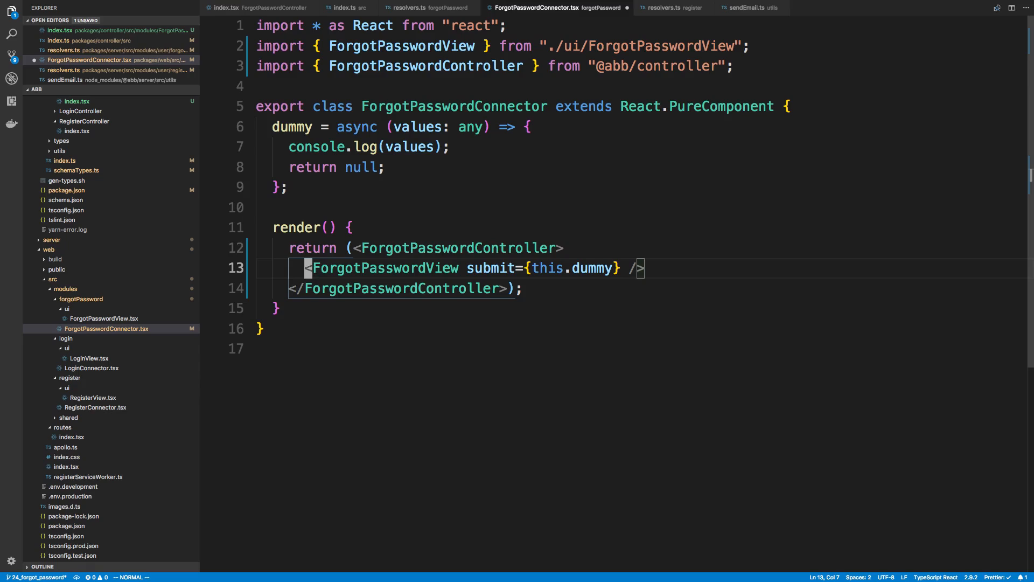
Turn the child into a ({submit}) => render-prop function
type("() => j")
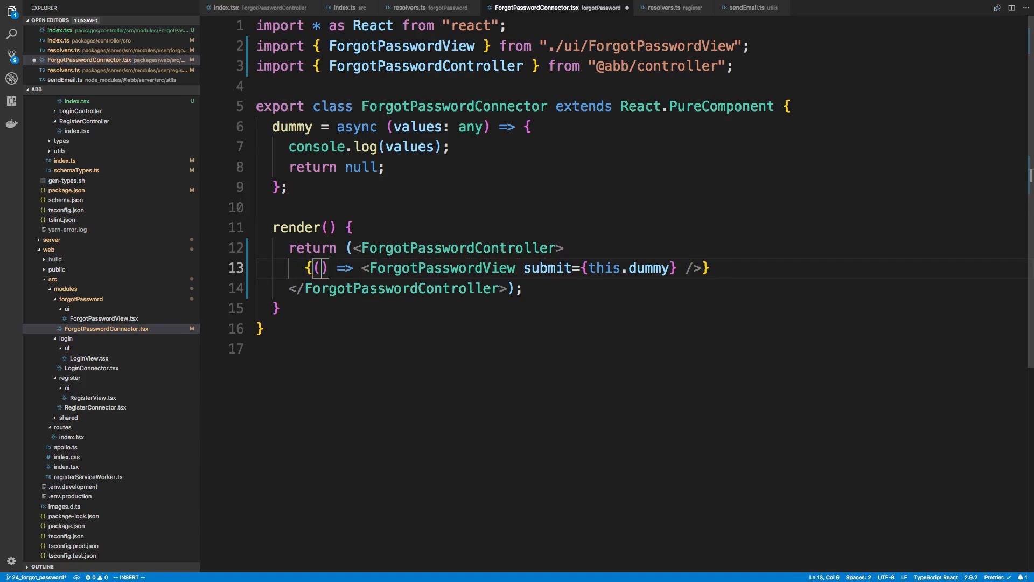
type("{submit}")
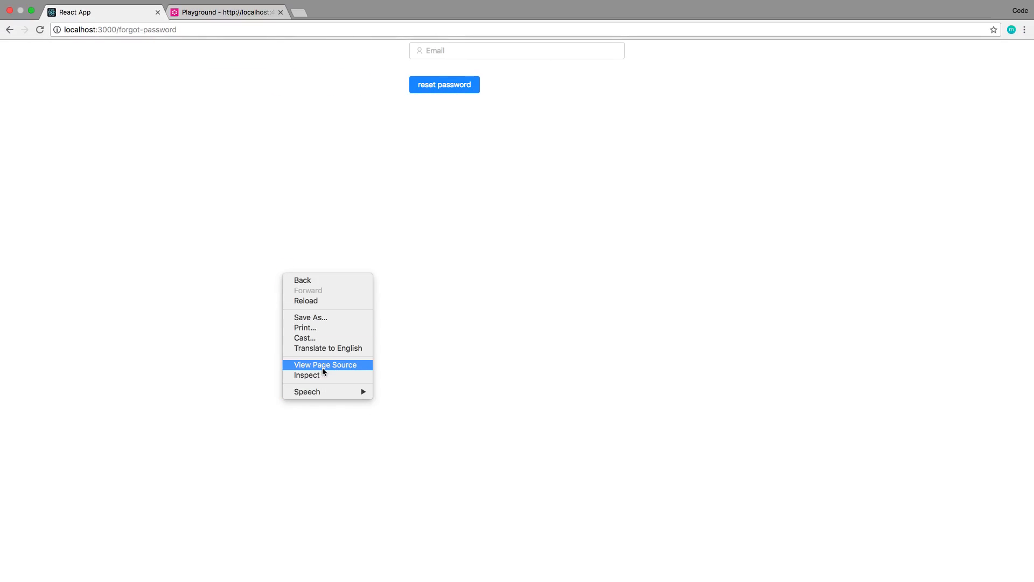
Bring up Chrome DevTools under the forgot-password page and focus the Email field
left_click(306, 375)
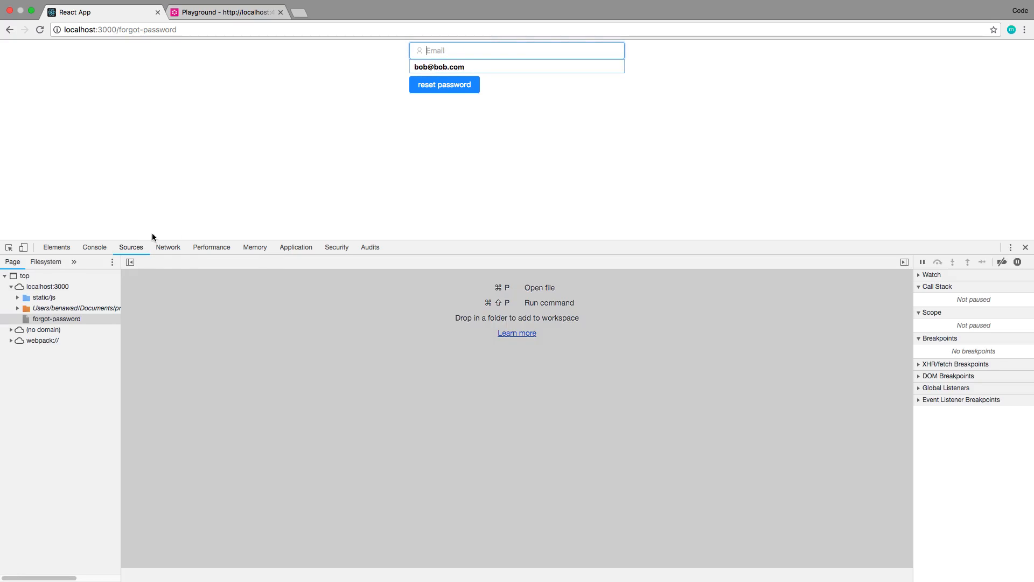
left_click(93, 246)
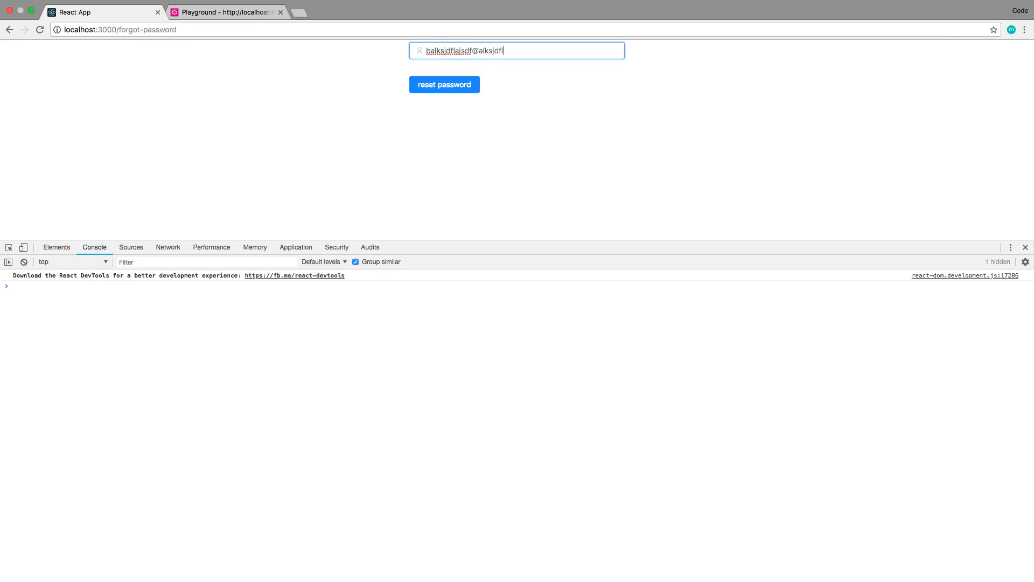
Submit the test email and inspect the logged response showing sendForgotPasswordEmail true
type(".com")
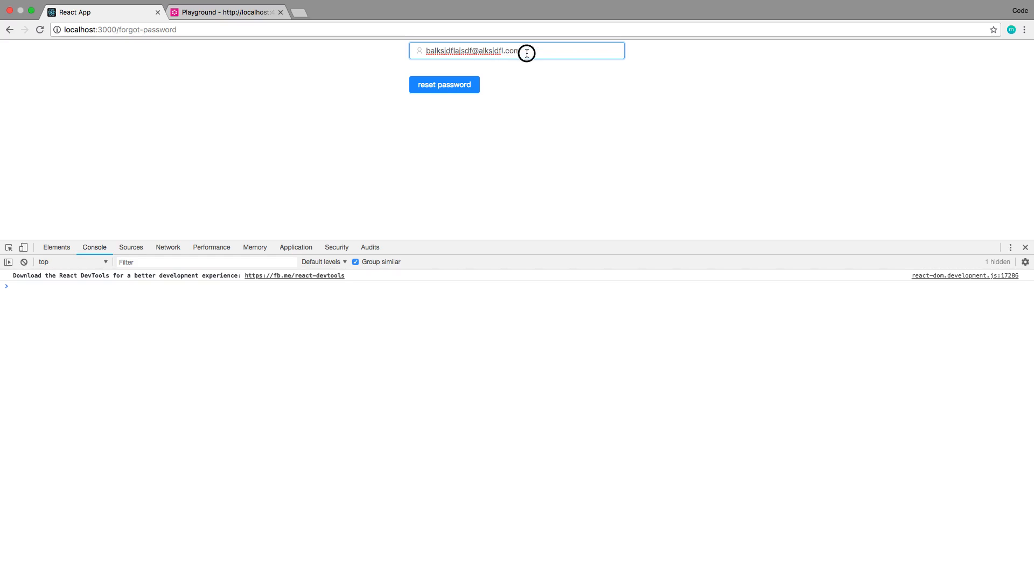
mouse_move(385, 148)
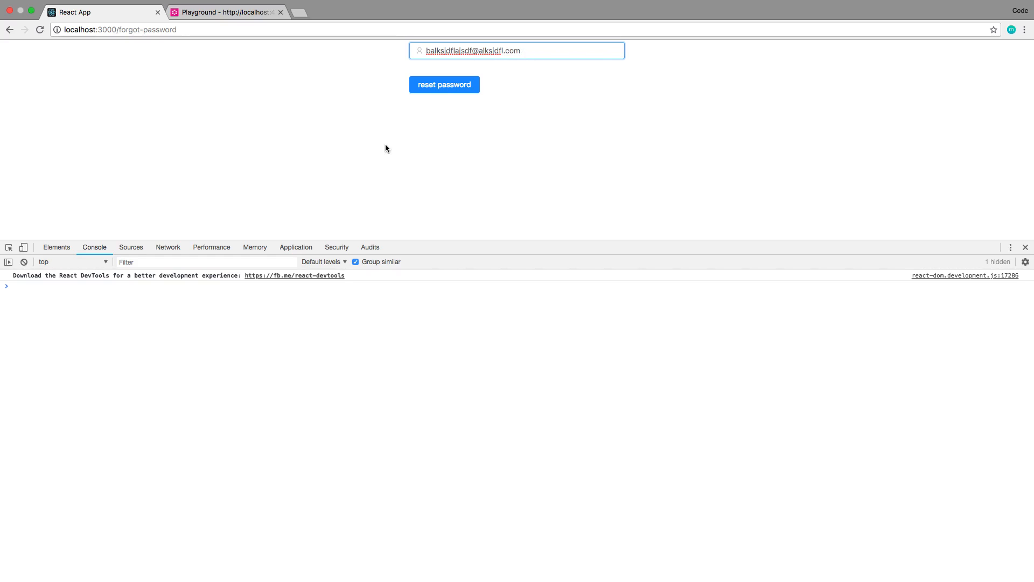
left_click(443, 84)
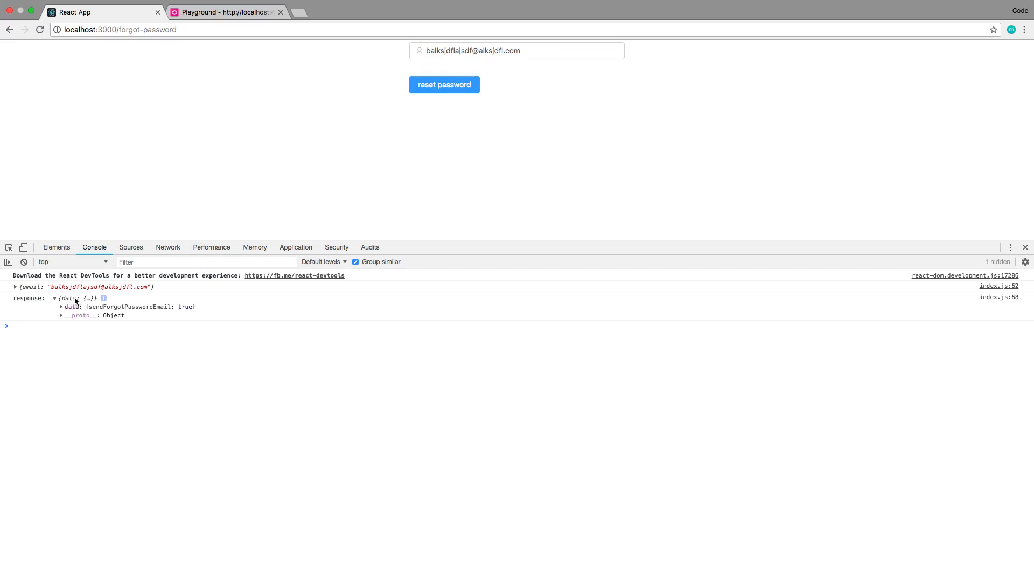
left_click(60, 297)
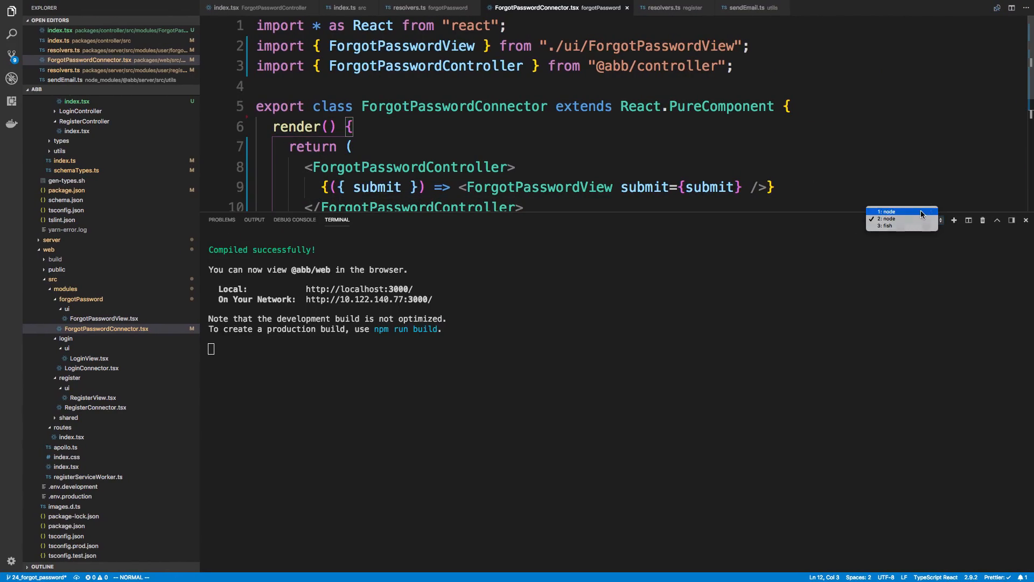
left_click(889, 212)
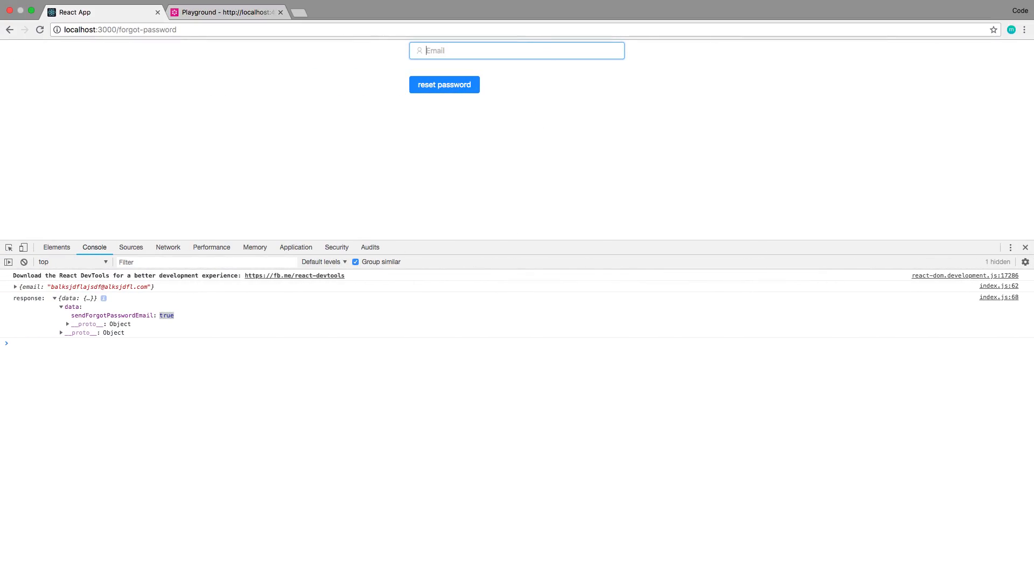
type("bob@bob.com")
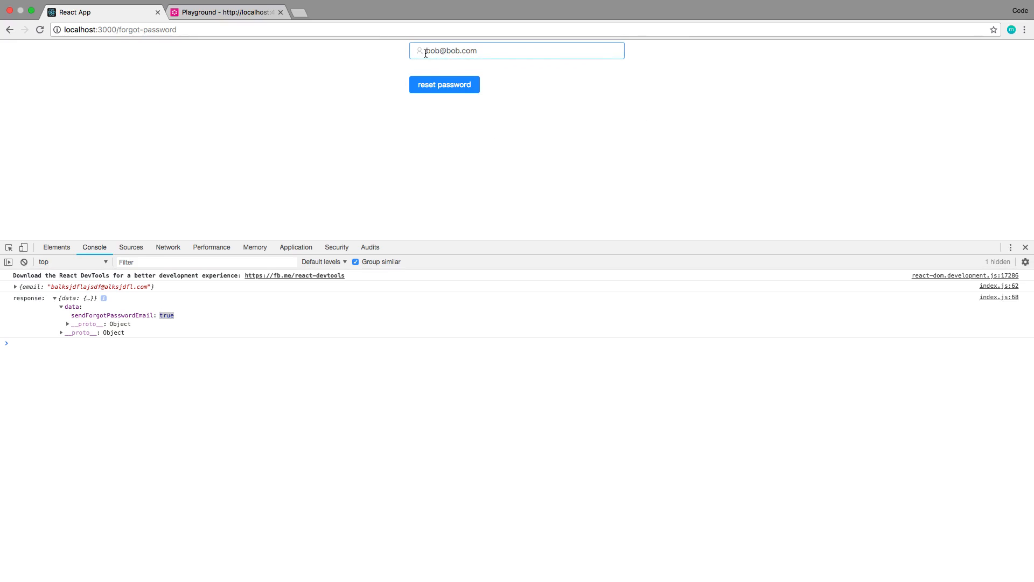
left_click(444, 84)
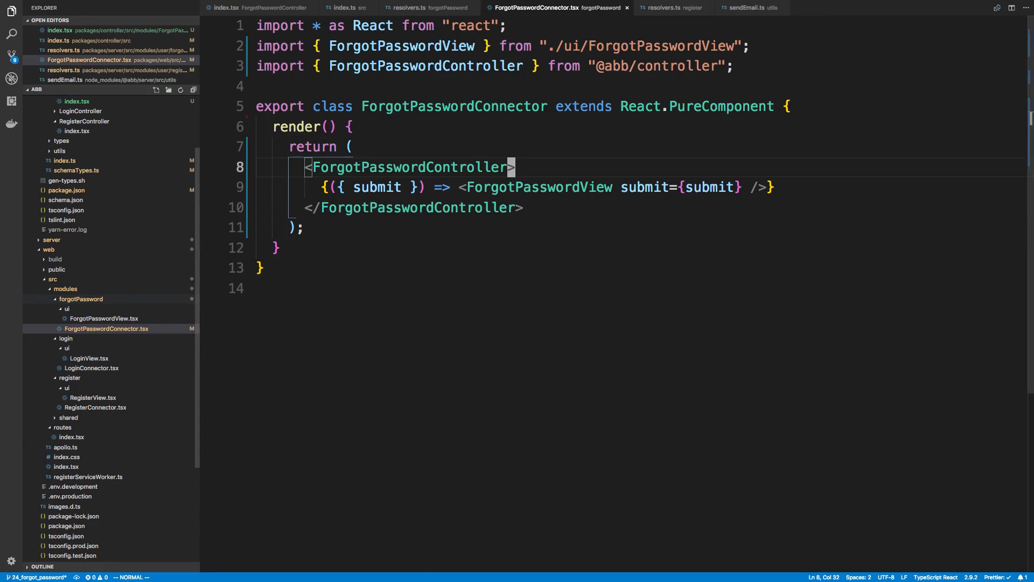
Find and open packages/server/src/utils/sendEmail.ts via the 'send' file search
scroll("down", 3)
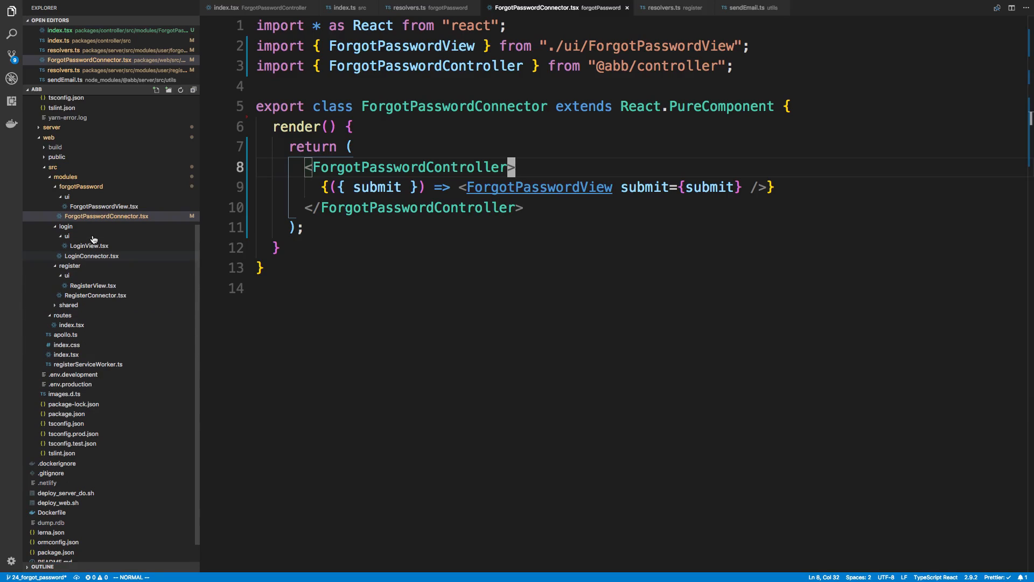
key("ctrl+p")
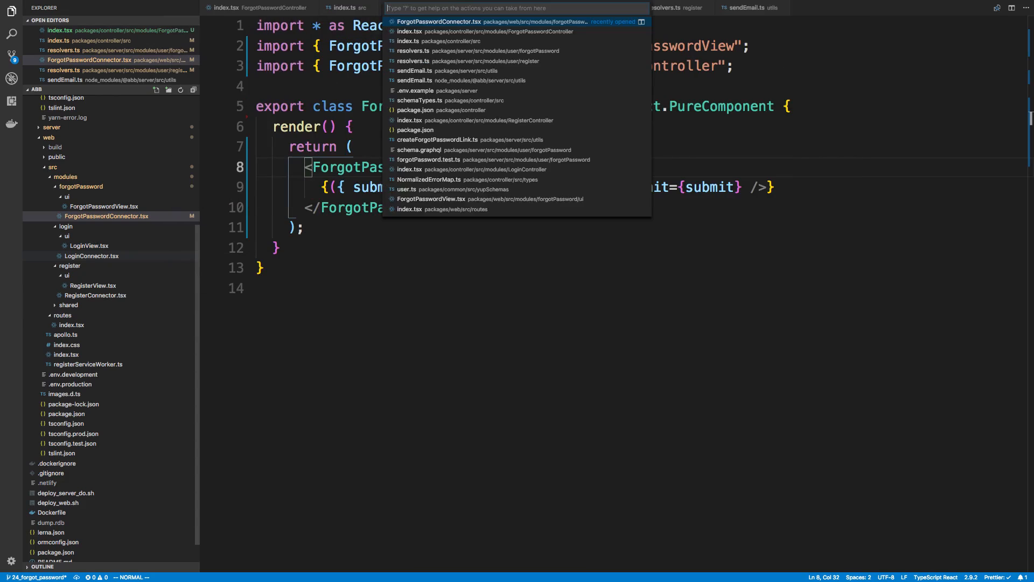
type("send")
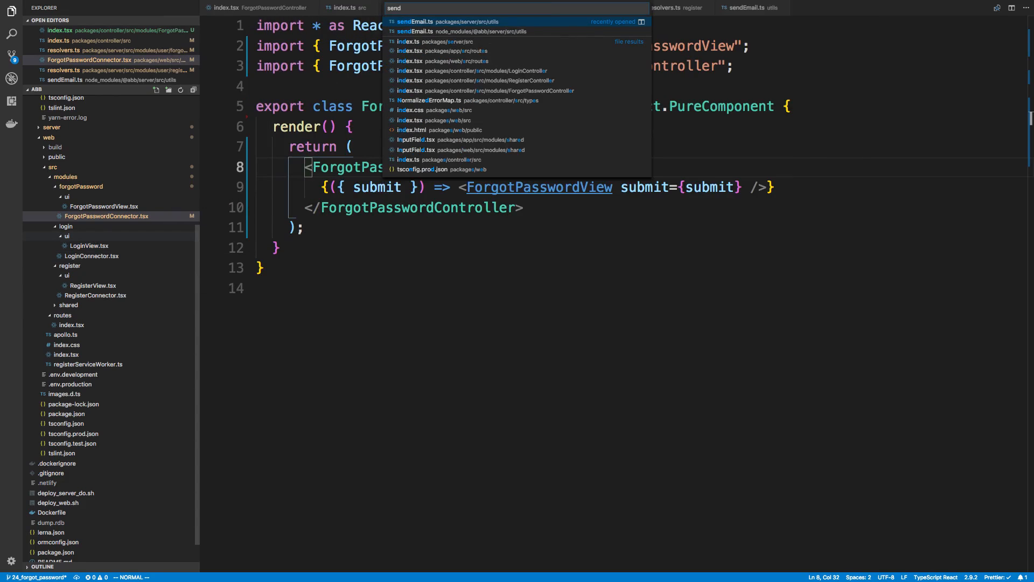
left_click(435, 22)
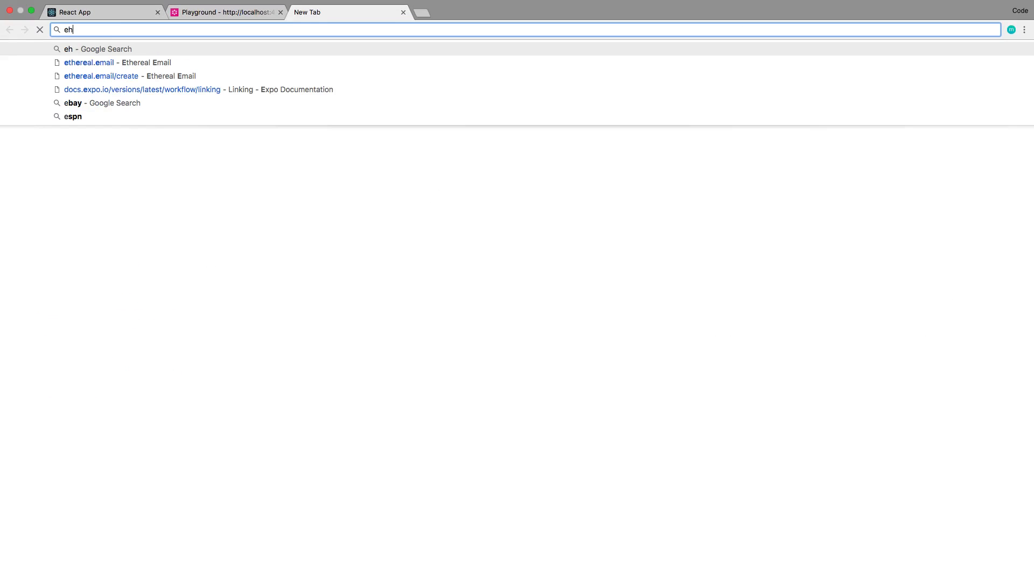
Create a new Ethereal Email test account and copy its username
left_click(89, 63)
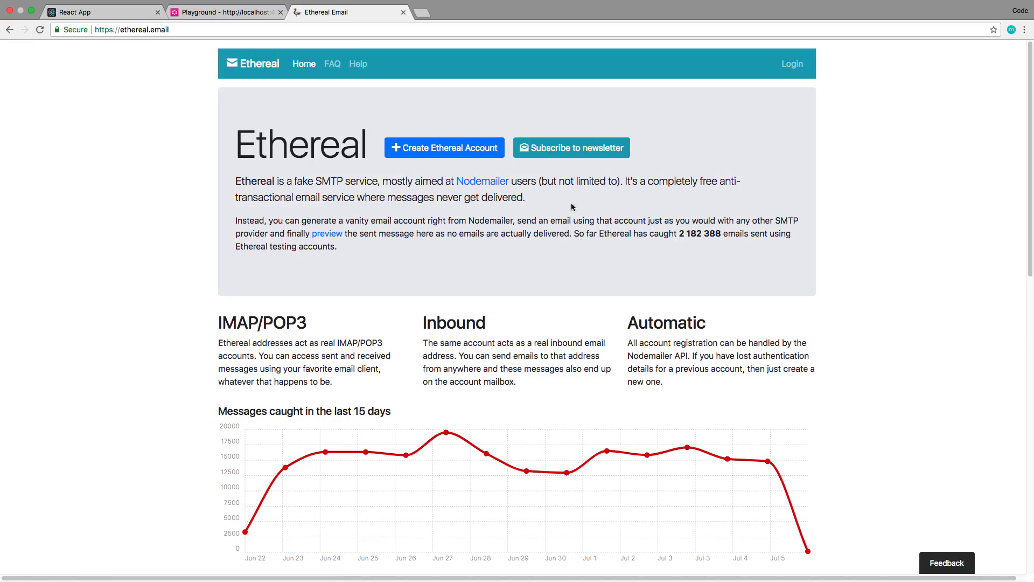
left_click(443, 148)
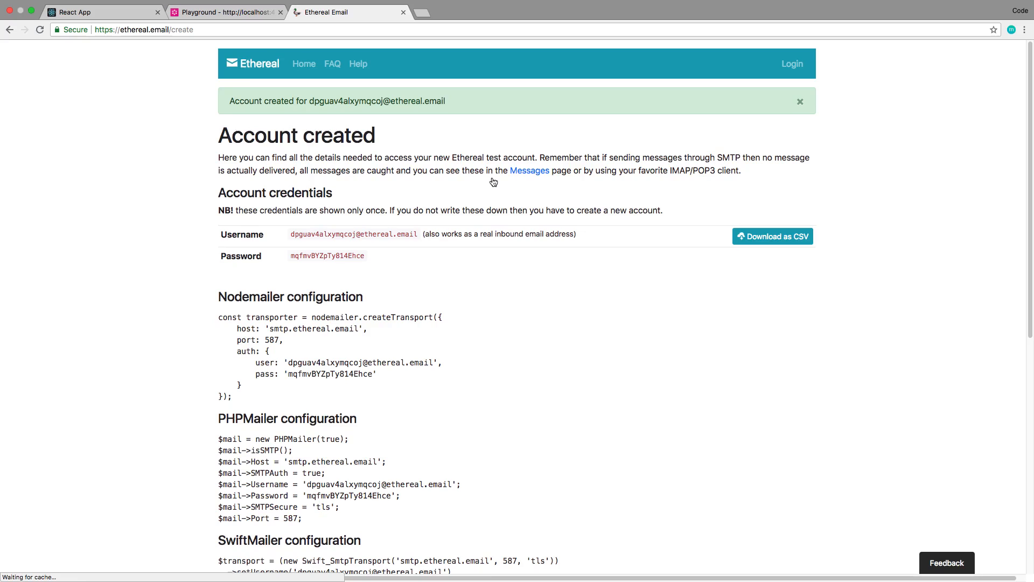
double_click(353, 234)
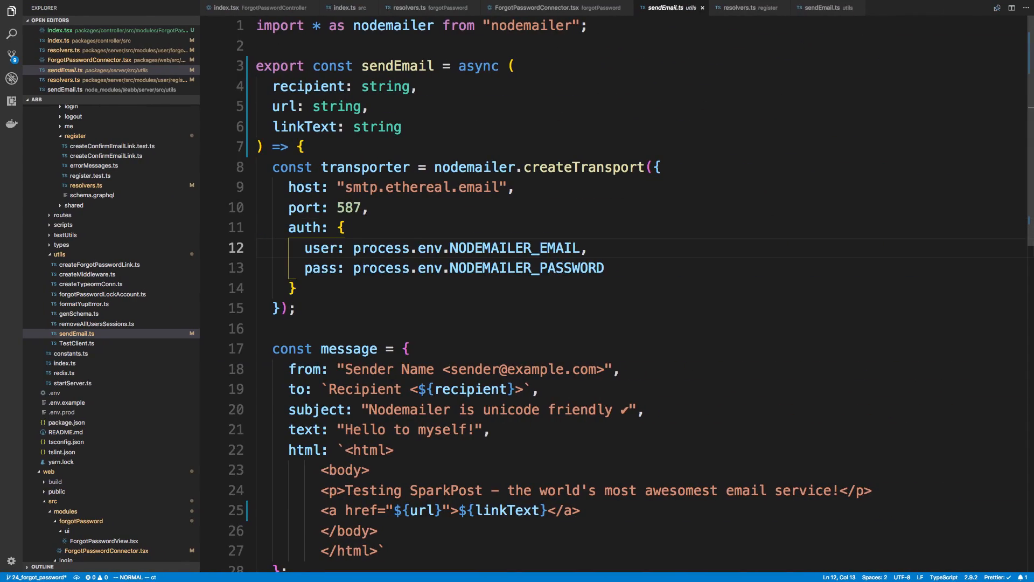
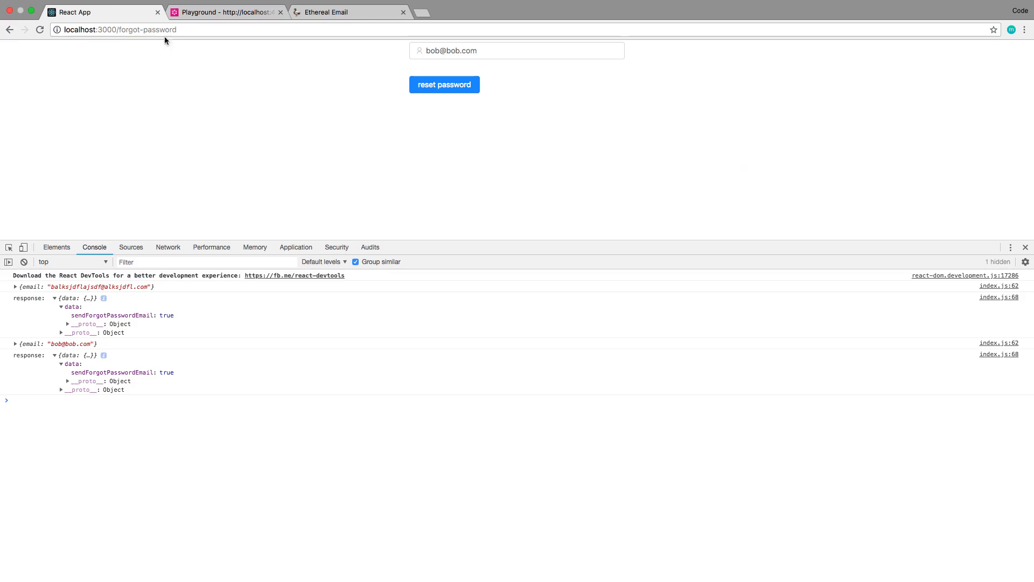
mouse_move(343, 56)
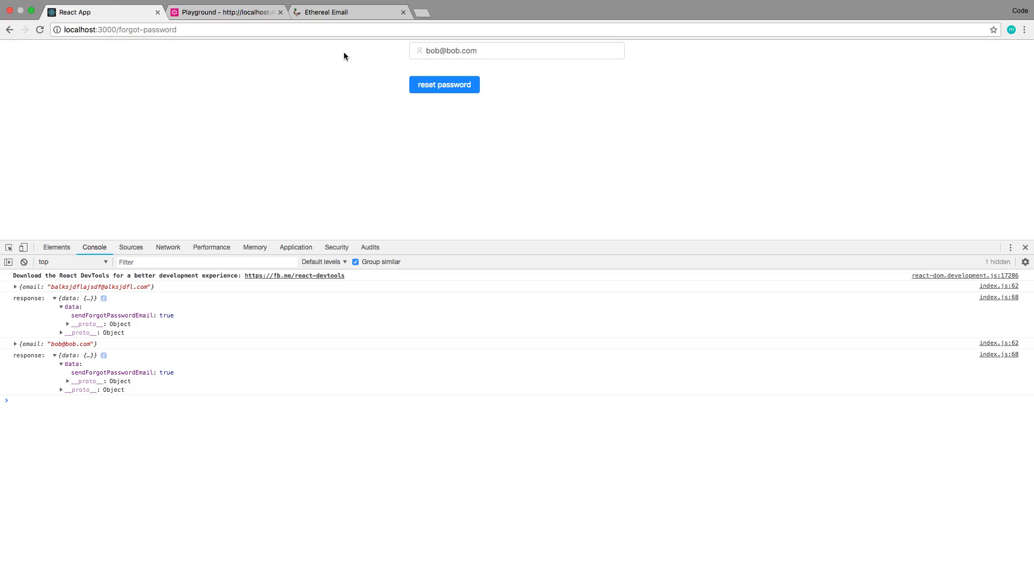
Review Ethereal's self-contained Nodemailer example, switching between it and the React App
left_click(349, 12)
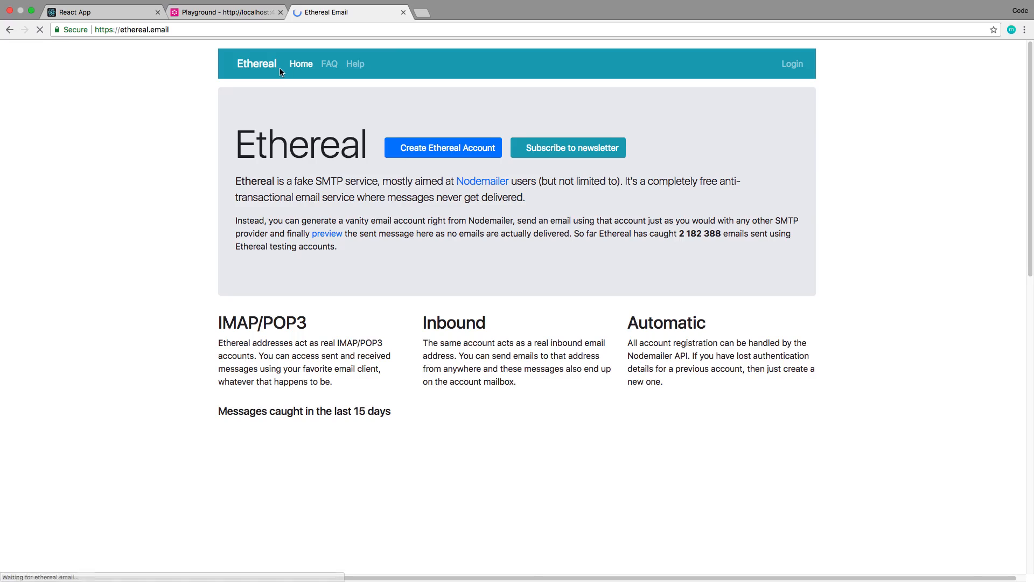
scroll("down", 3)
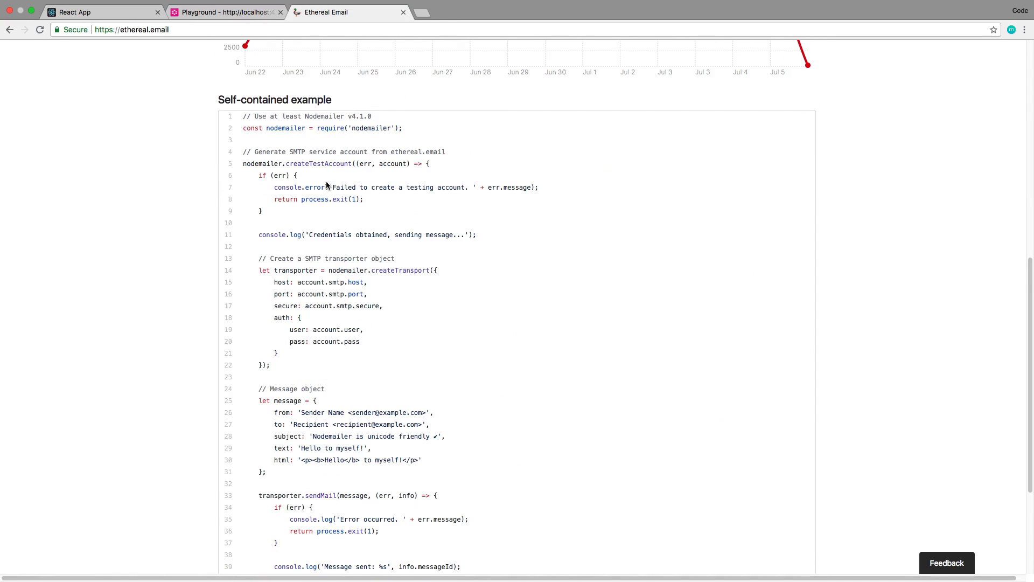
mouse_move(517, 155)
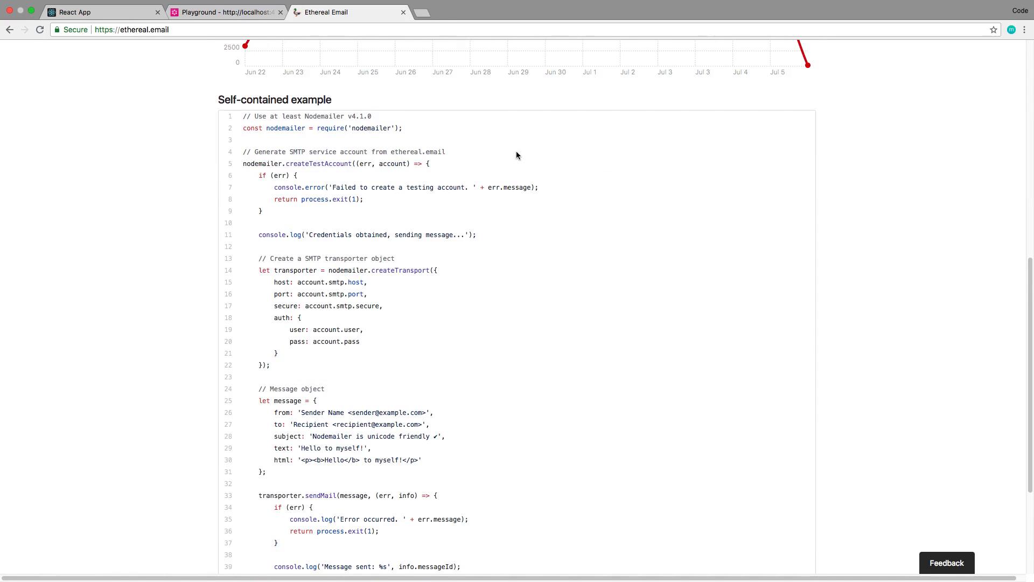
left_click(102, 12)
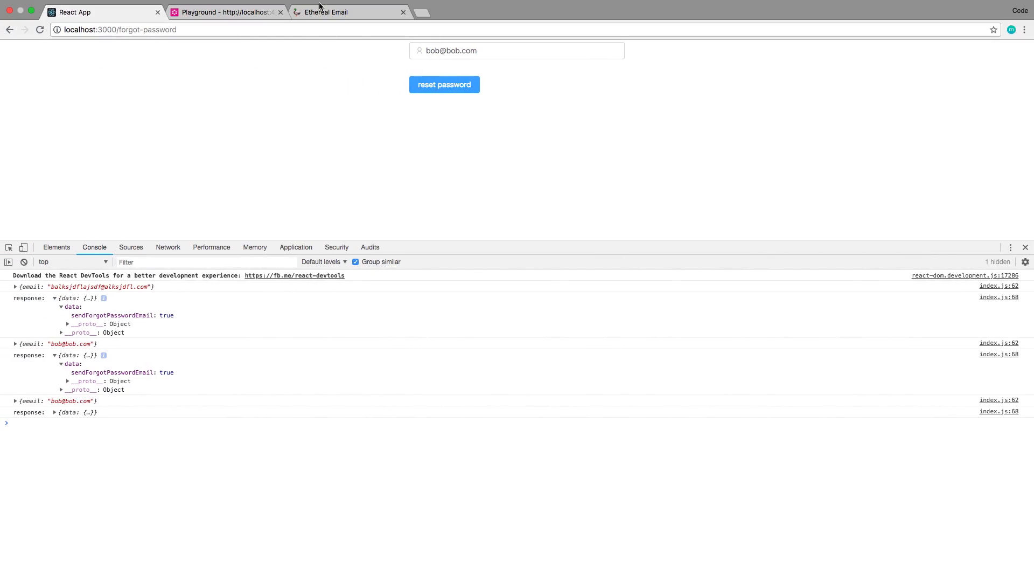
left_click(349, 12)
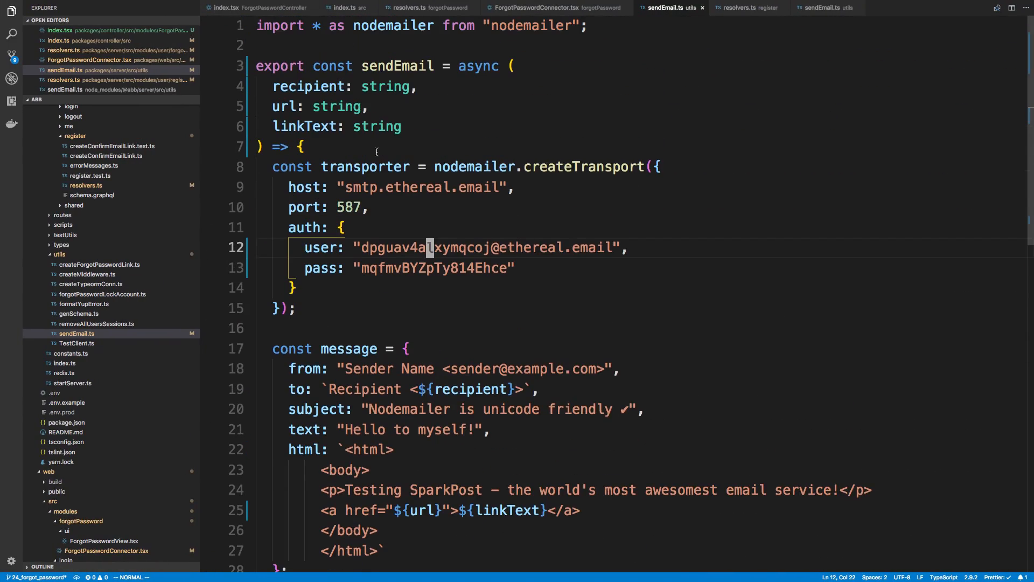
Open a nodemailer.createTestAccount((err, account) => { callback above the transporter
type("nodemailer.createTestAccount((err, account) => {")
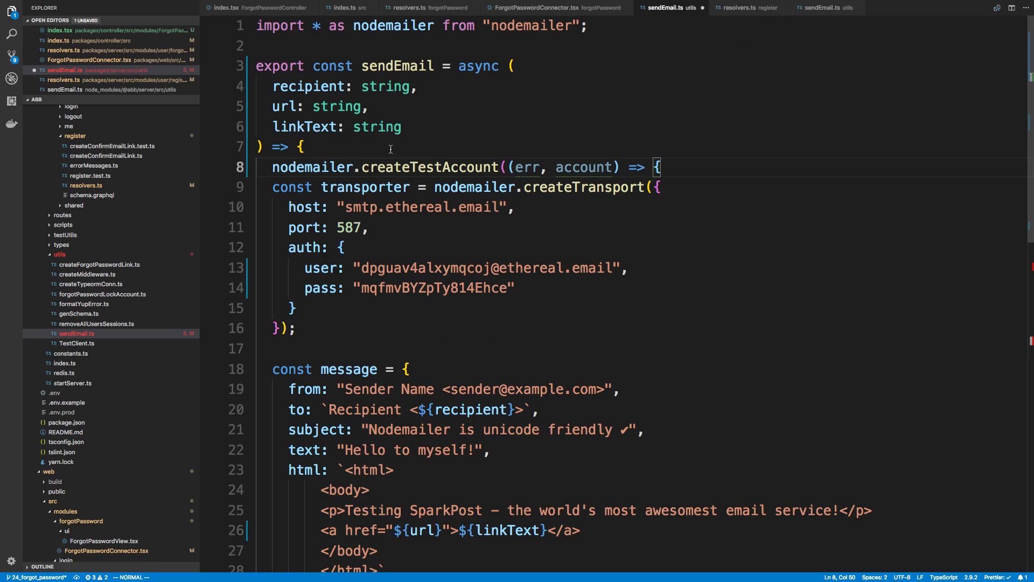
scroll("down", 3)
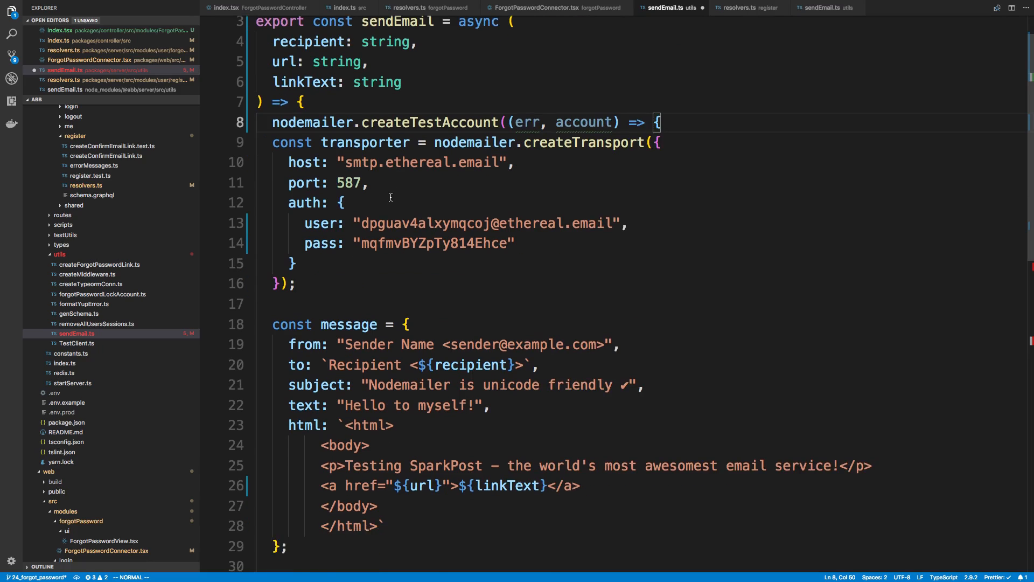
scroll("down", 3)
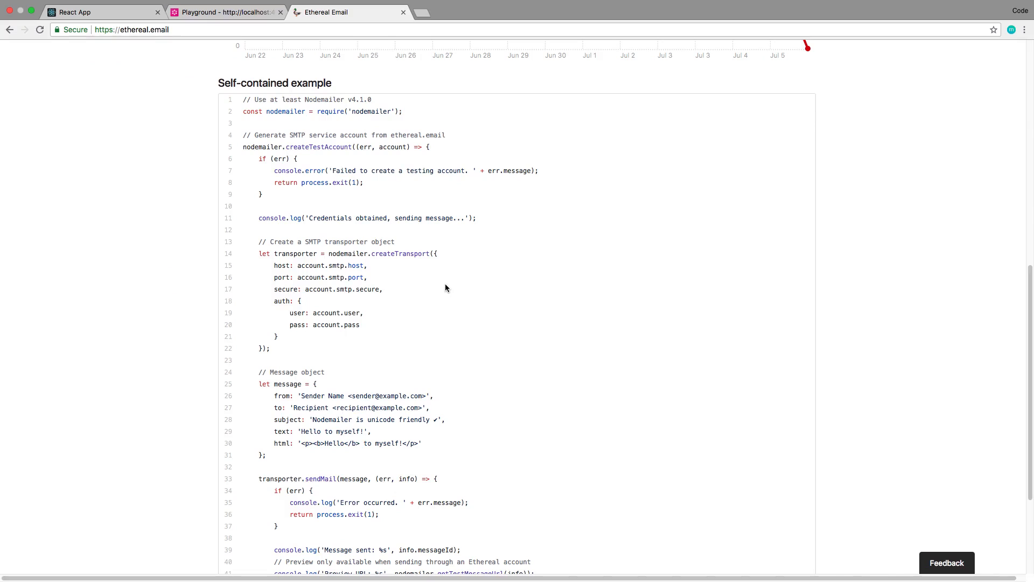
Select the example's whole createTransport block for copying into sendEmail.ts
left_click_drag(272, 312, 271, 348)
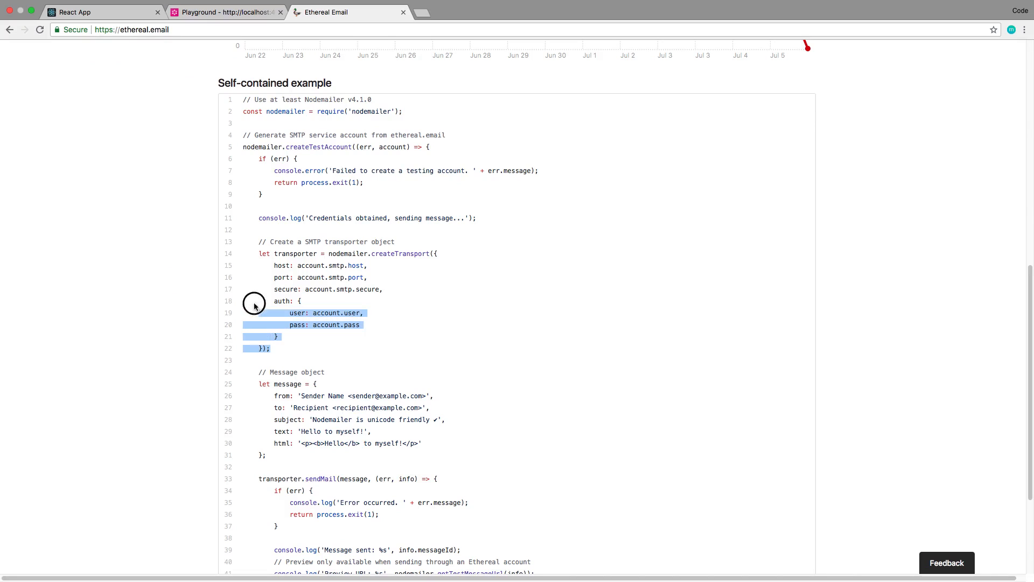
left_click_drag(254, 306, 239, 254)
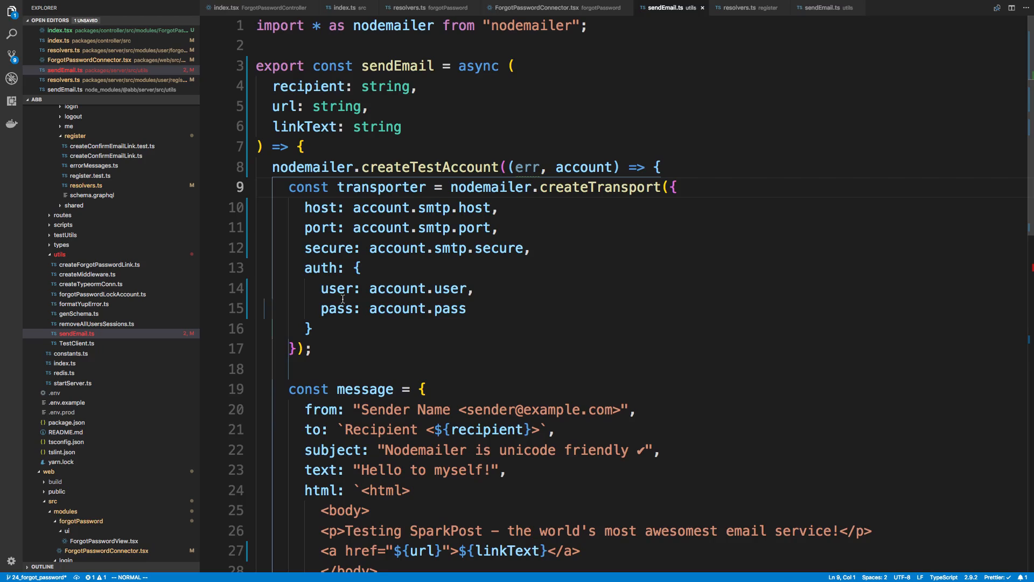
Rename the createTestAccount callback error to err1 and log it inside an if (err1) block
scroll("down", 3)
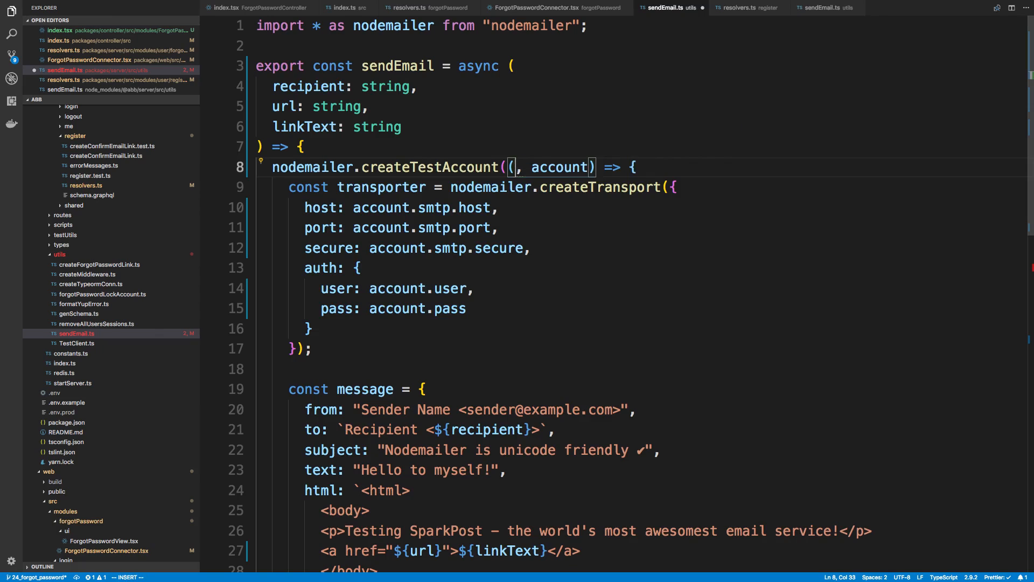
type("err1")
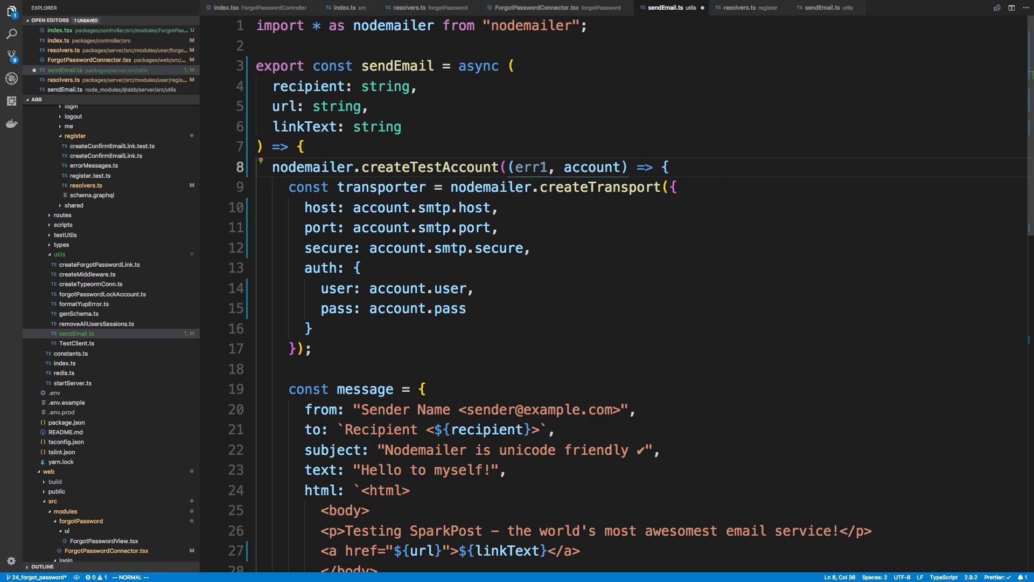
type("console.log(err1);")
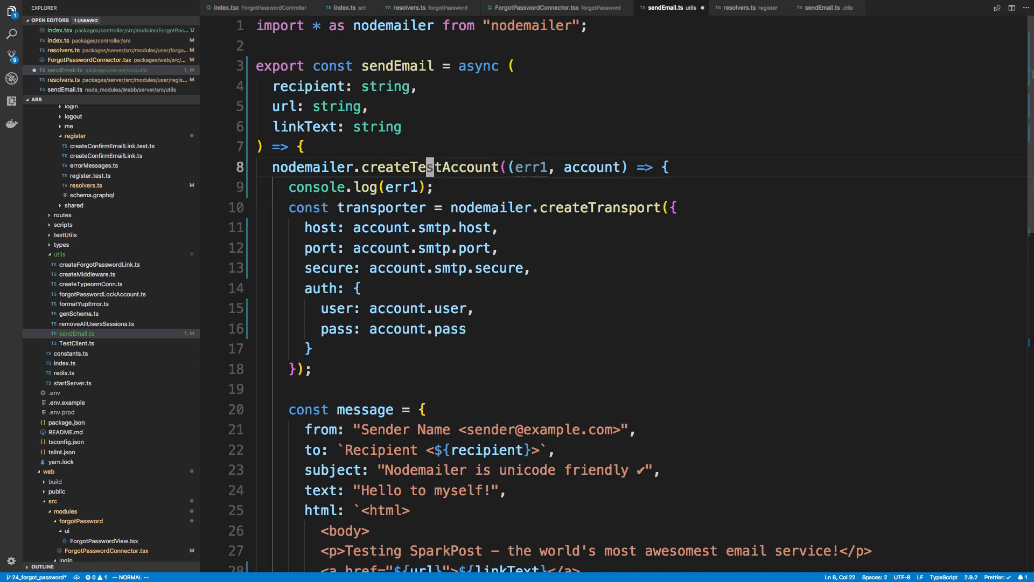
type("if (err1)")
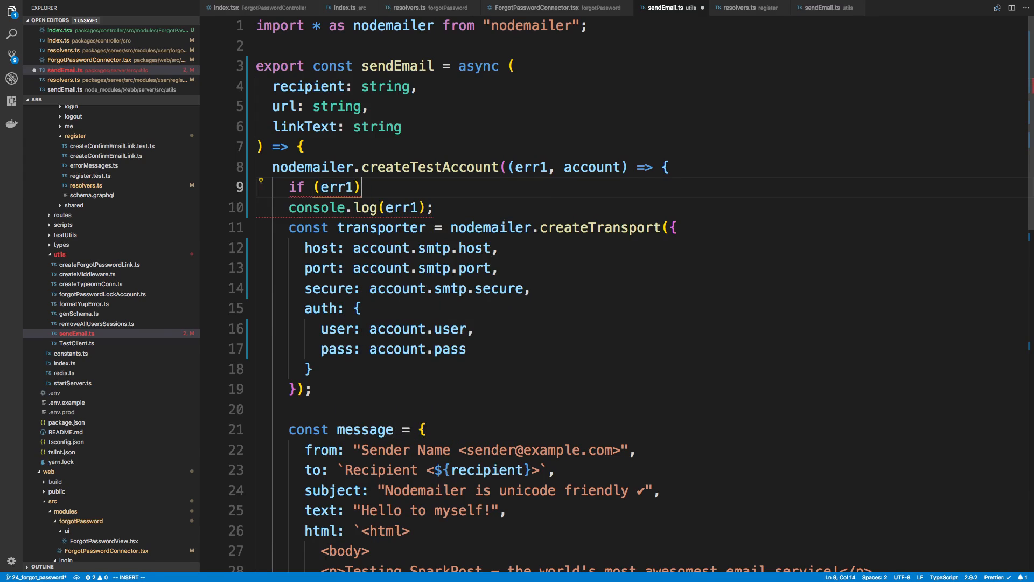
type("{")
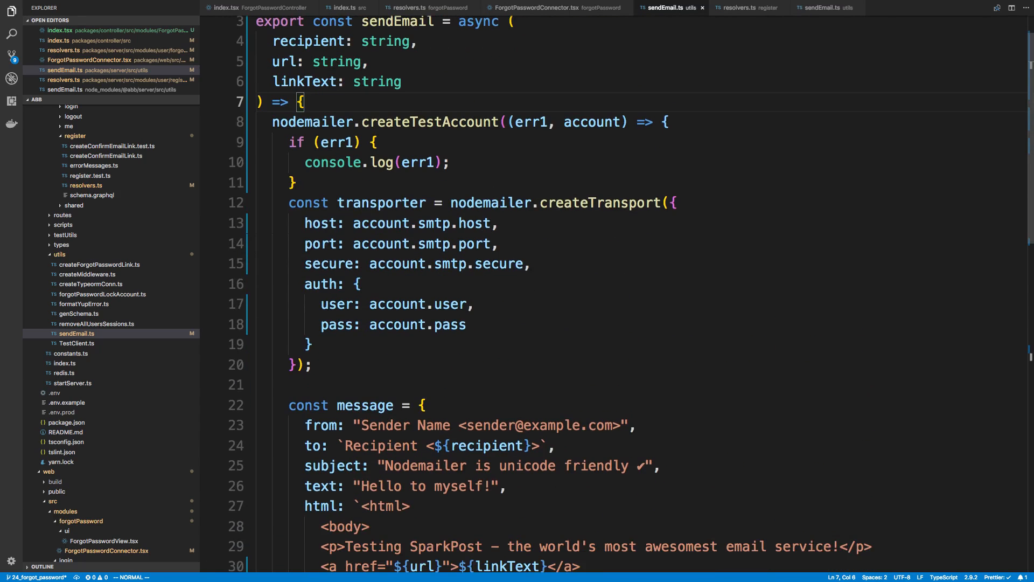
Switch back to Chrome's React App tab showing the forgot-password page
left_click(337, 219)
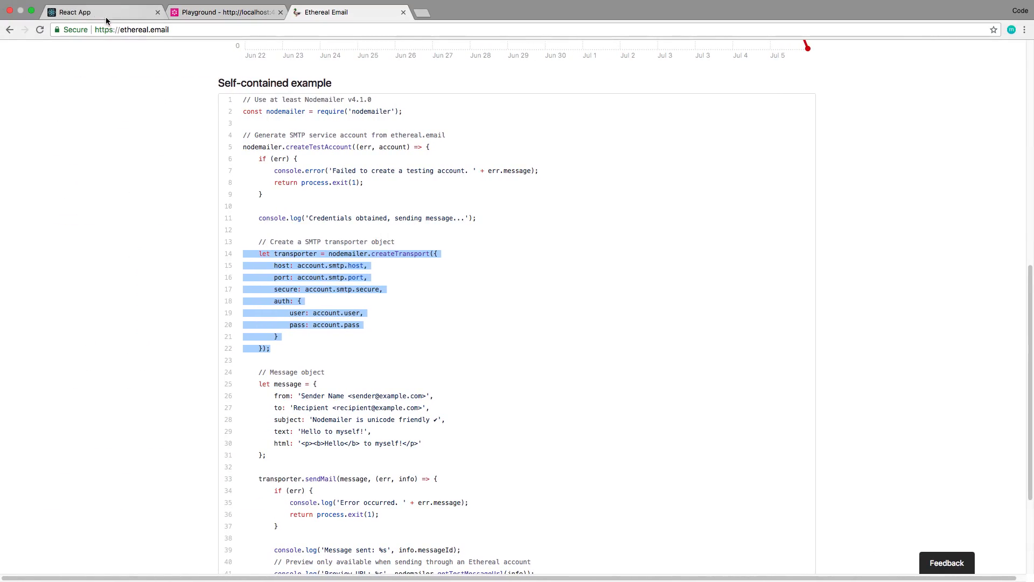
left_click(75, 12)
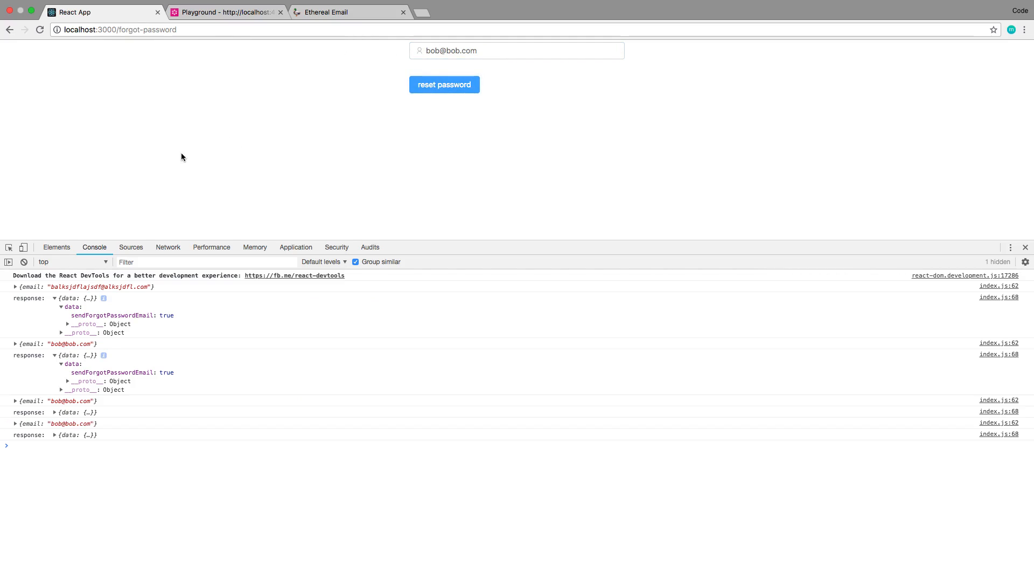